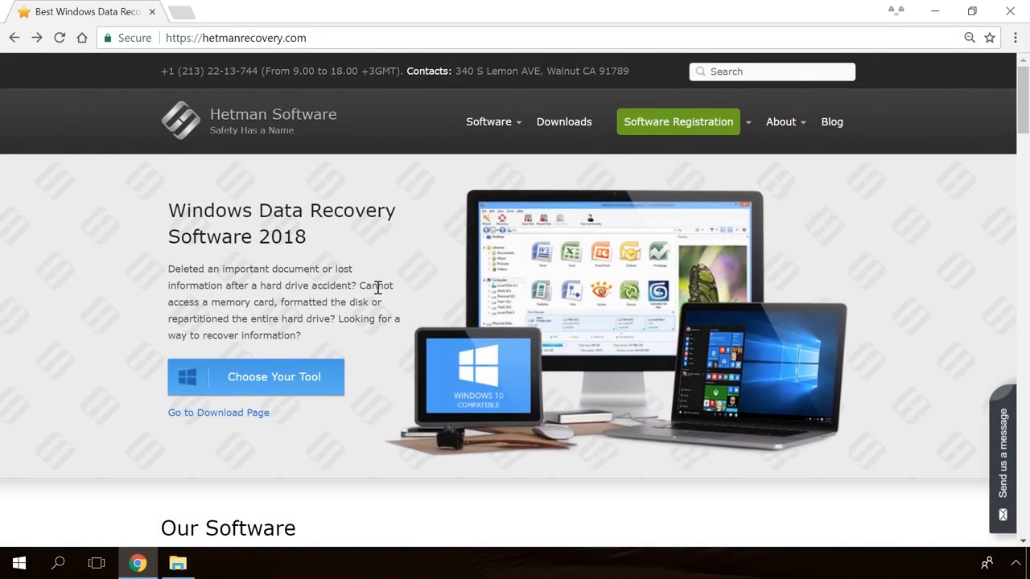
- Browse the Hetman Recovery site and the Internet Spy product page with its download link
{"action": "scroll", "scroll_direction": "down", "scroll_amount": 3}
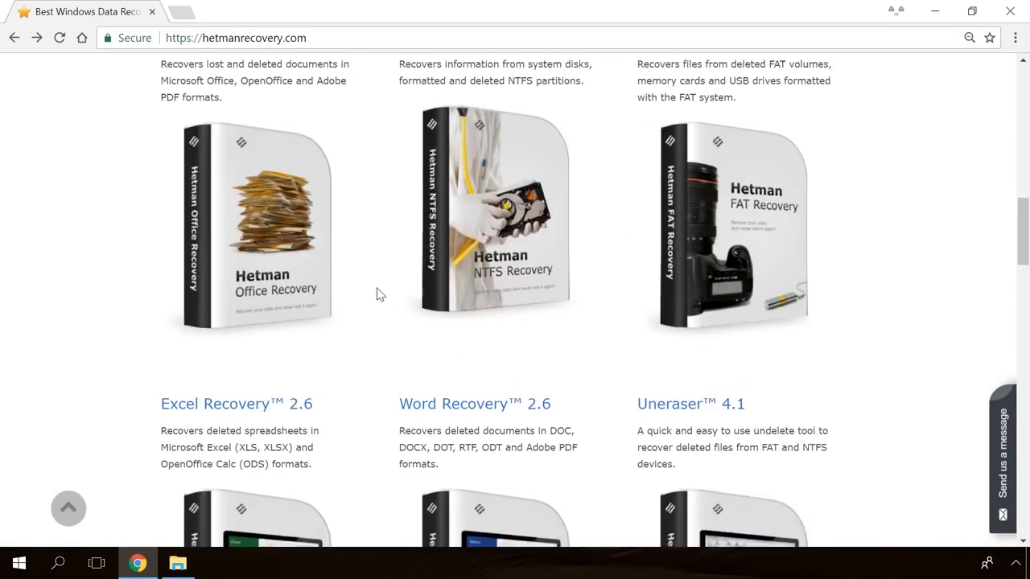
{"action": "scroll", "scroll_direction": "up", "scroll_amount": 3}
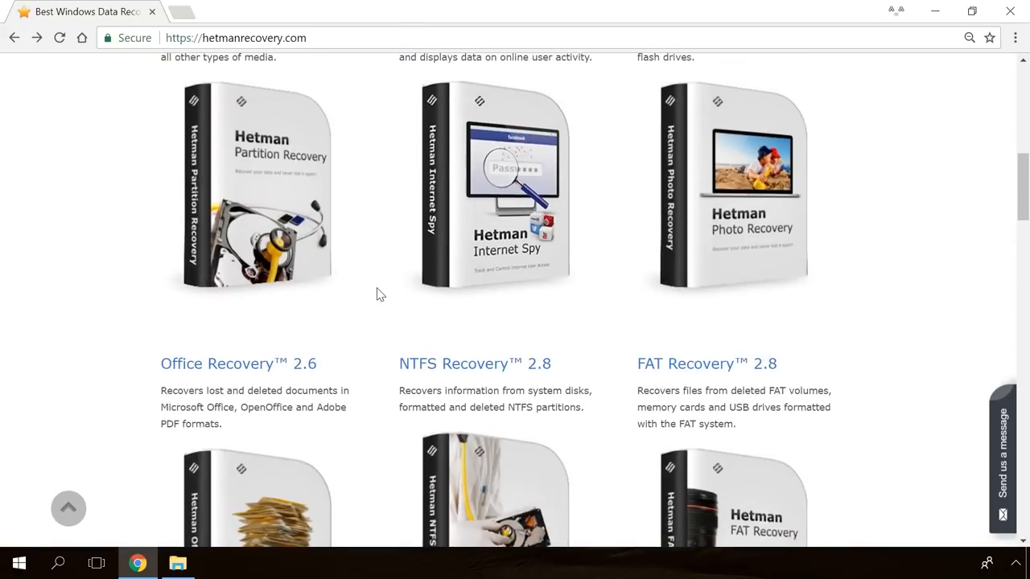
{"action": "left_click", "coordinate": [494, 185]}
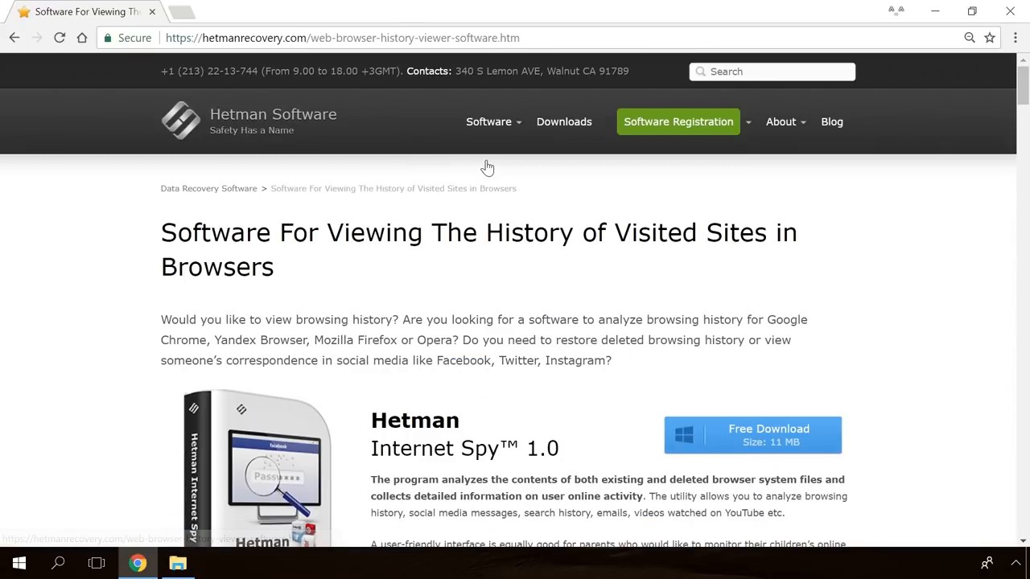
{"action": "scroll", "scroll_direction": "down", "scroll_amount": 3}
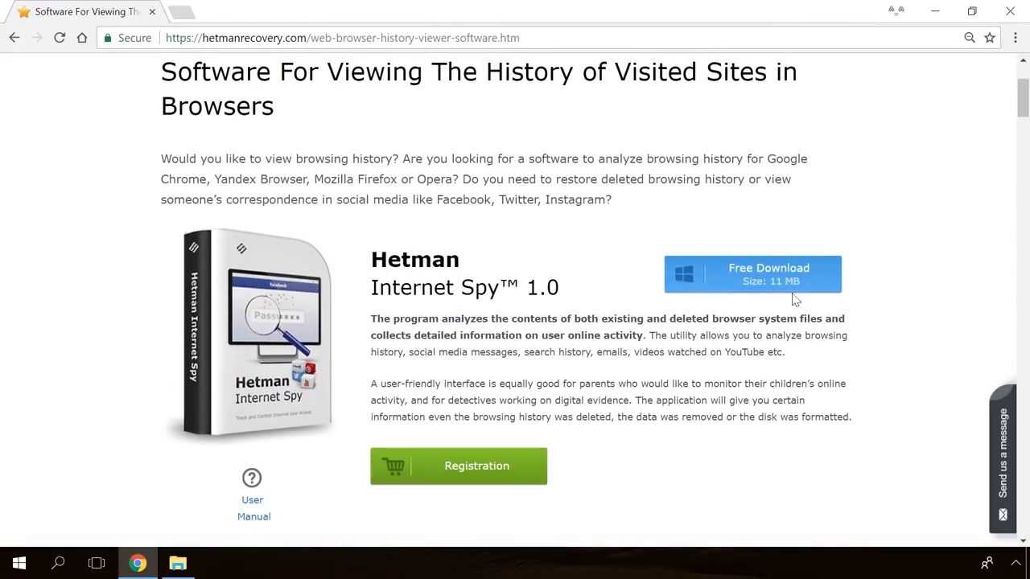
{"action": "left_click", "coordinate": [751, 273]}
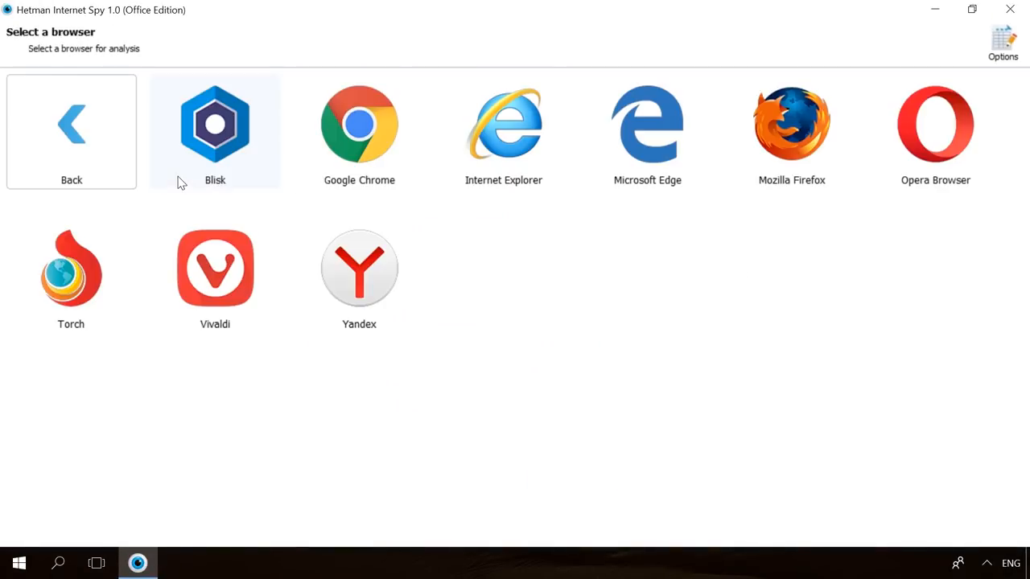
- Read the hard disk error blog article and write 'Hello' in the site's message widget
{"action": "left_click", "coordinate": [359, 124]}
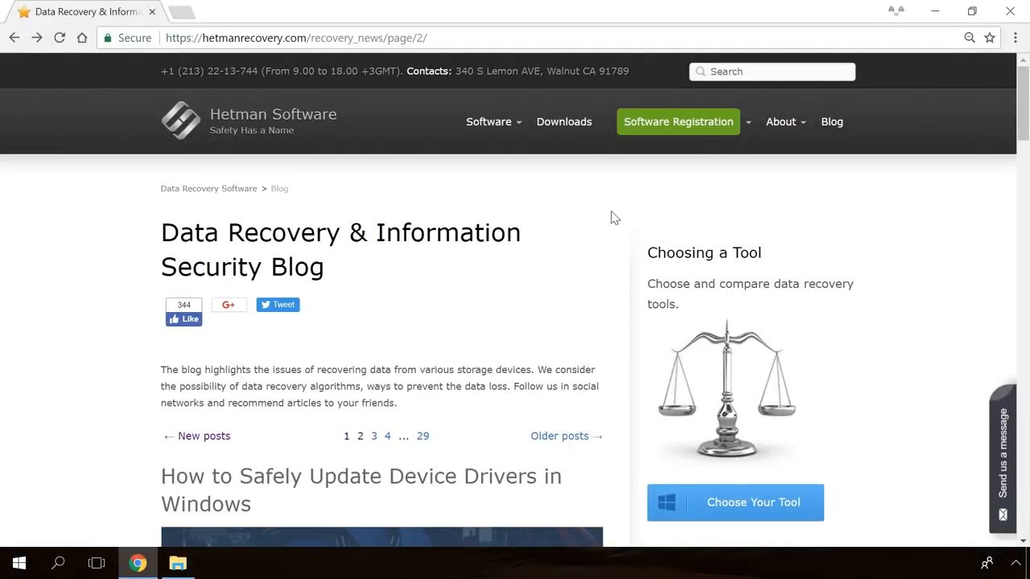
{"action": "scroll", "scroll_direction": "down", "scroll_amount": 3}
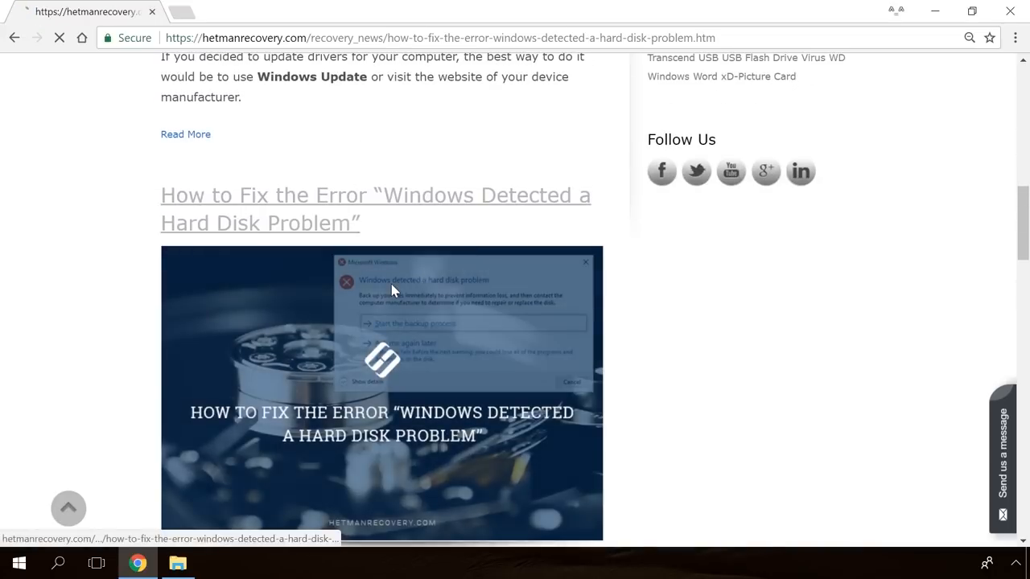
{"action": "left_click", "coordinate": [374, 209]}
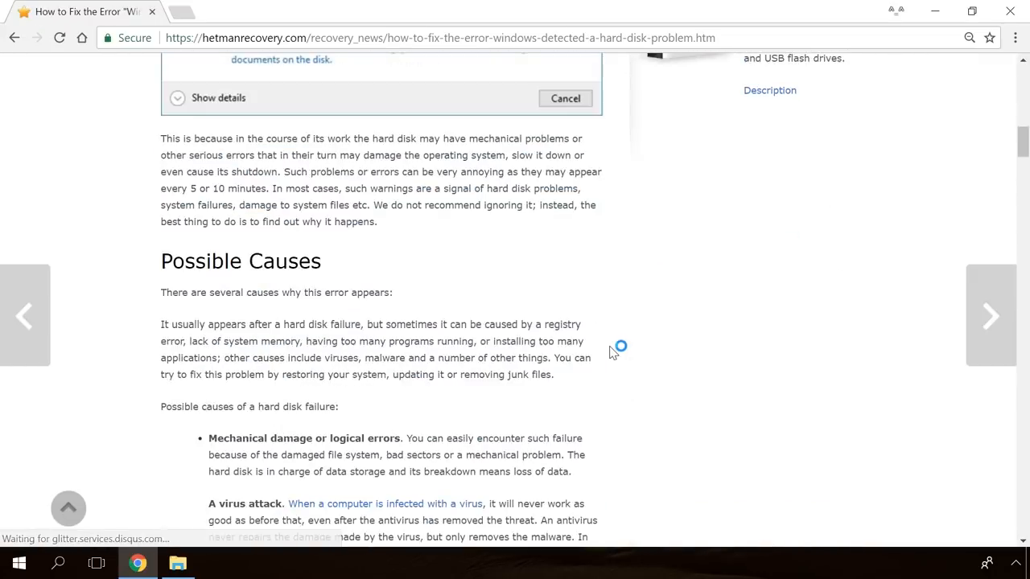
{"action": "scroll", "scroll_direction": "down", "scroll_amount": 3}
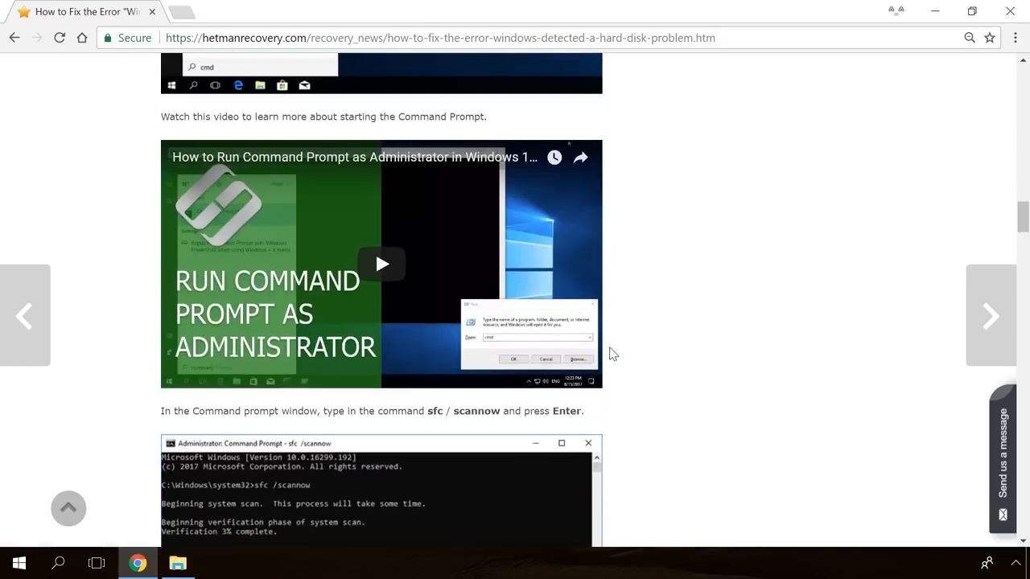
{"action": "left_click", "coordinate": [1001, 459]}
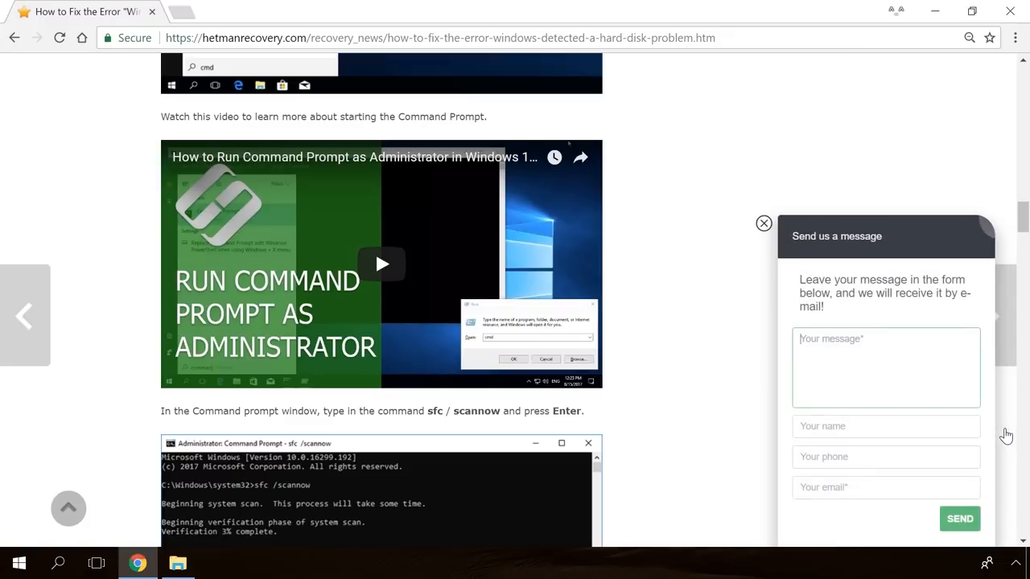
{"action": "type", "text": "Hello"}
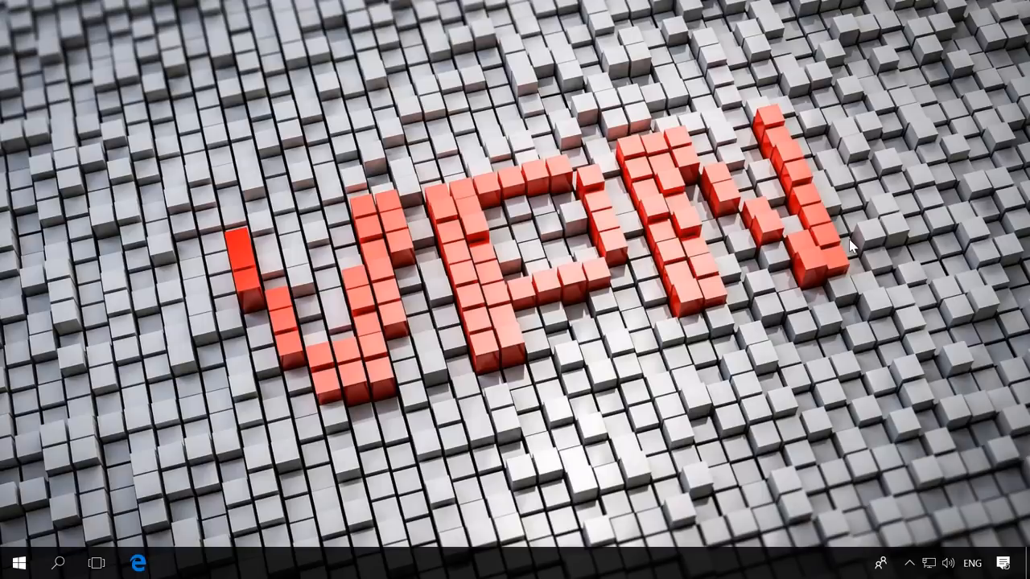
- Bring up the OpenVPN downloads page in Edge showing openvpn-install-2.4.4-I601.exe
{"action": "left_click", "coordinate": [138, 563]}
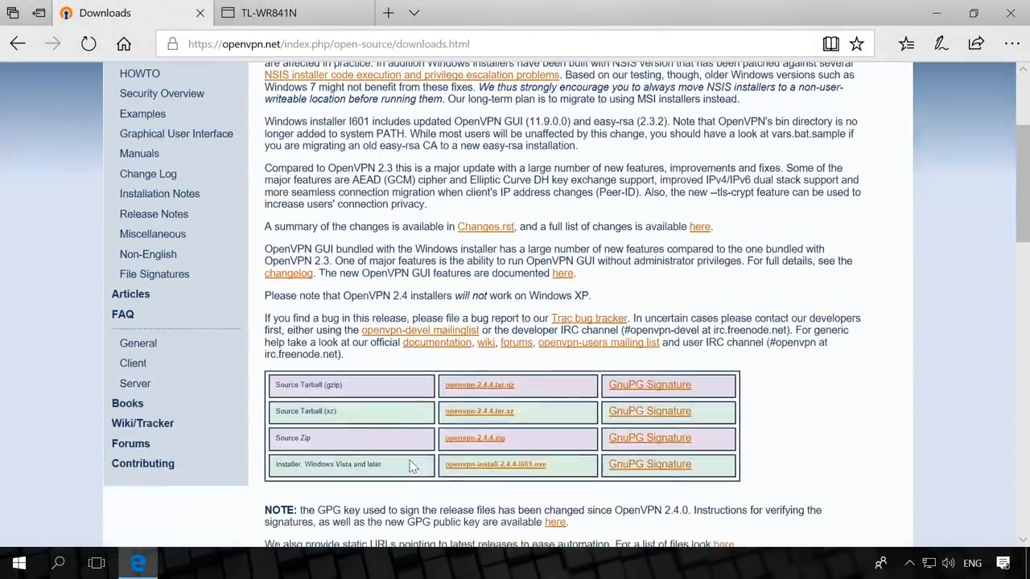
{"action": "scroll", "scroll_direction": "down", "scroll_amount": 3}
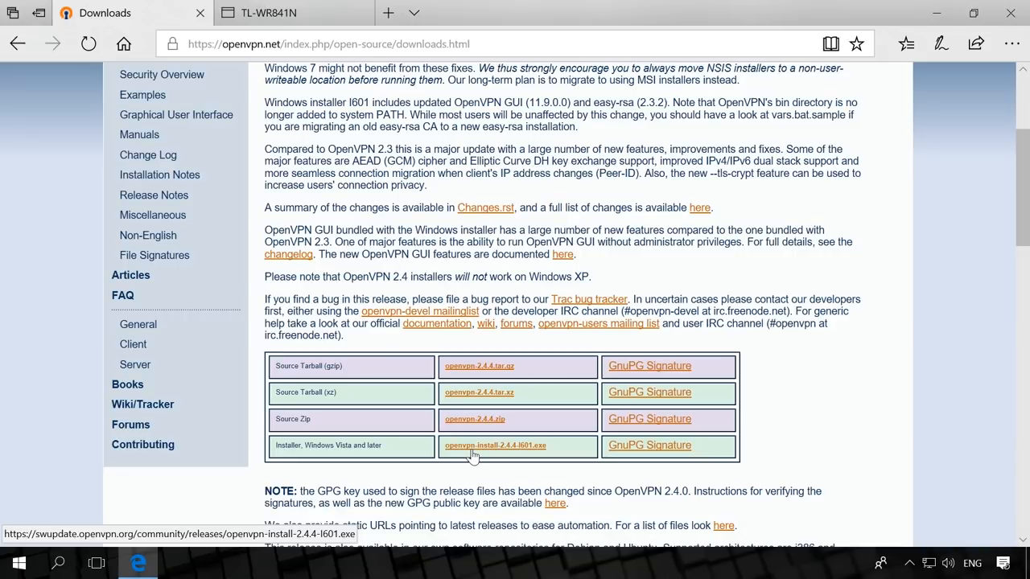
- Run the 2.4.4 installer with EasyRSA 2 scripts into C:\Program Files\OpenVPN and finish setup
{"action": "left_click", "coordinate": [495, 444]}
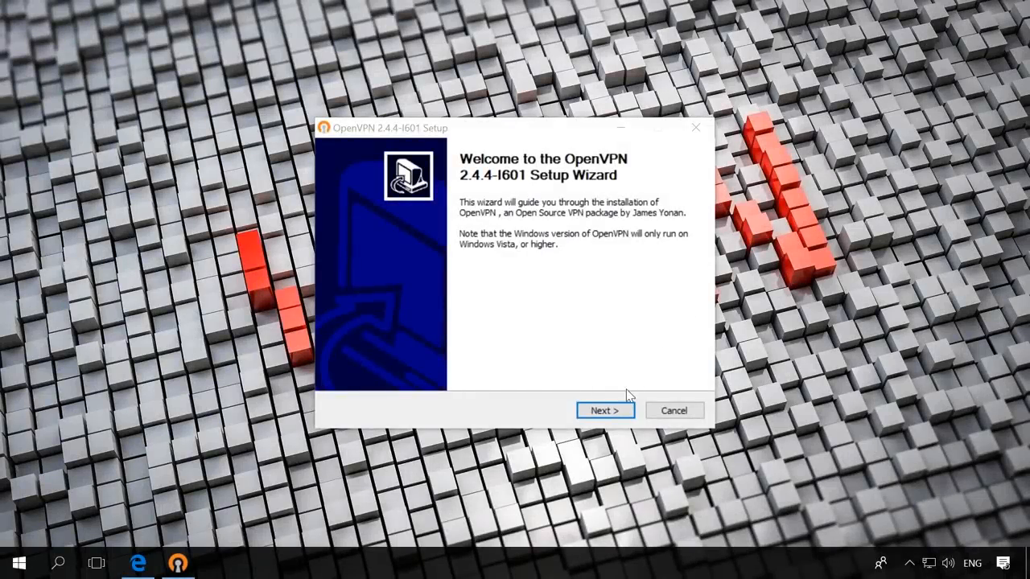
{"action": "left_click", "coordinate": [605, 410]}
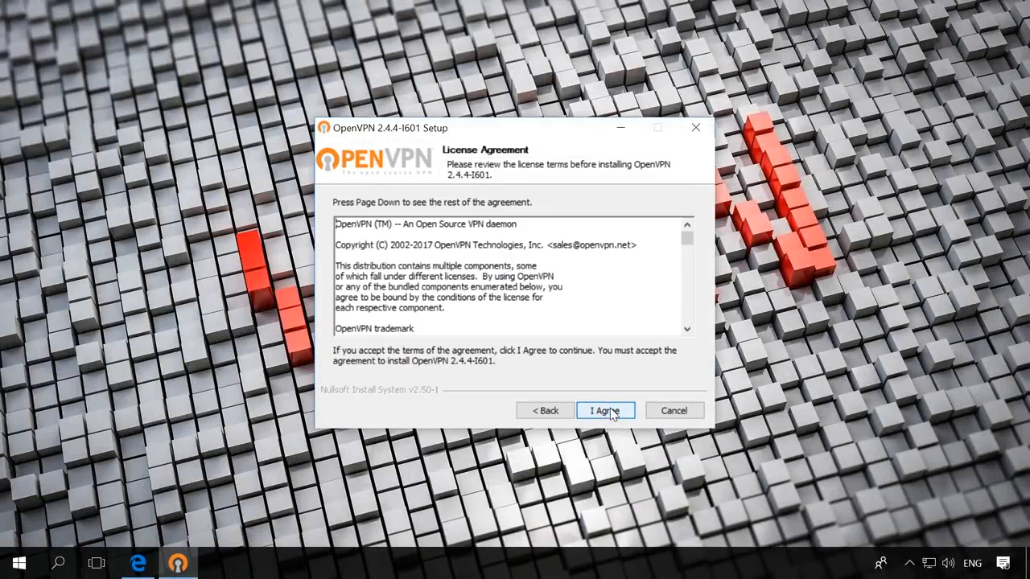
{"action": "left_click", "coordinate": [605, 411]}
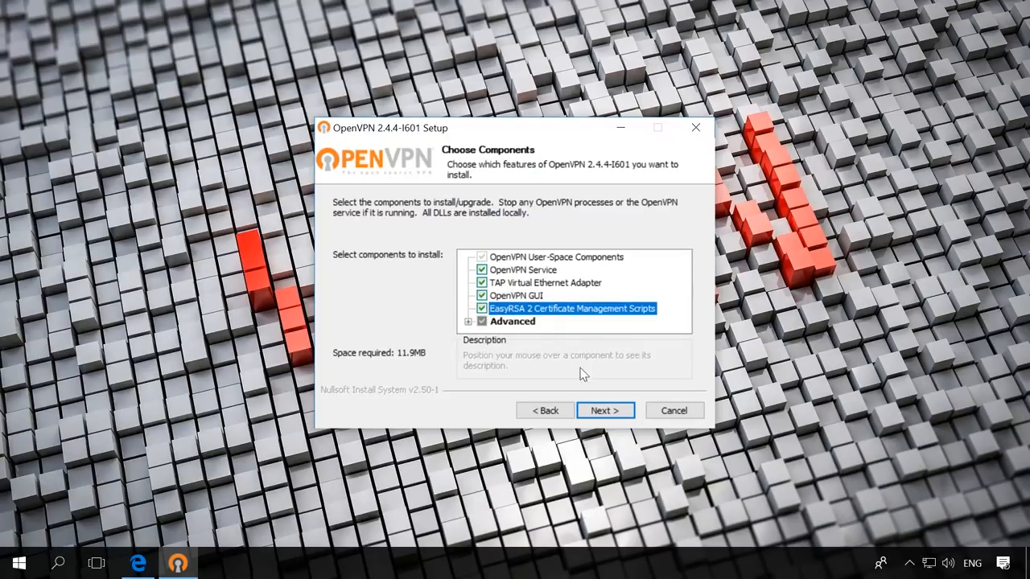
{"action": "left_click", "coordinate": [605, 410]}
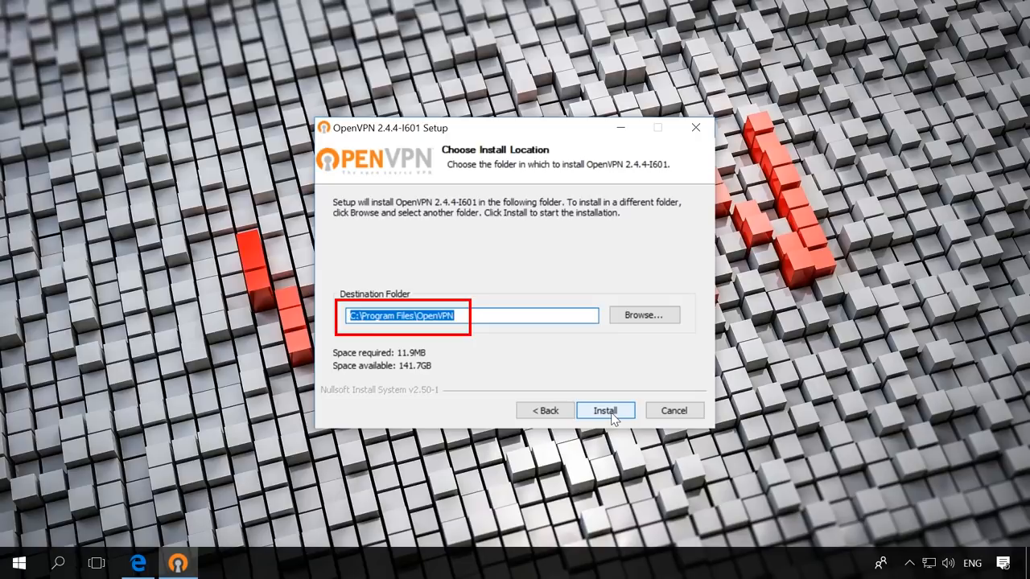
{"action": "left_click", "coordinate": [605, 410]}
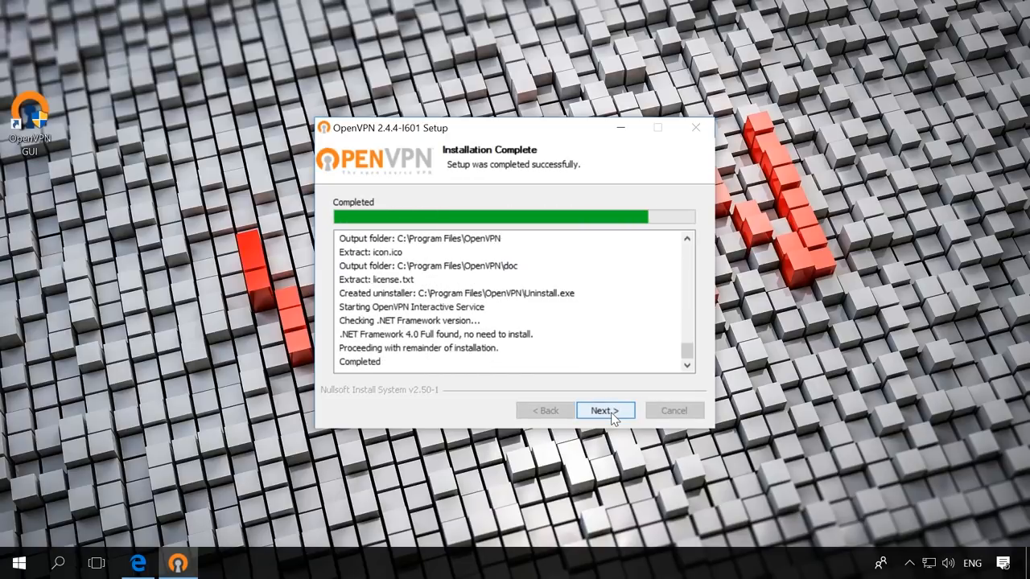
{"action": "left_click", "coordinate": [605, 410]}
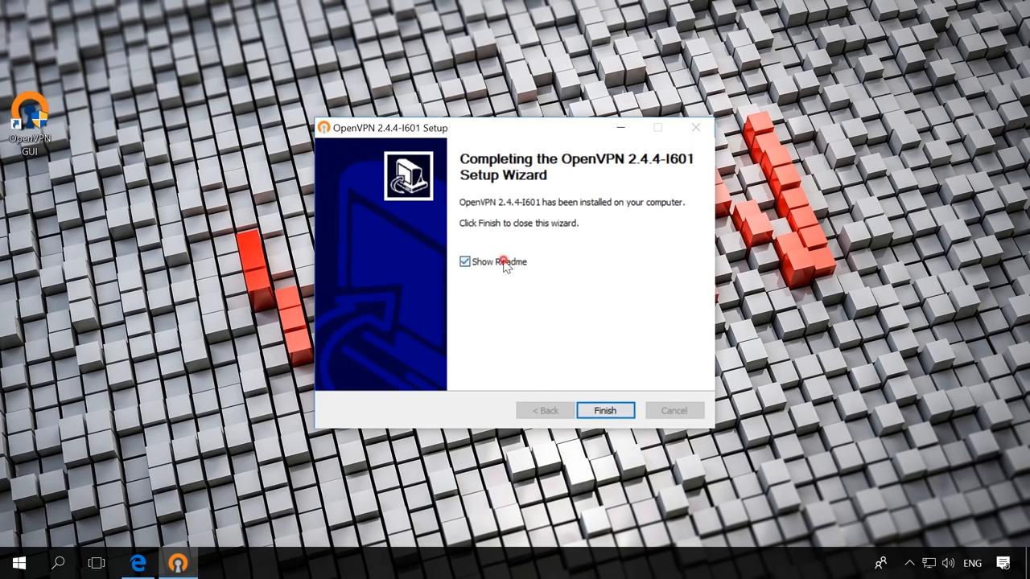
{"action": "left_click", "coordinate": [605, 410]}
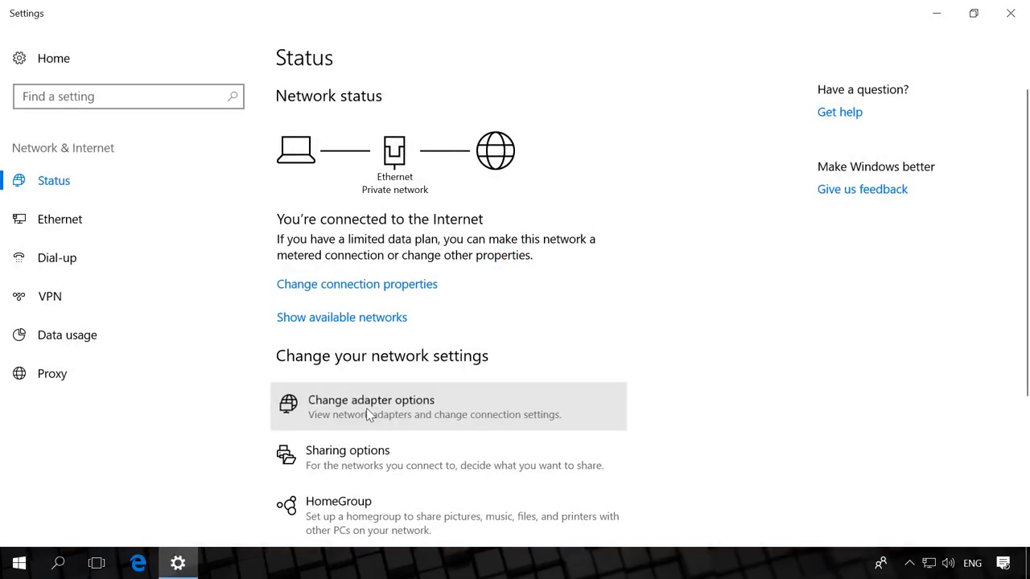
- Rename the TAP-Windows Adapter V9 connection in the adapter list for the VPN server
{"action": "left_click", "coordinate": [370, 406]}
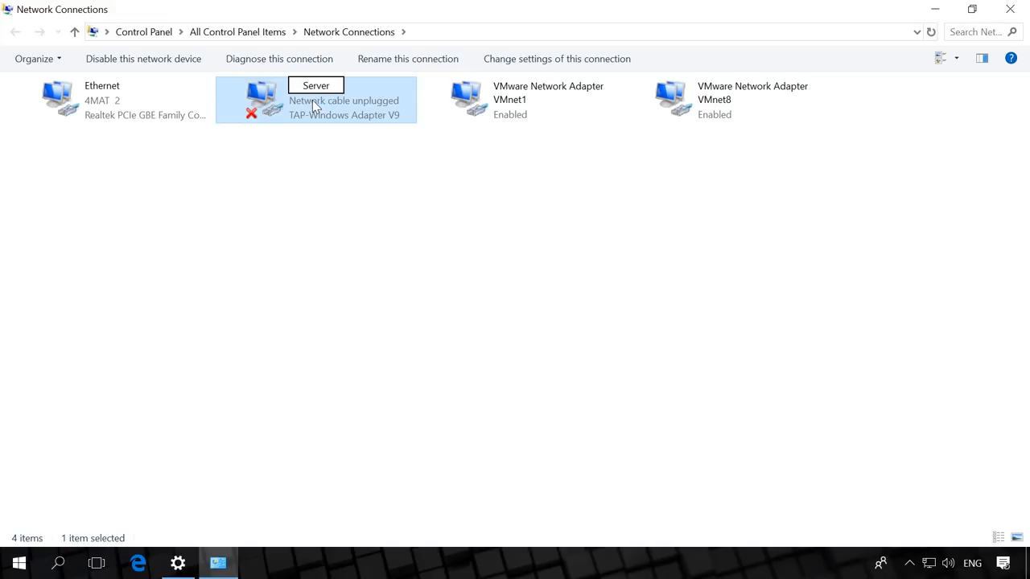
{"action": "type", "text": "VPN"}
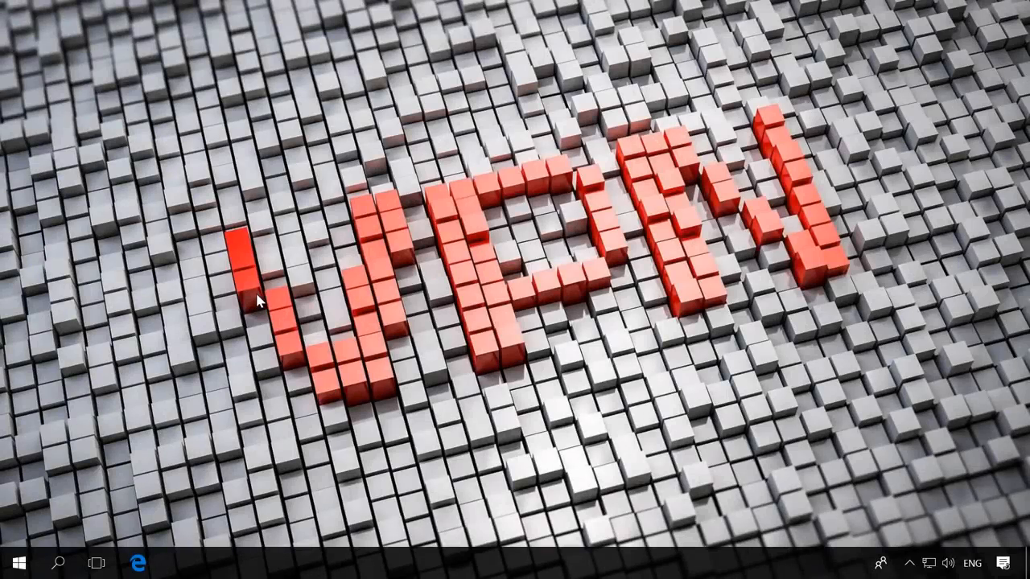
{"action": "mouse_move", "coordinate": [57, 563]}
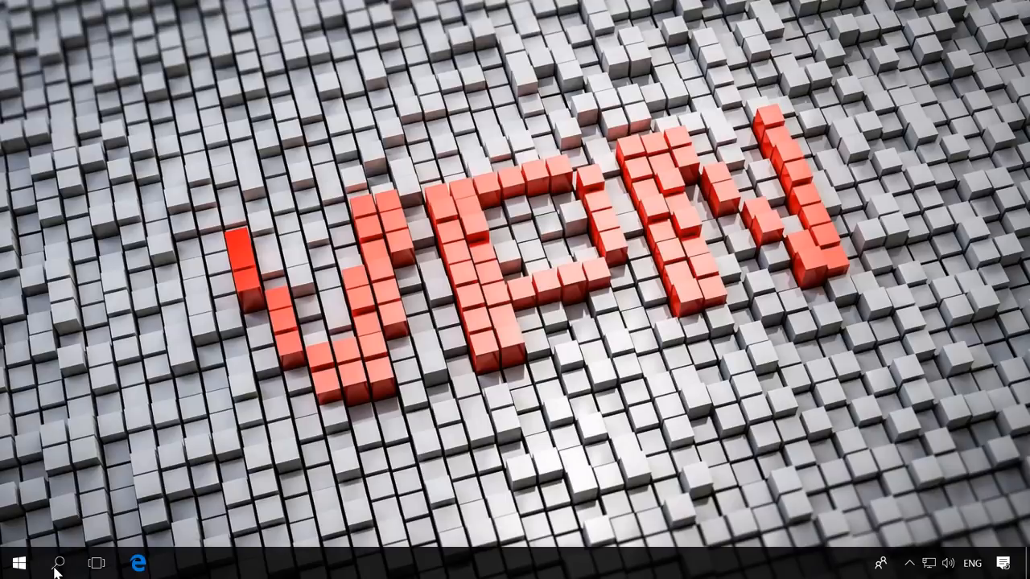
- Start Command Prompt as administrator from the Start search
{"action": "type", "text": "cmd"}
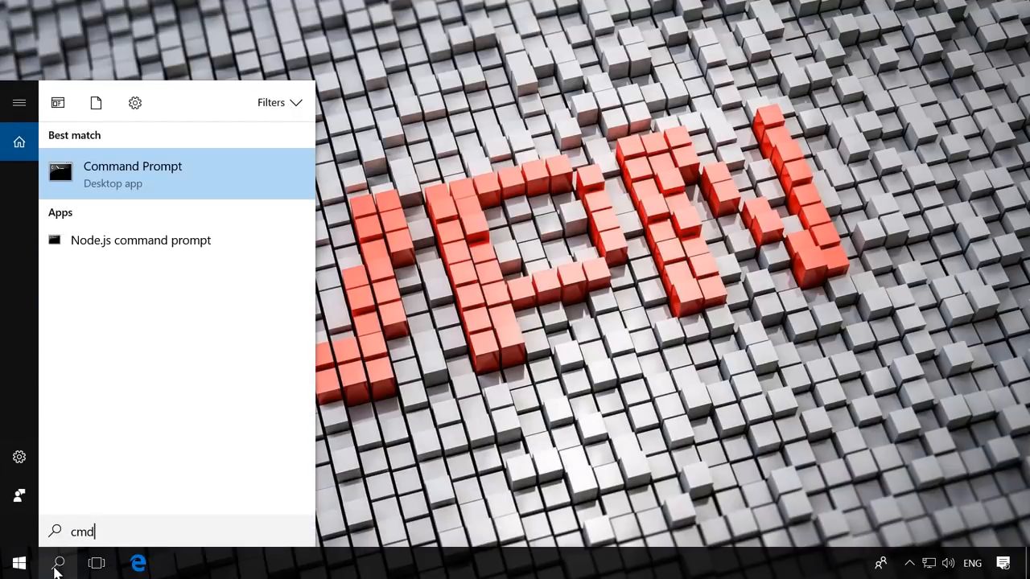
{"action": "right_click", "coordinate": [132, 174]}
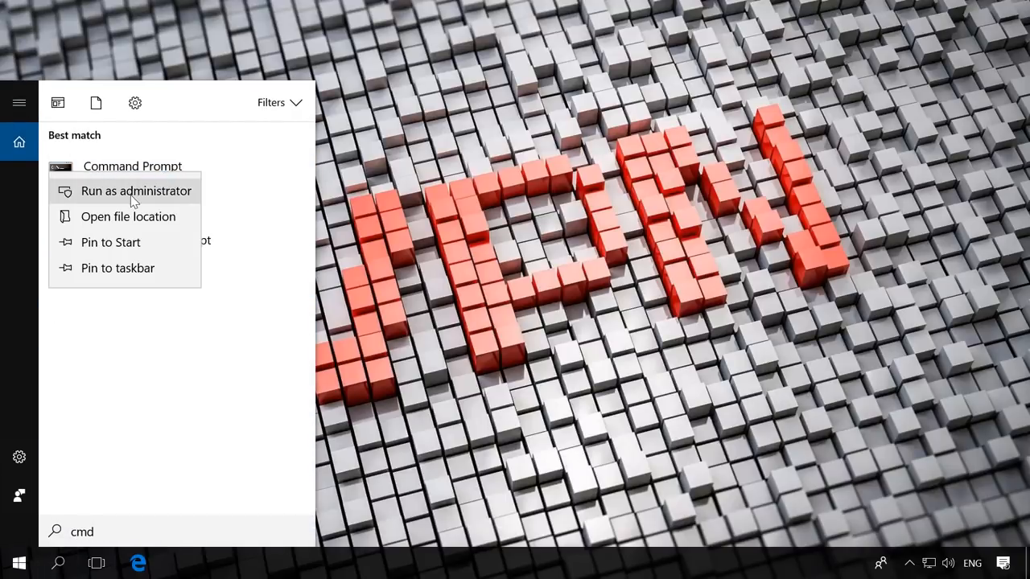
{"action": "left_click", "coordinate": [135, 190]}
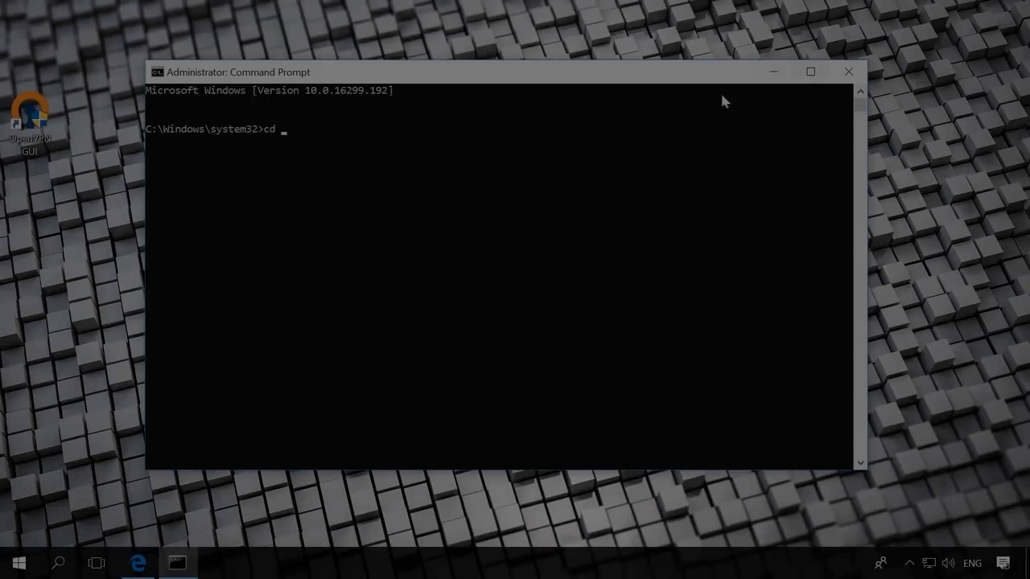
- Change into "C:\Program Files\OpenVPN\easy-rsa" and begin the init-config command
{"action": "type", "text": "C:\\Program Files\\OpenVPN\\easy-rsa"}
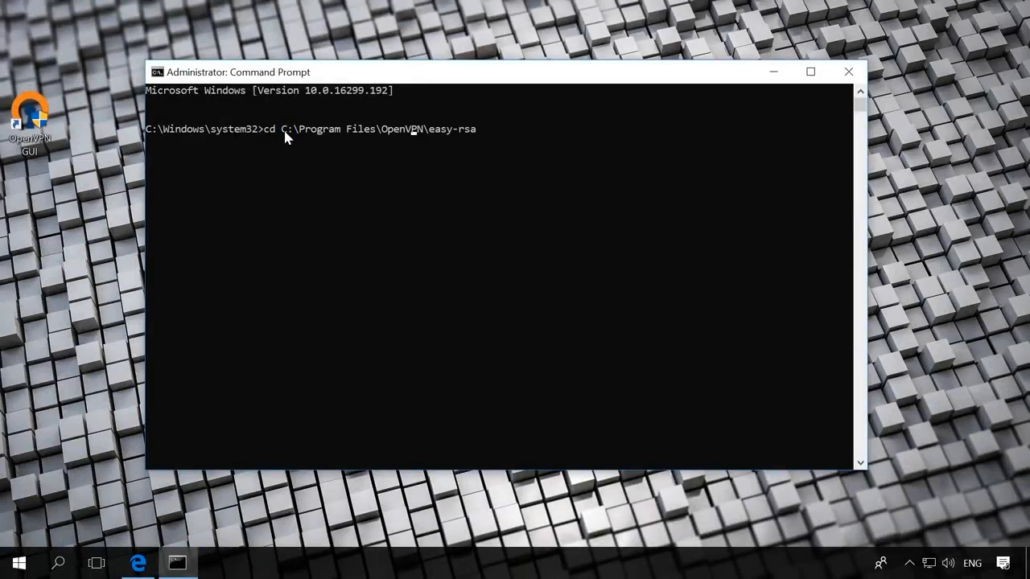
{"action": "type", "text": "\""}
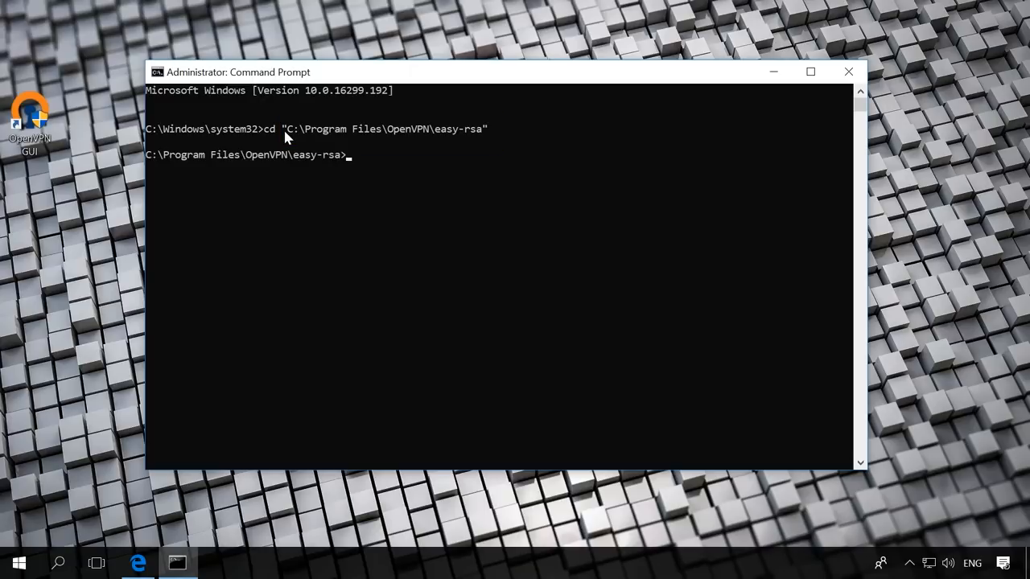
{"action": "type", "text": "init-con"}
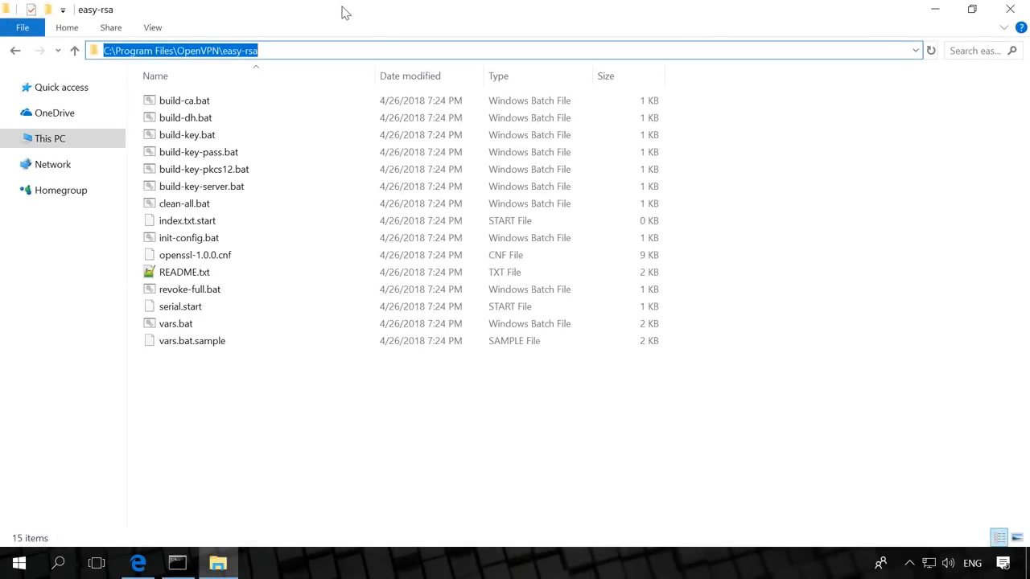
- Open vars.bat from the easy-rsa folder with Edit with Notepad++
{"action": "left_click", "coordinate": [203, 186]}
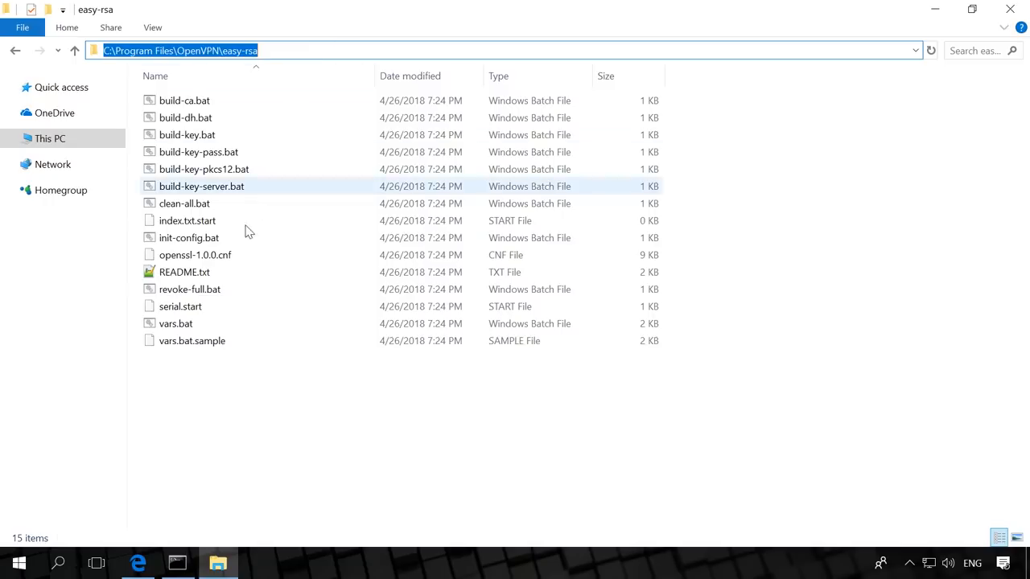
{"action": "left_click", "coordinate": [177, 323]}
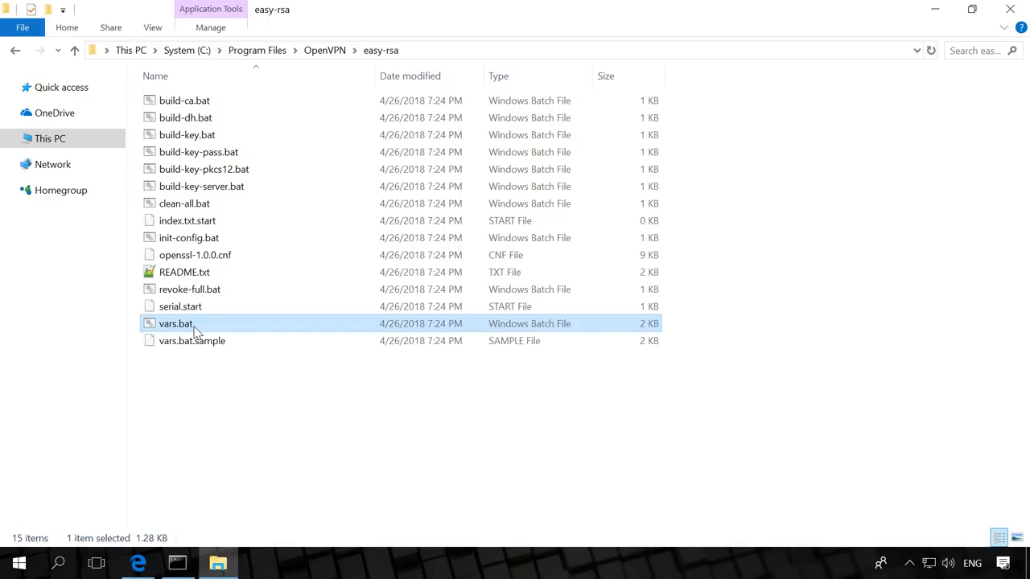
{"action": "right_click", "coordinate": [175, 323]}
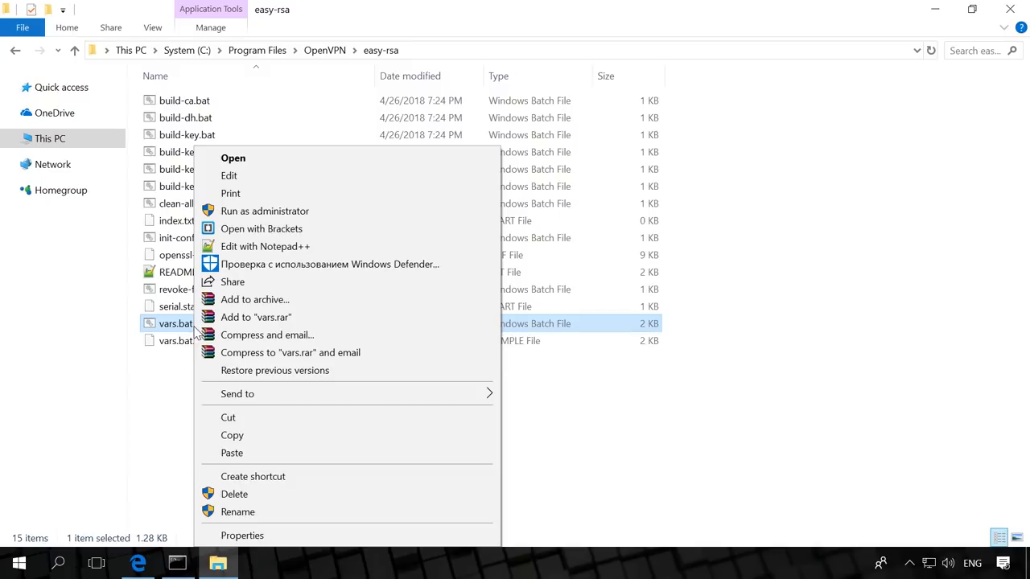
{"action": "mouse_move", "coordinate": [266, 246]}
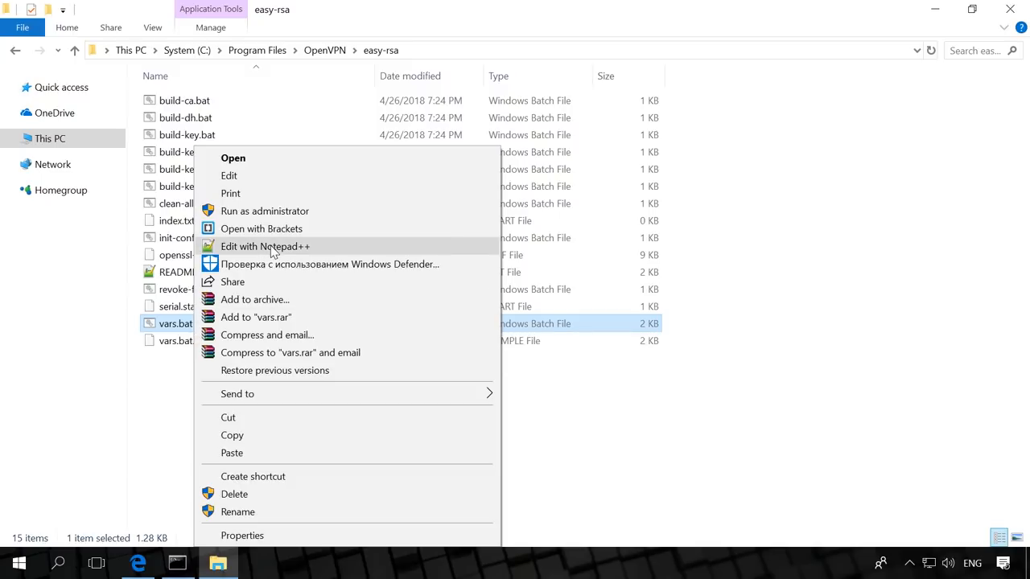
{"action": "left_click", "coordinate": [266, 246]}
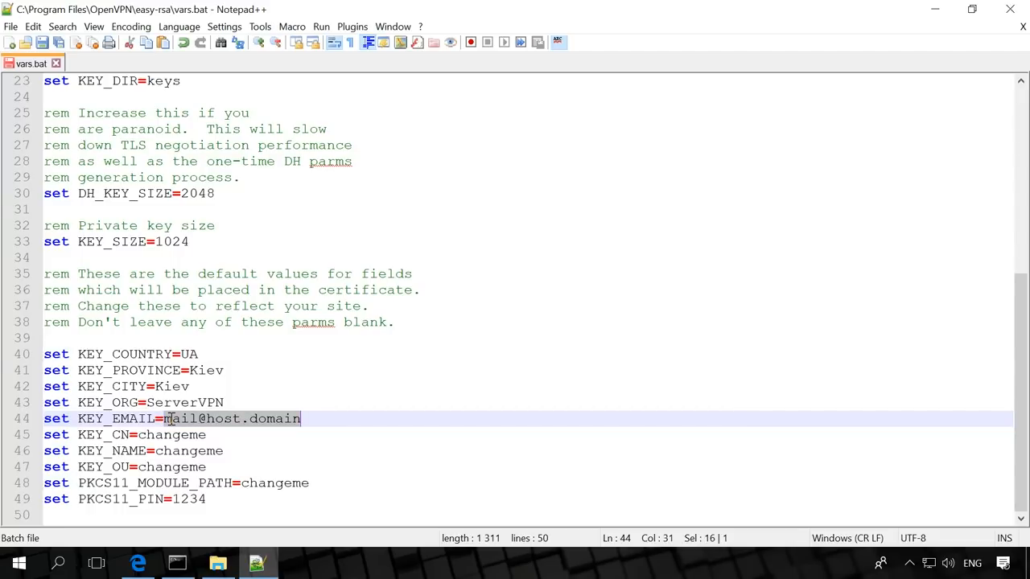
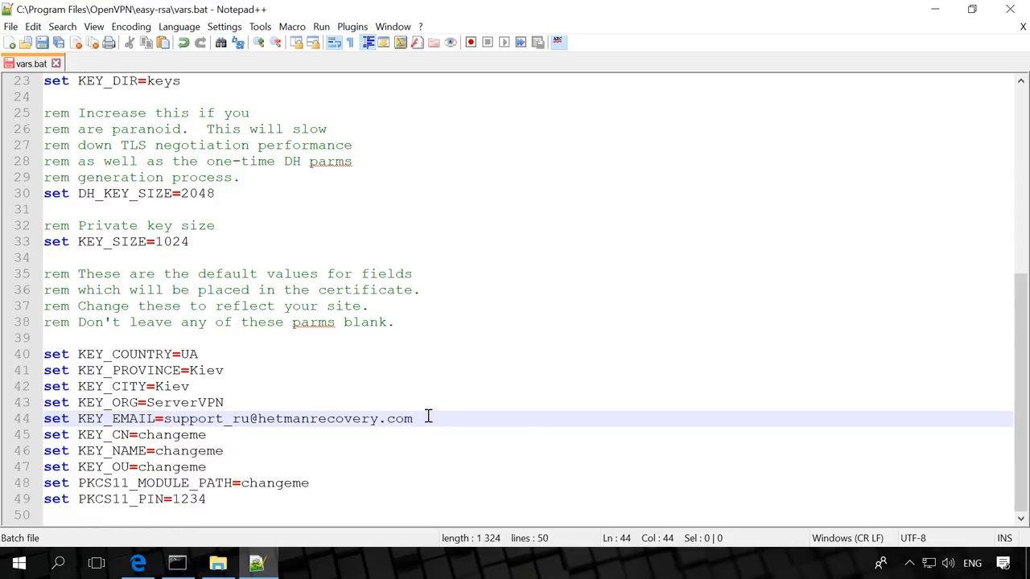
{"action": "type", "text": "ServerVPN"}
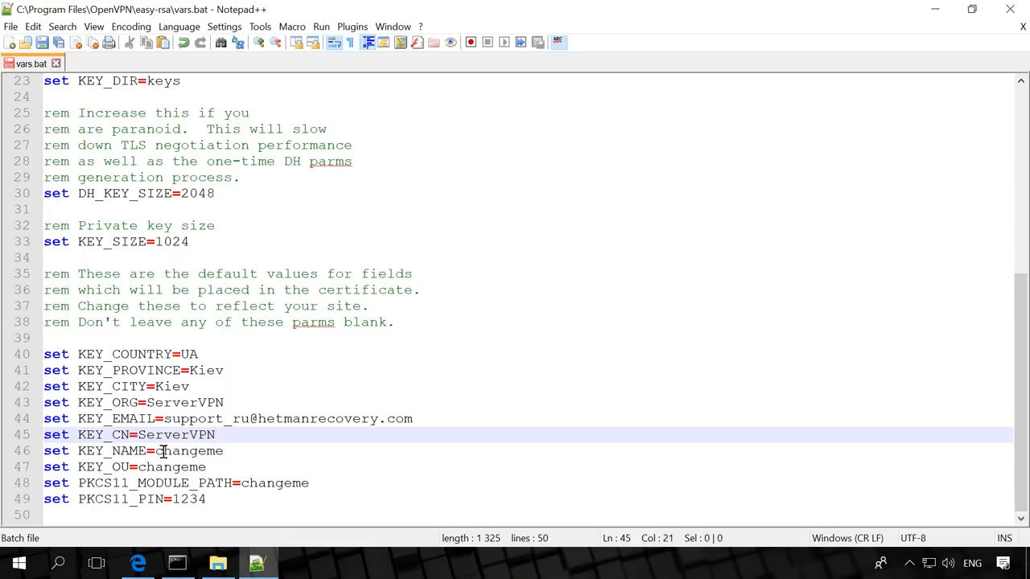
{"action": "left_click", "coordinate": [229, 451]}
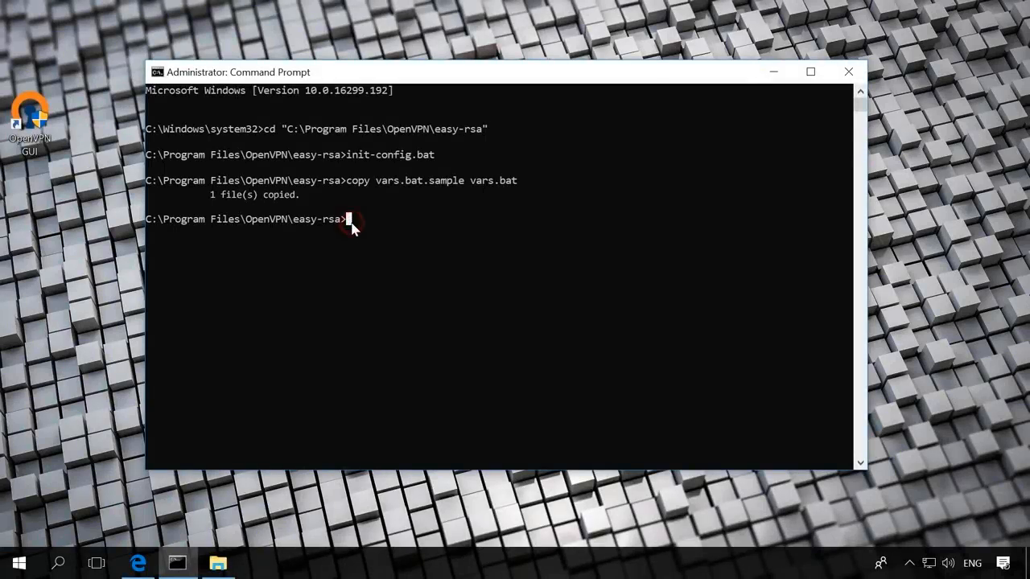
- Run init-config.bat, cd back into easy-rsa and load vars
{"action": "type", "text": "init-config.bat"}
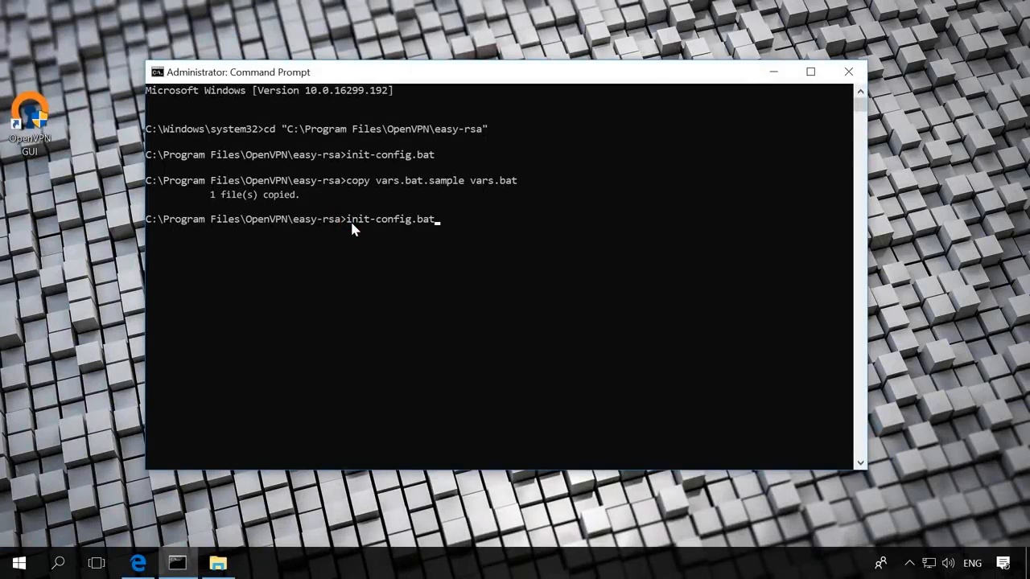
{"action": "type", "text": "cd \"C:\\Program Files\\OpenVPN\\easy-rsa\""}
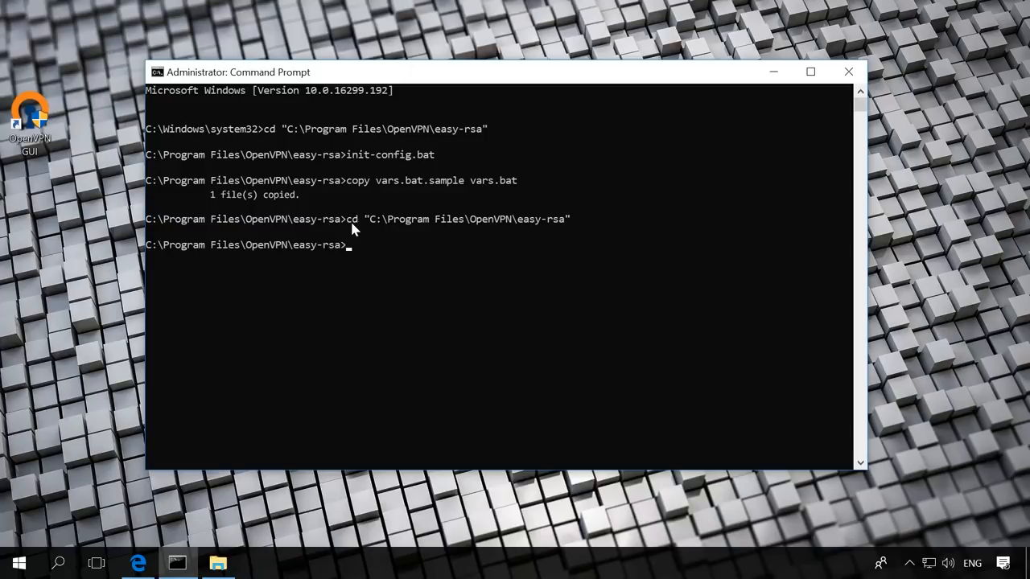
{"action": "type", "text": "vars"}
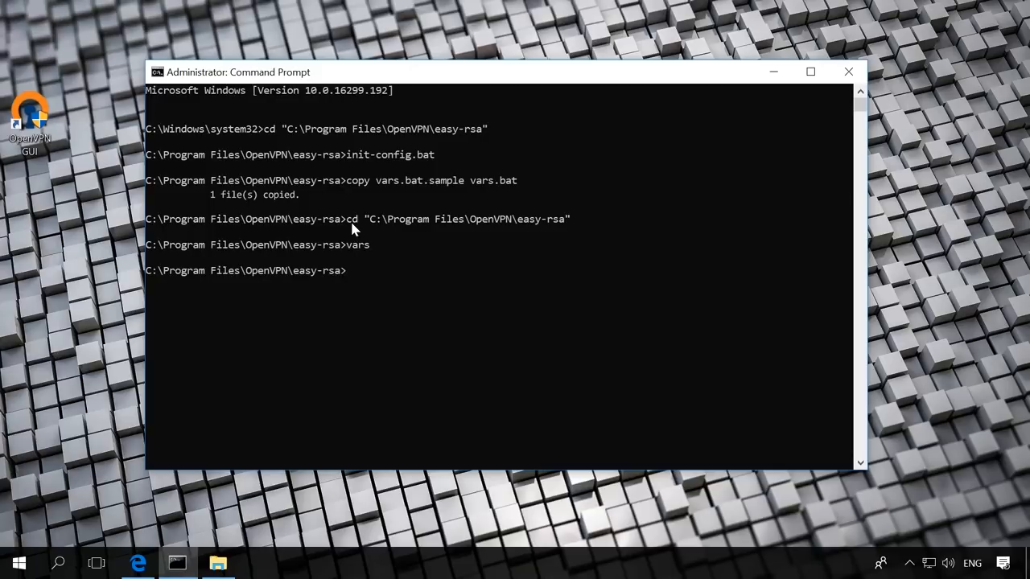
- Run clean-all to clear old keys and start a build- command
{"action": "type", "text": "clean-all"}
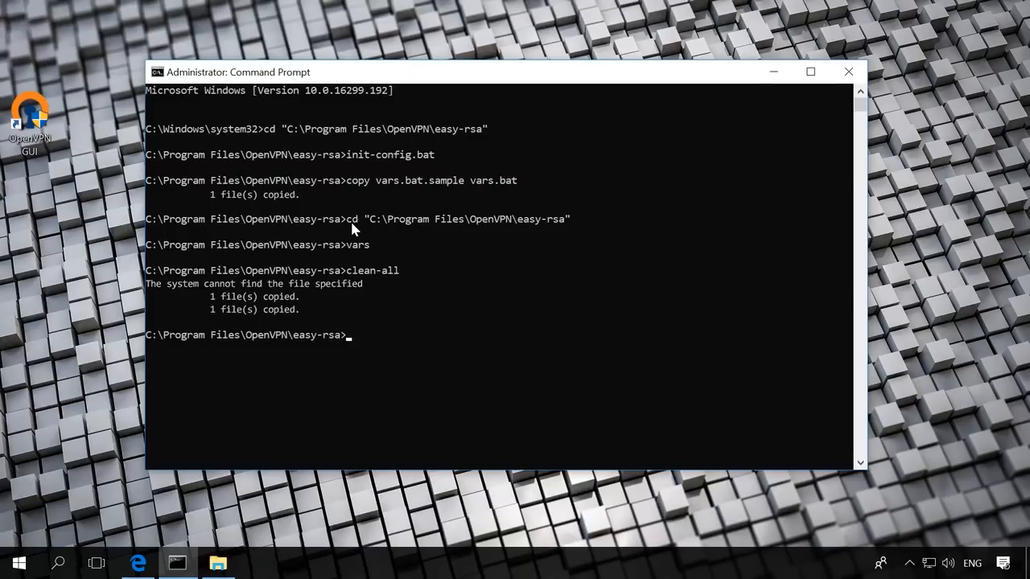
{"action": "type", "text": "bui"}
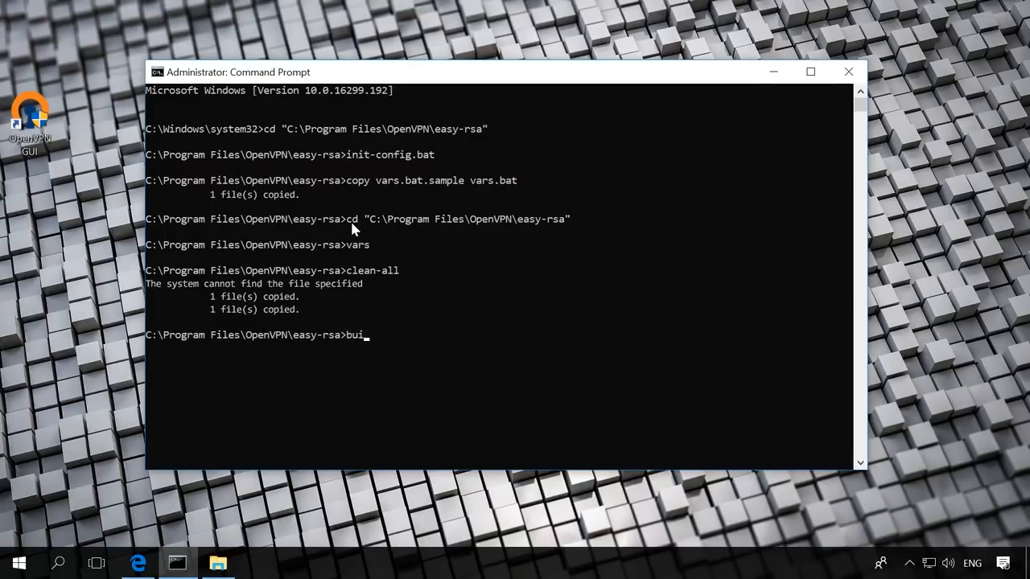
{"action": "type", "text": "ld-"}
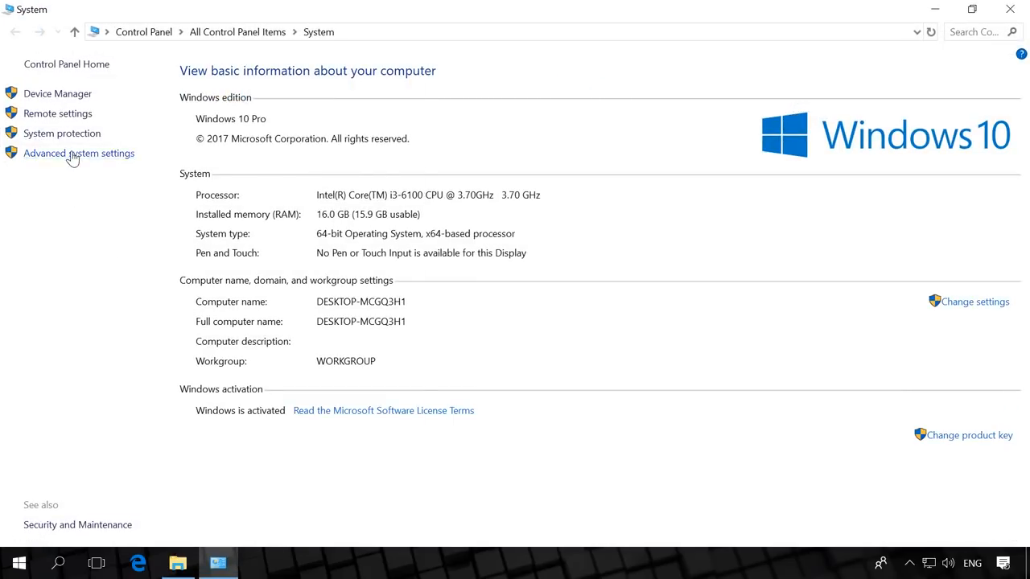
- Reach the user Path variable's edit list through Advanced system settings > Environment Variables
{"action": "left_click", "coordinate": [77, 153]}
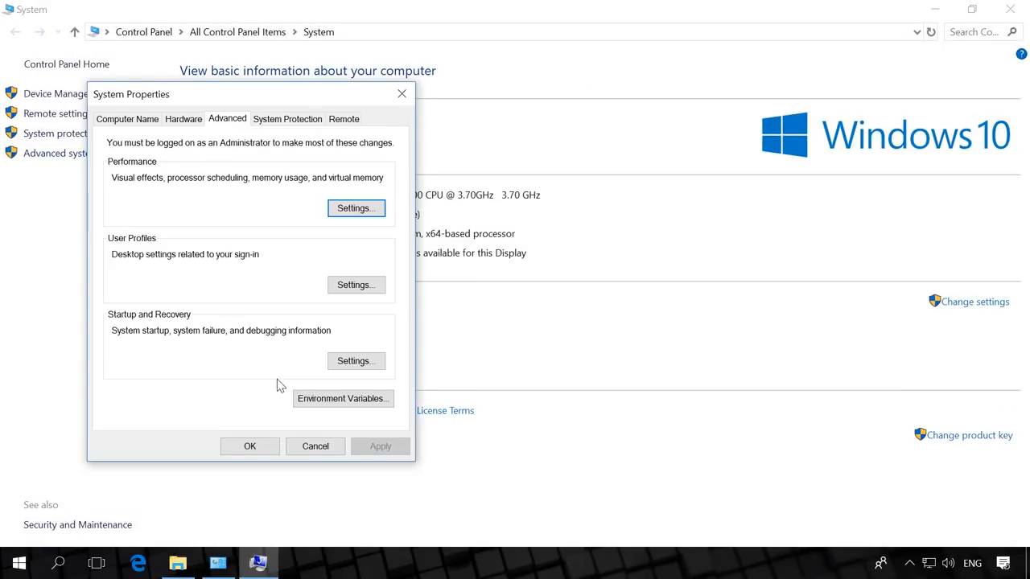
{"action": "left_click", "coordinate": [341, 399]}
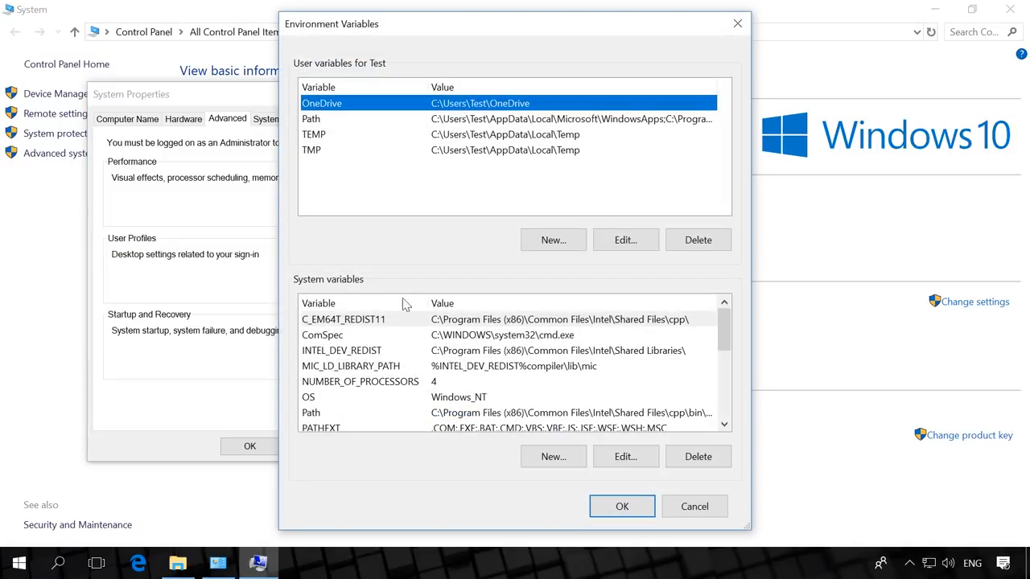
{"action": "left_click", "coordinate": [310, 119]}
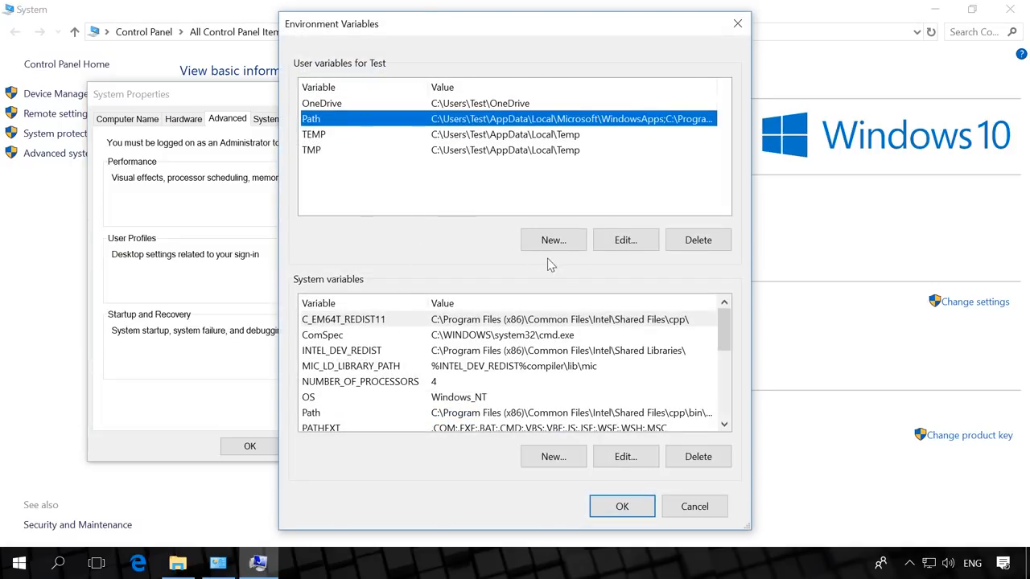
{"action": "left_click", "coordinate": [624, 238]}
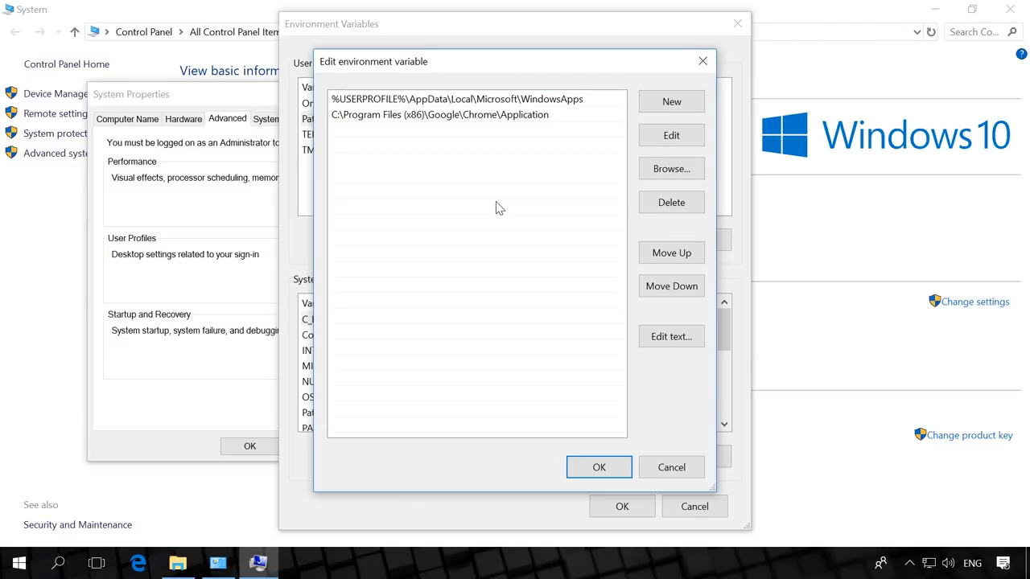
{"action": "mouse_move", "coordinate": [605, 185]}
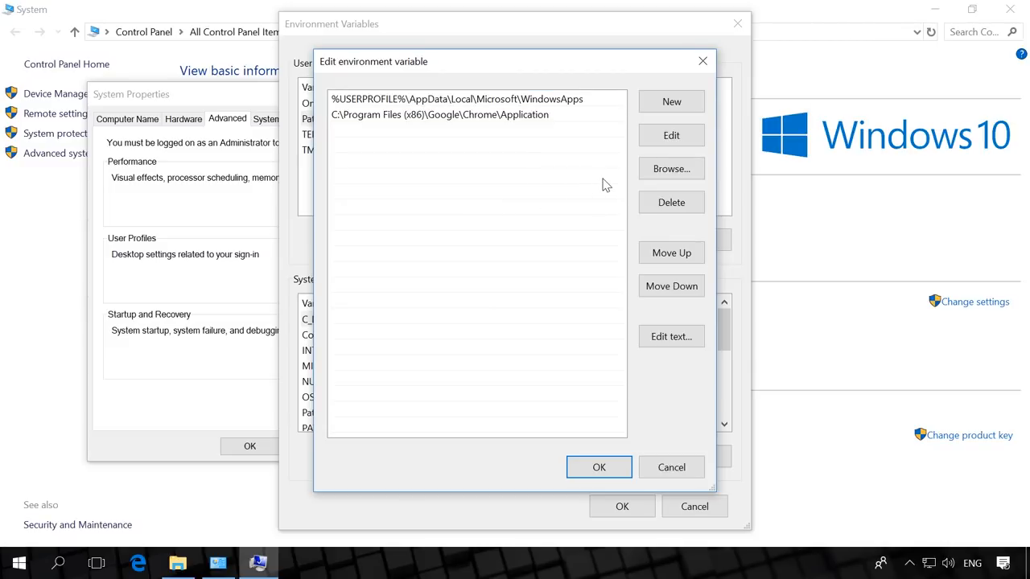
{"action": "mouse_move", "coordinate": [671, 169]}
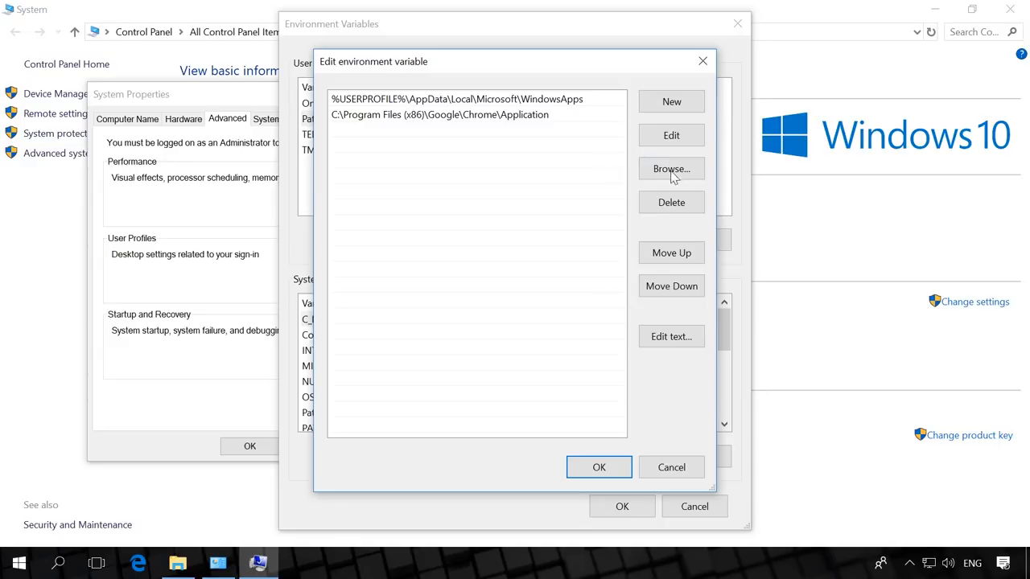
- Browse to and add C:\Program Files\OpenVPN\bin to the Path
{"action": "left_click", "coordinate": [671, 169]}
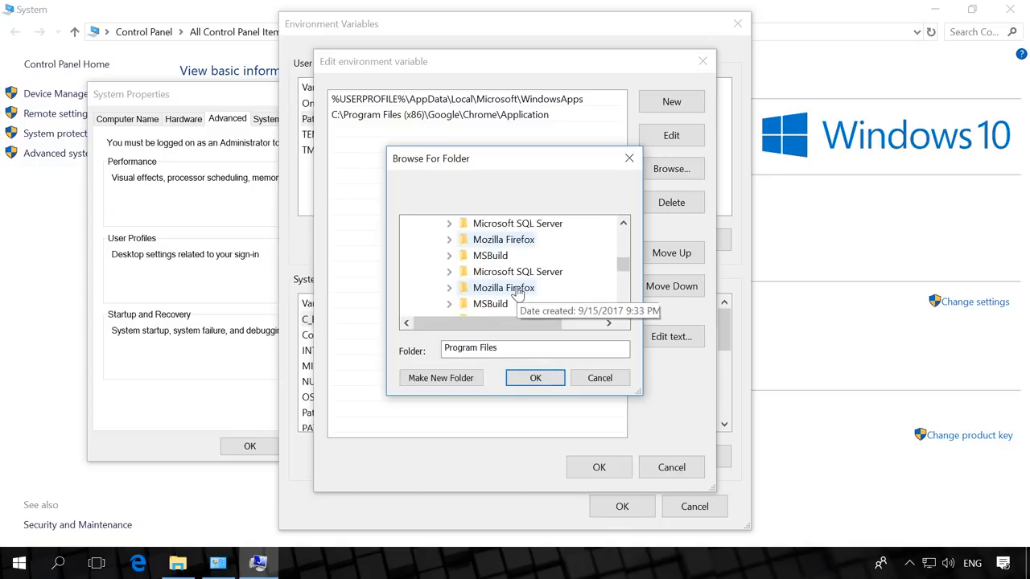
{"action": "left_click", "coordinate": [494, 222]}
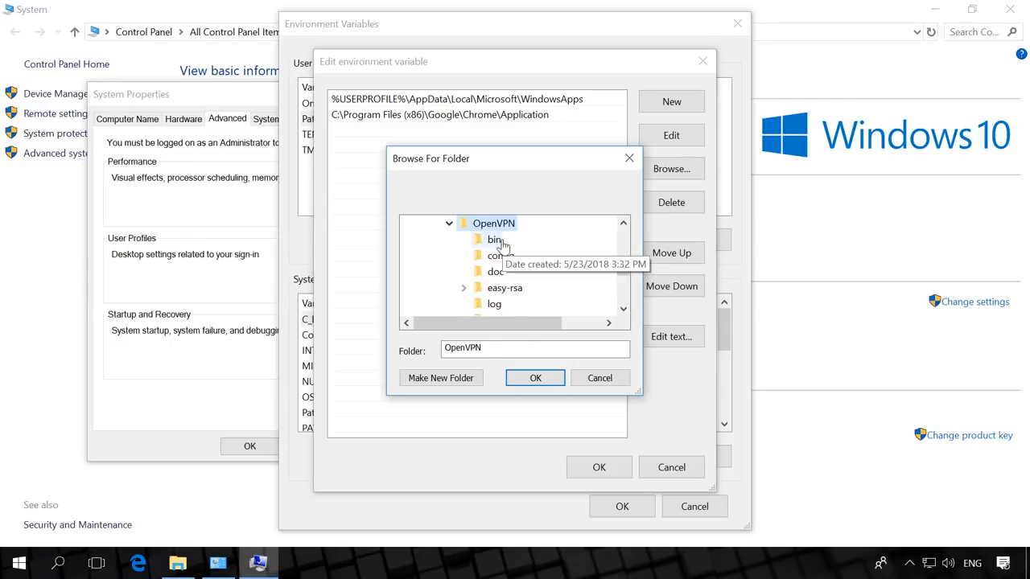
{"action": "left_click", "coordinate": [534, 377]}
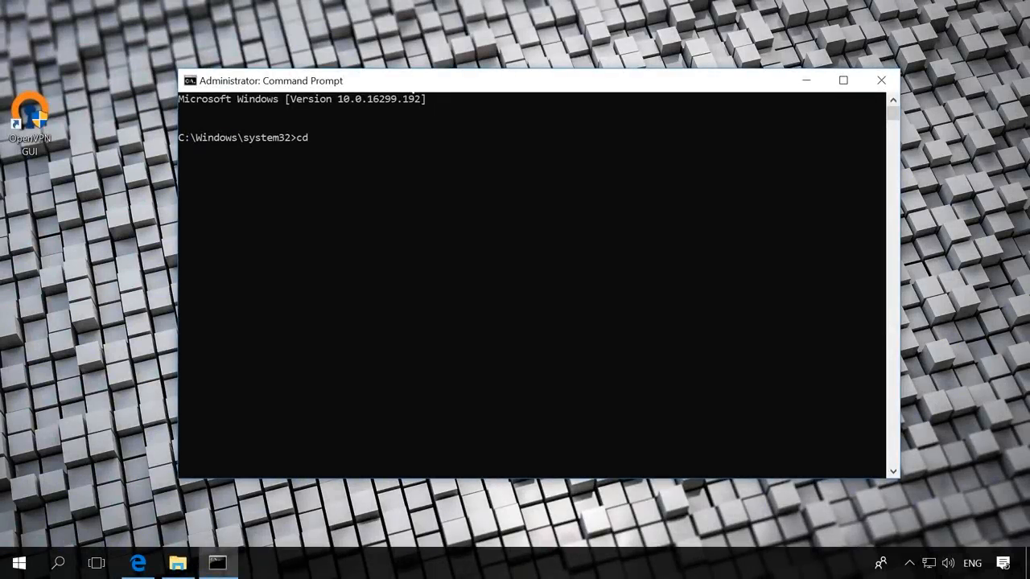
- Return to the easy-rsa folder in the new prompt and run init-config.bat
{"action": "type", "text": "C:\\Program Files\\OpenVPN\\easy-rsa"}
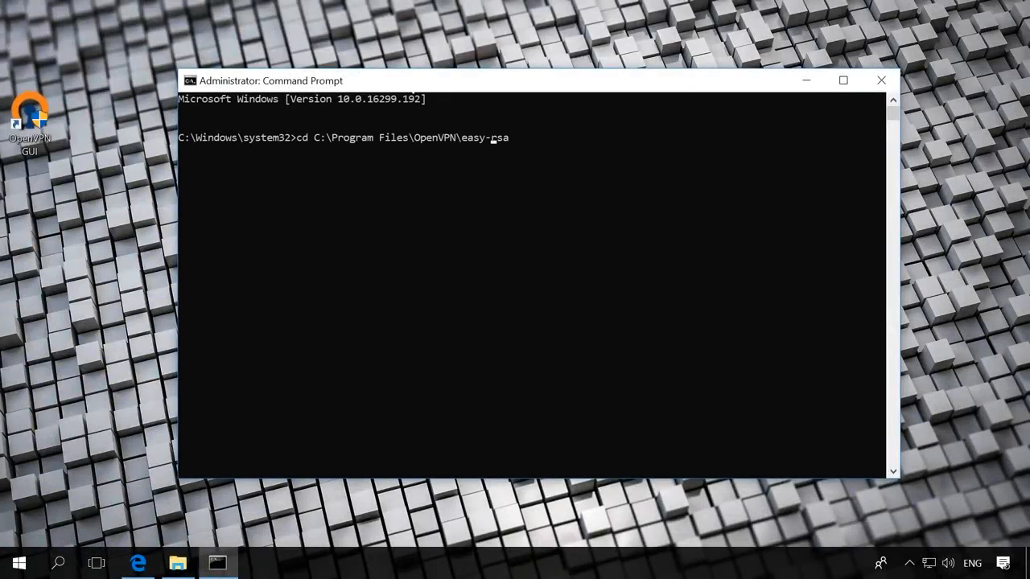
{"action": "type", "text": "\"C:\\Program Files\\OpenVPN\\easy-rsa"}
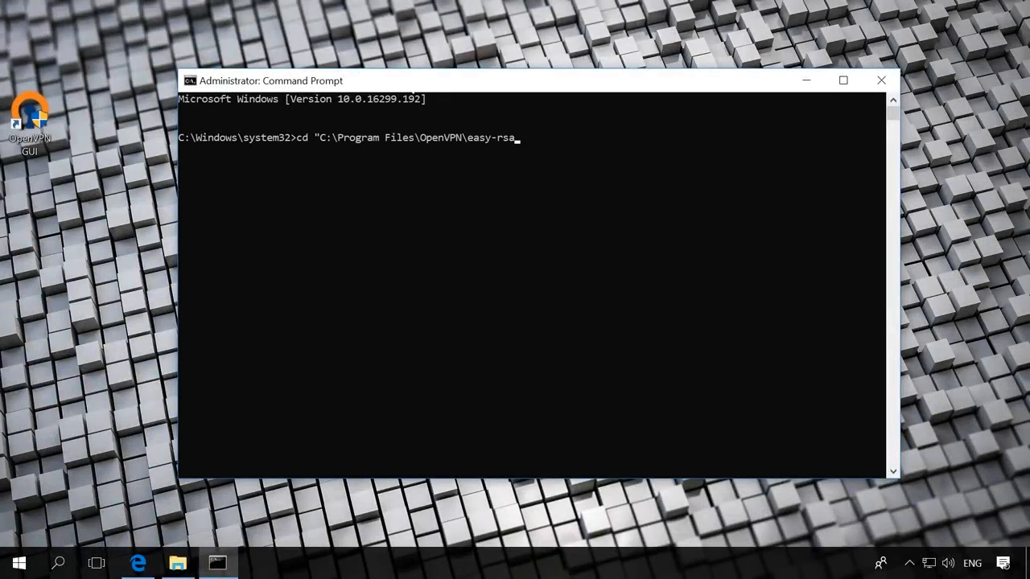
{"action": "key", "text": "Enter"}
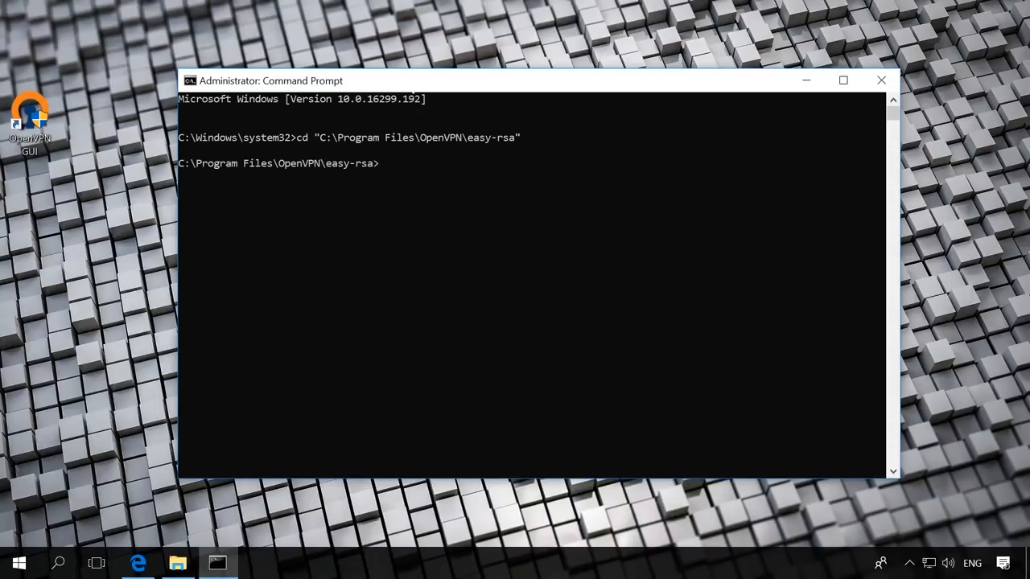
{"action": "type", "text": "init-config"}
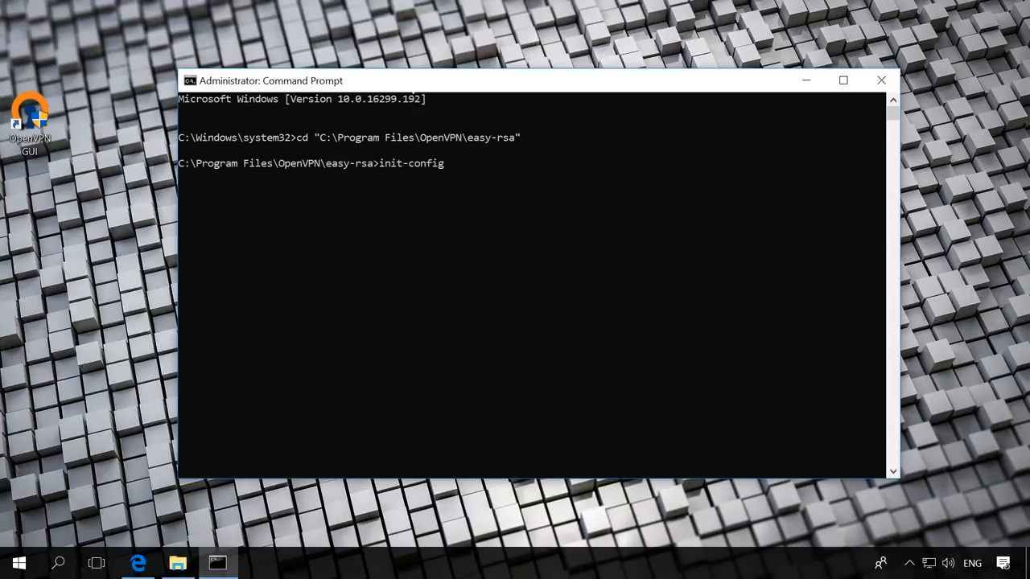
{"action": "type", "text": ".bat"}
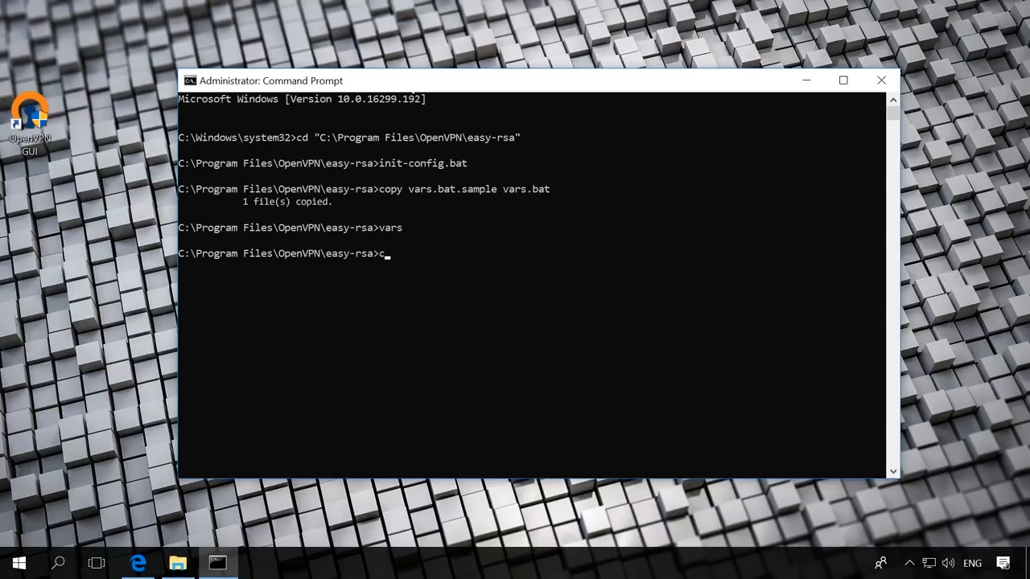
- Run clean-all and then build-dh to generate the Diffie-Hellman parameters
{"action": "type", "text": "lean-all"}
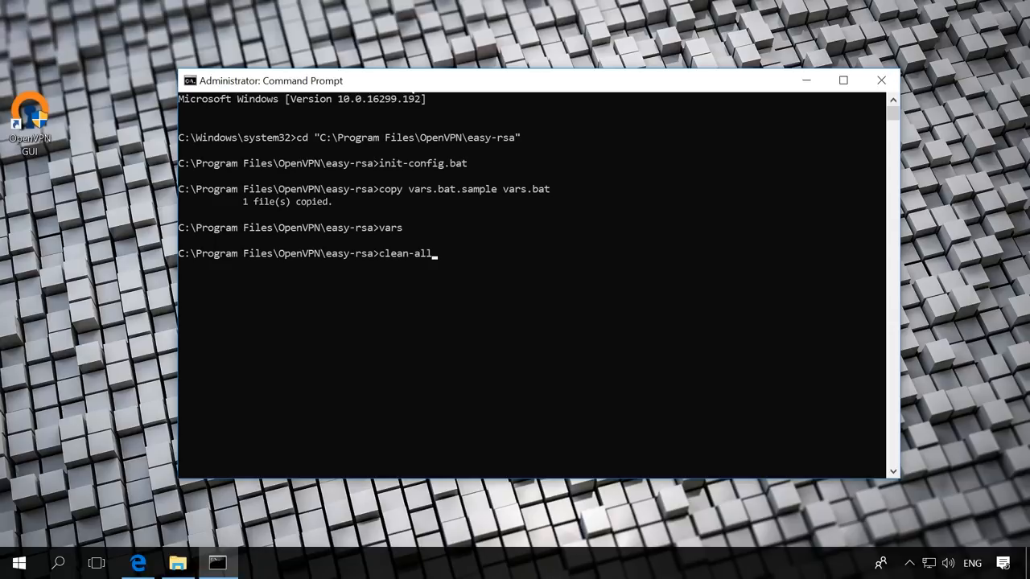
{"action": "type", "text": "bu"}
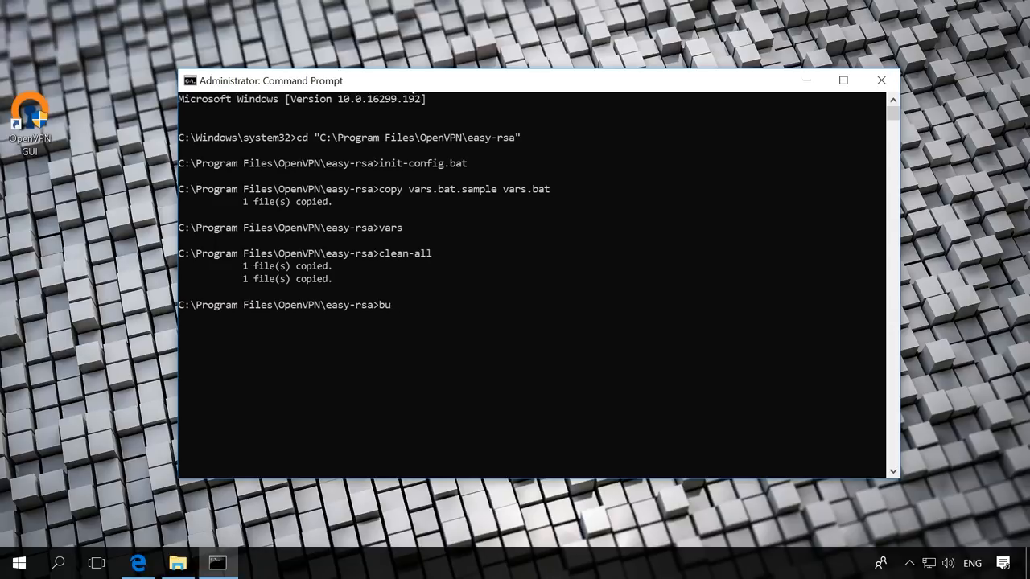
{"action": "type", "text": "ild"}
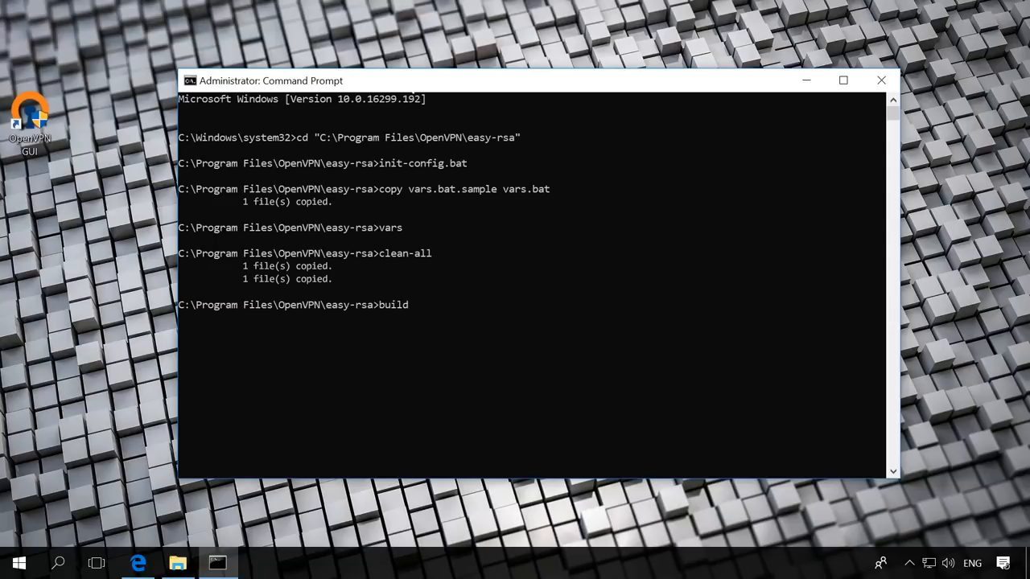
{"action": "type", "text": "-dh"}
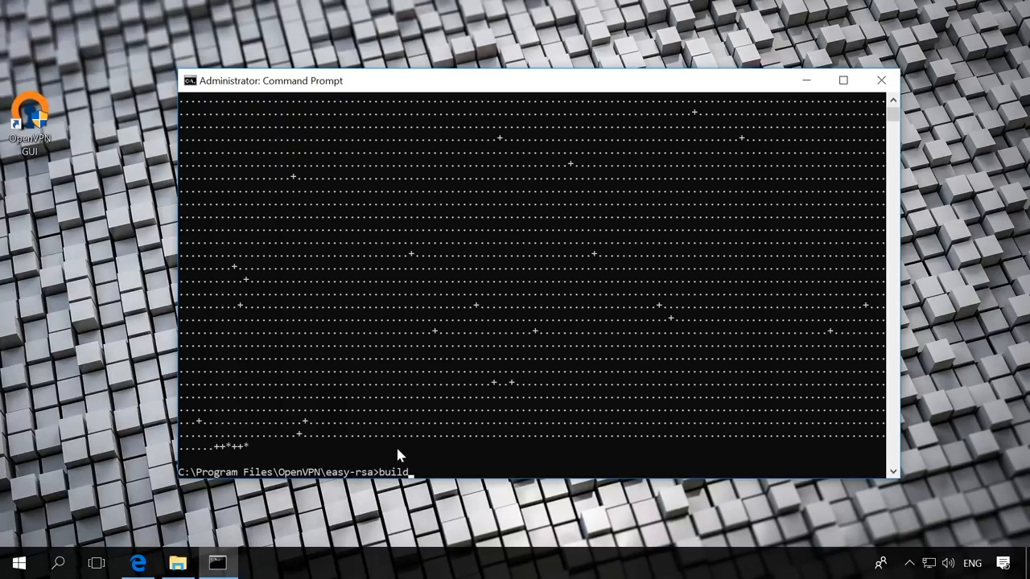
- Run build-ca and give the authority country UA and locality Kiev
{"action": "type", "text": "-ca"}
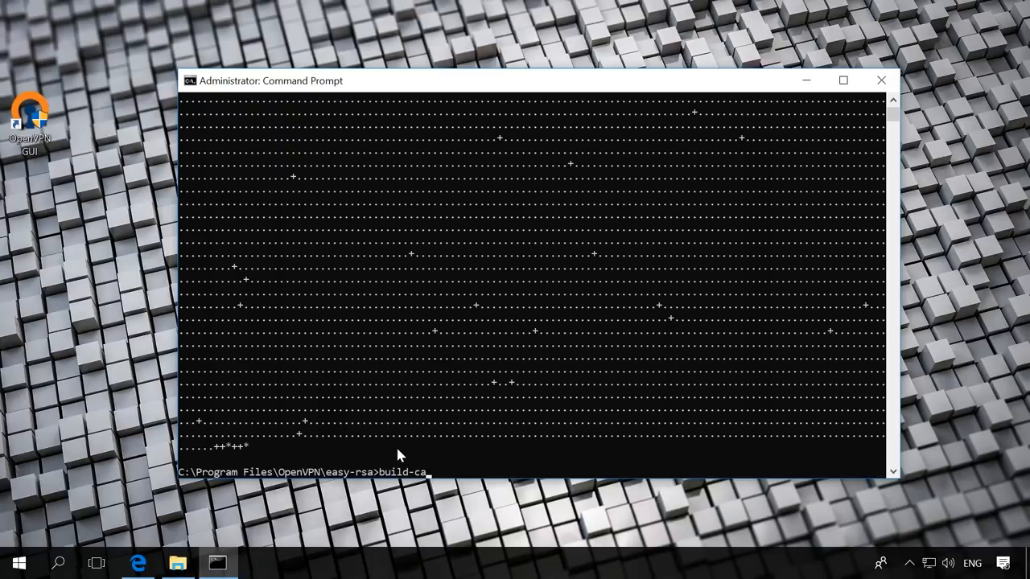
{"action": "key", "text": "enter"}
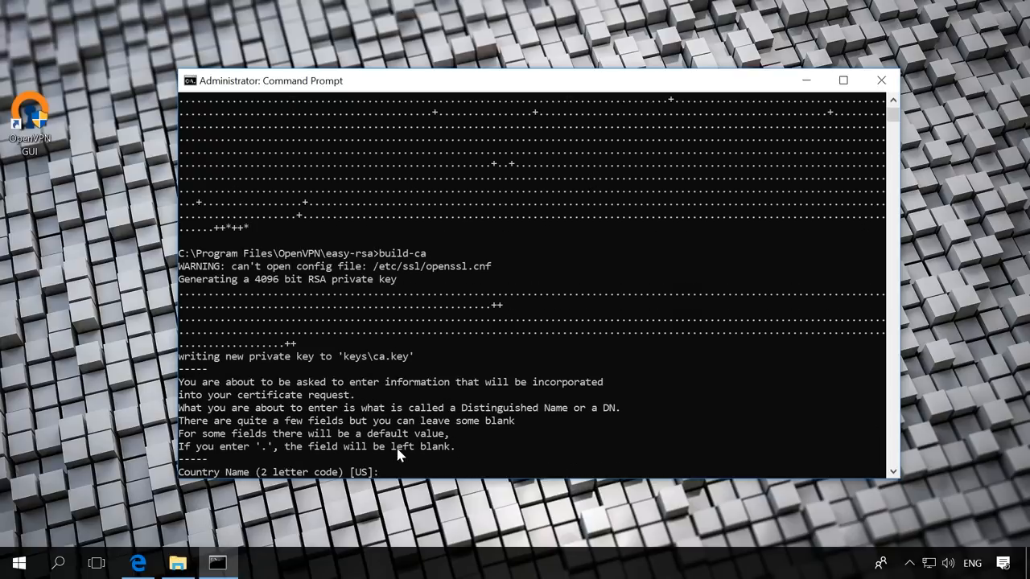
{"action": "type", "text": "UA"}
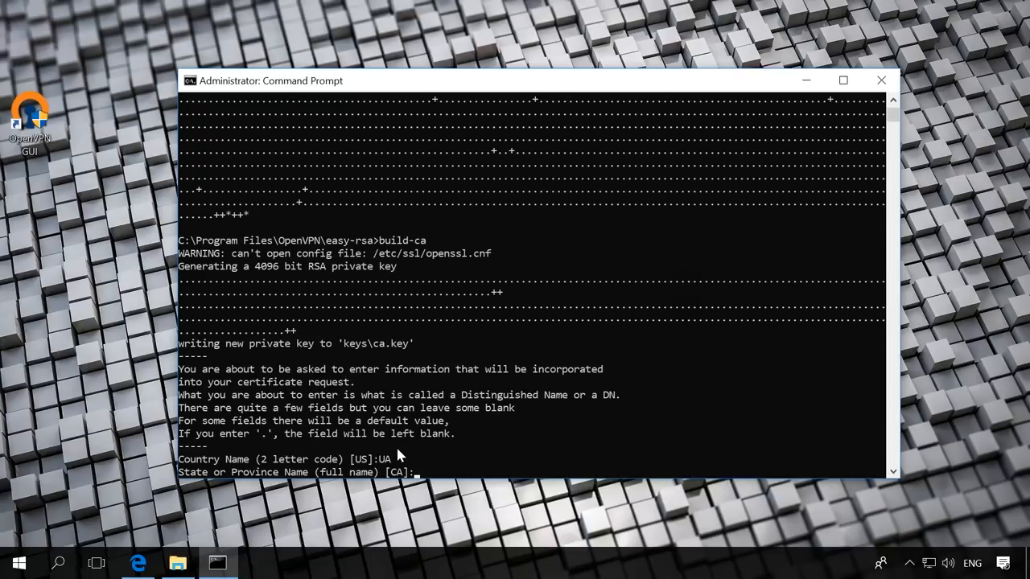
{"action": "type", "text": "Kiev"}
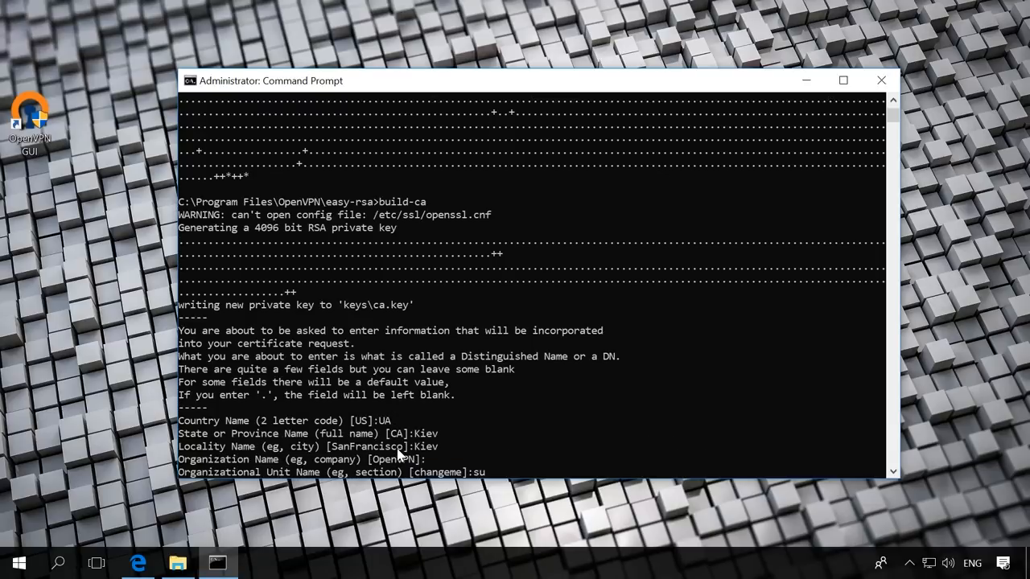
{"action": "type", "text": "support"}
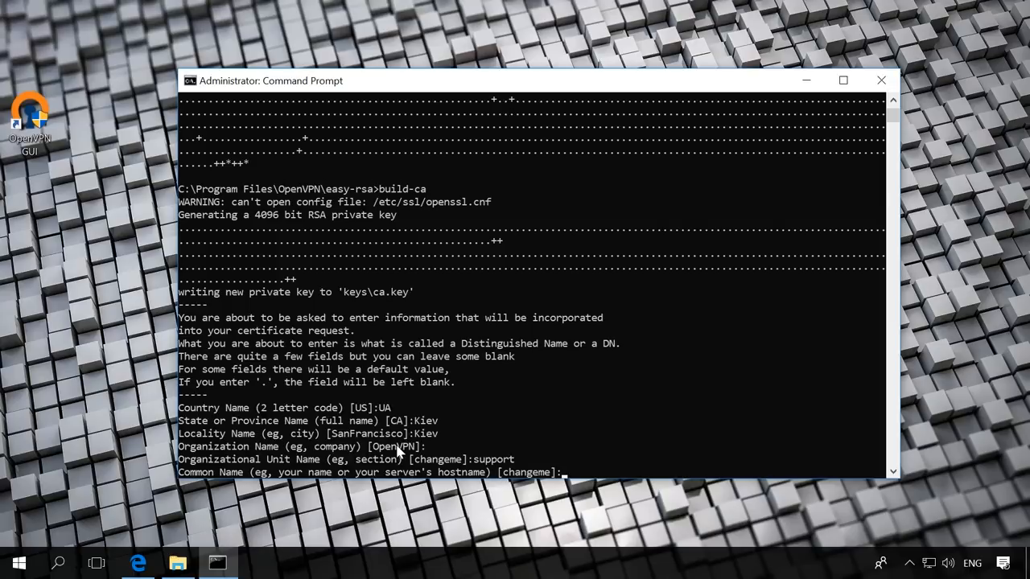
{"action": "type", "text": "ServerVPN"}
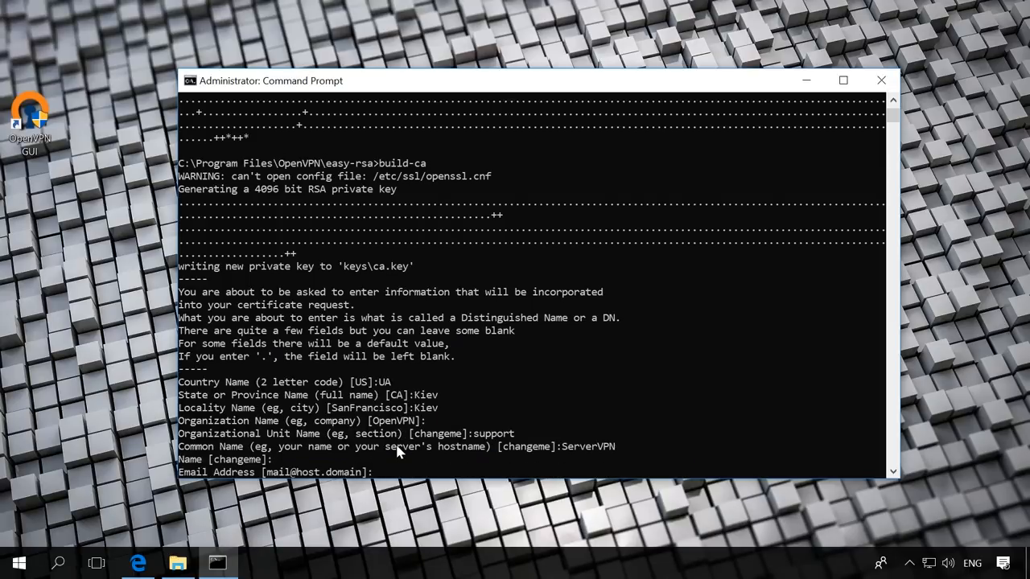
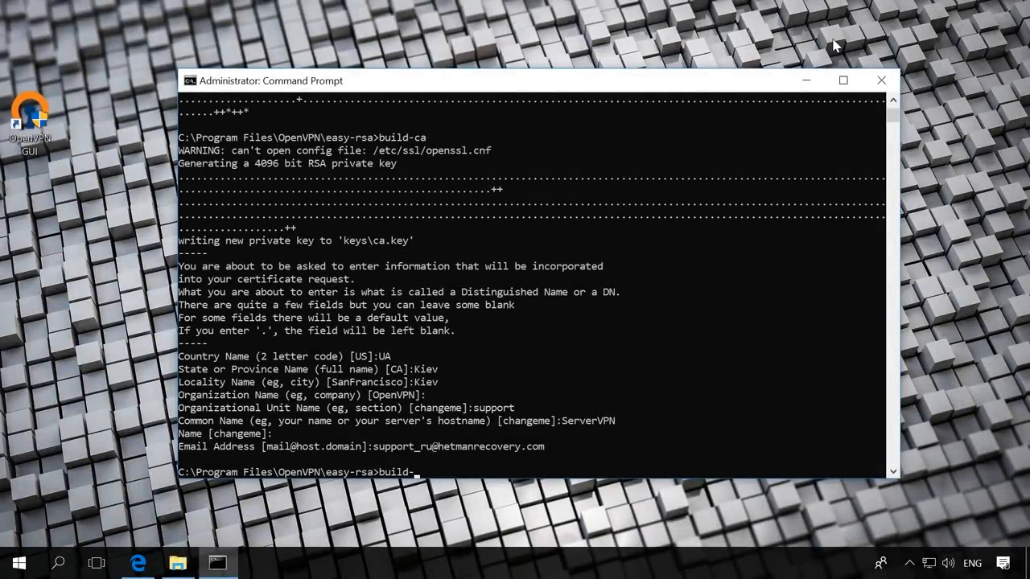
- Run build-key-server ServerVPN with default fields and blank e-mail, answering y to sign and commit
{"action": "type", "text": "key-server"}
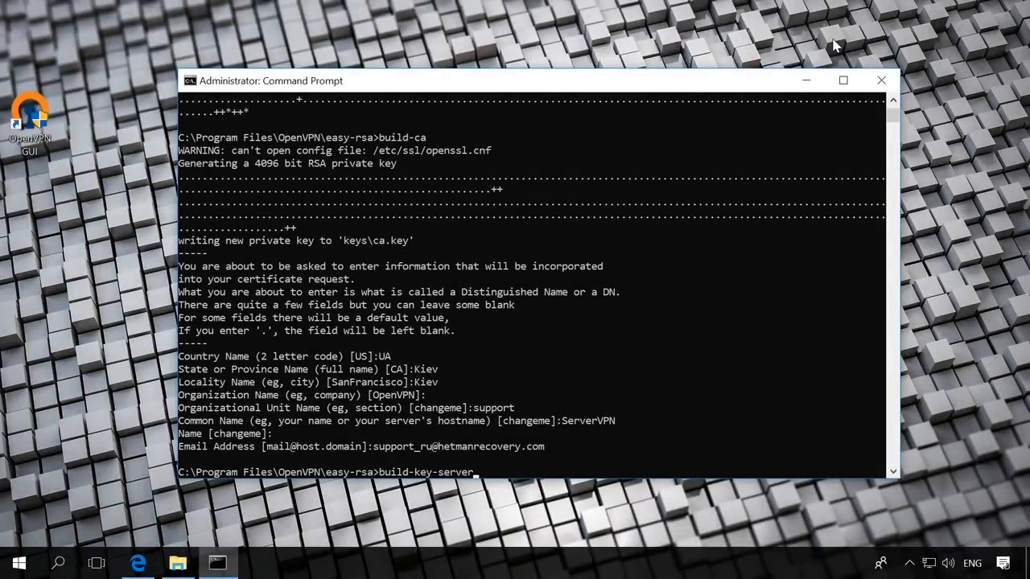
{"action": "type", "text": "ServerVPN"}
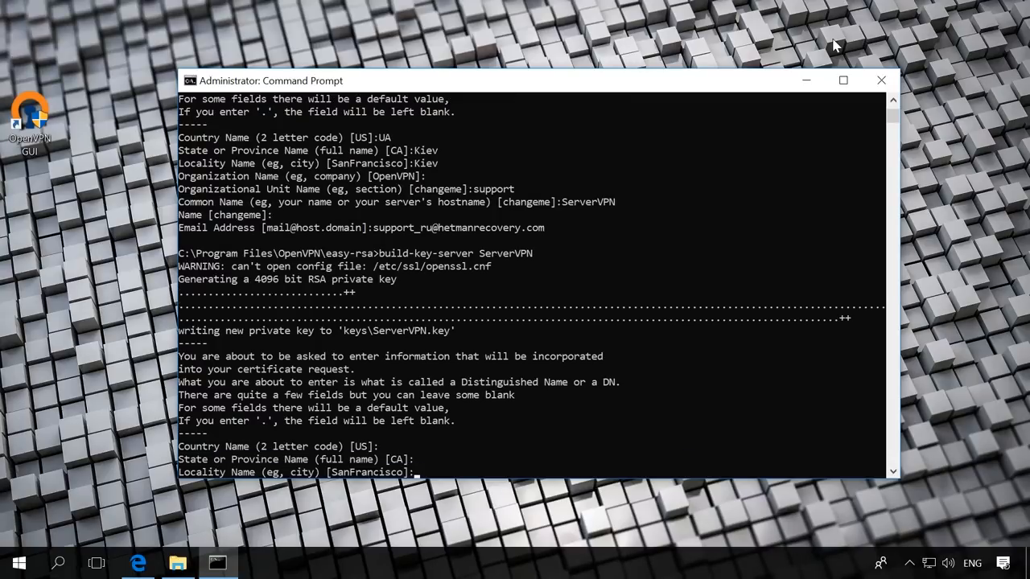
{"action": "key", "text": "Enter"}
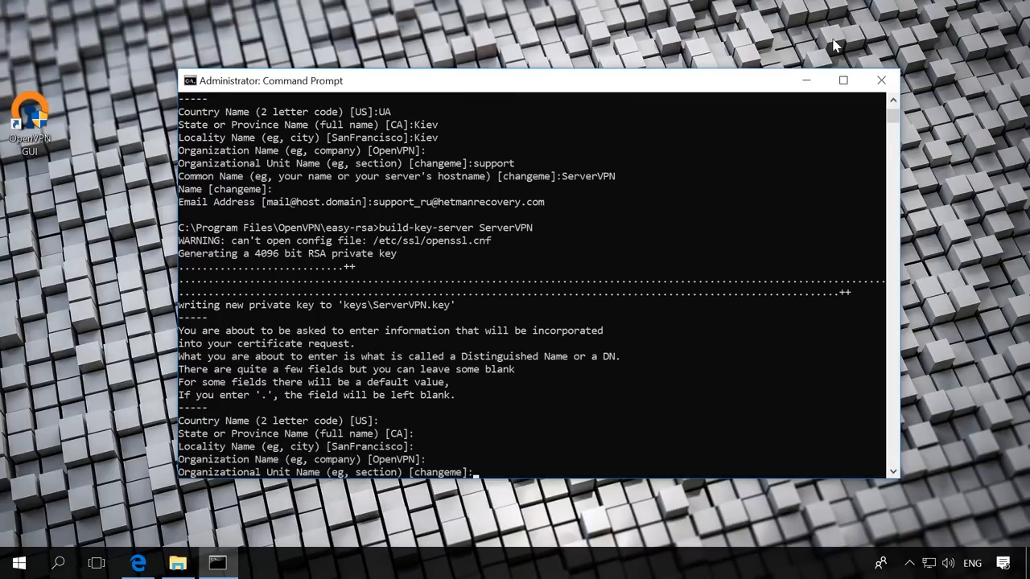
{"action": "key", "text": "enter"}
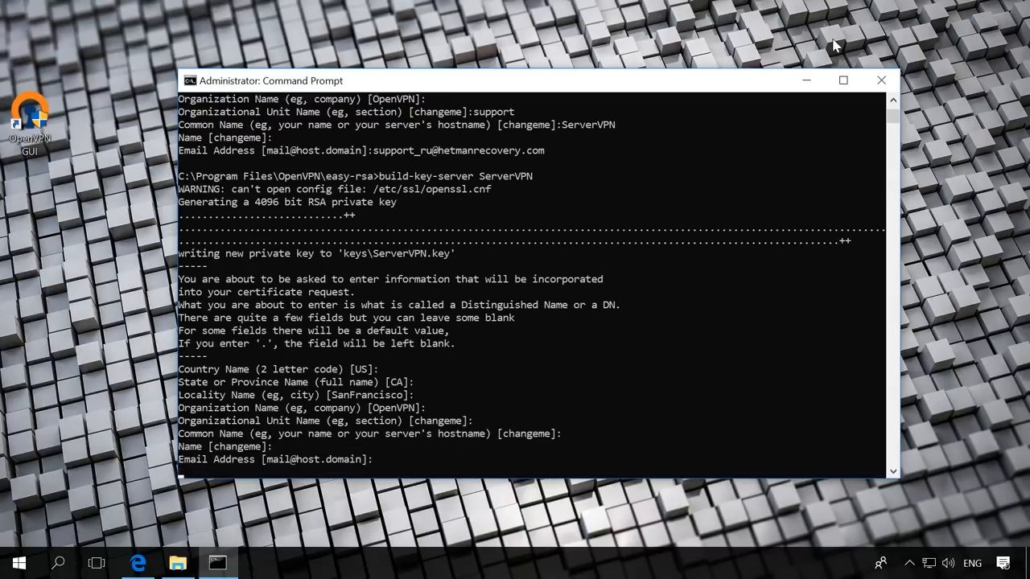
{"action": "key", "text": "enter"}
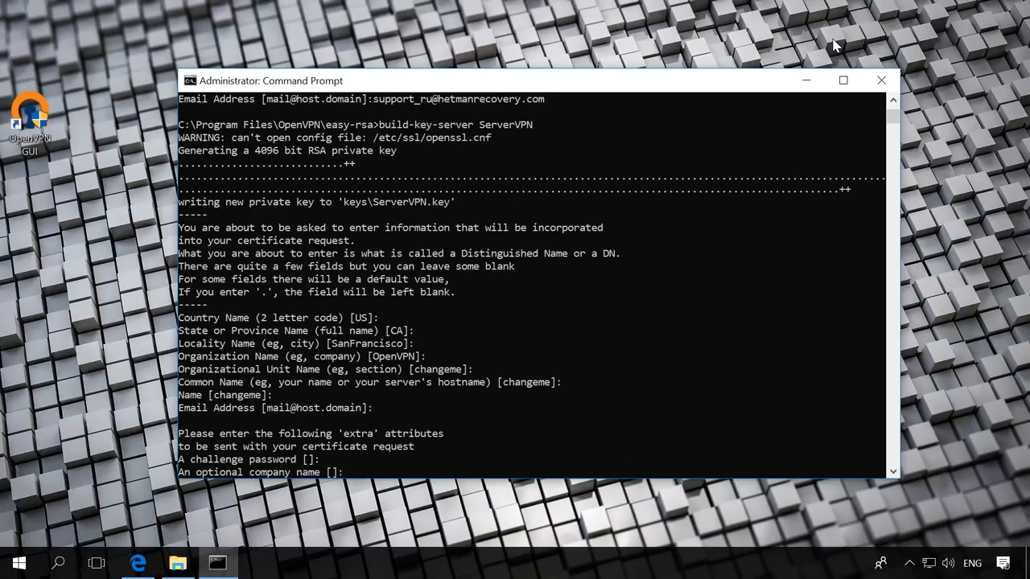
{"action": "key", "text": "enter"}
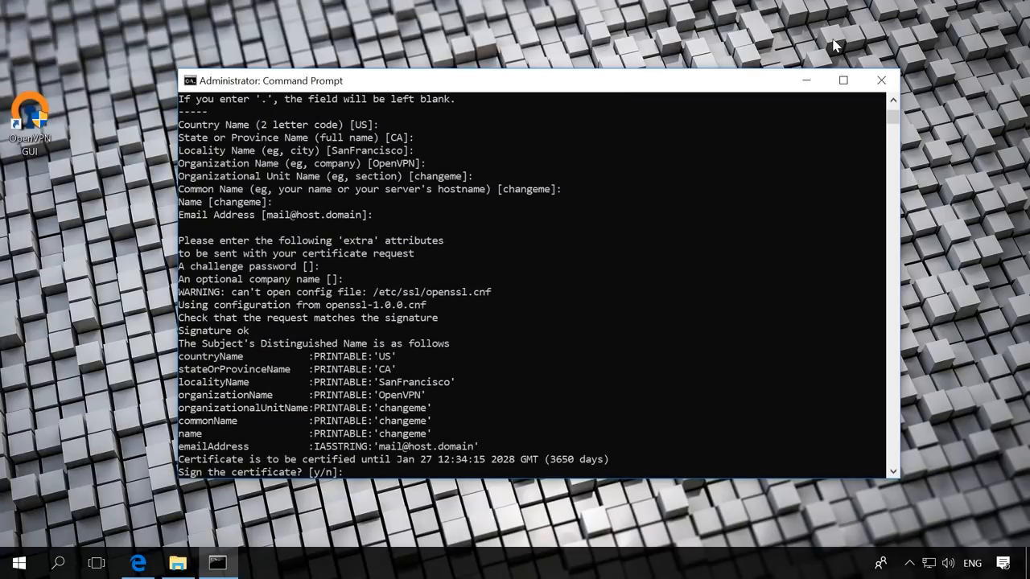
{"action": "type", "text": "y"}
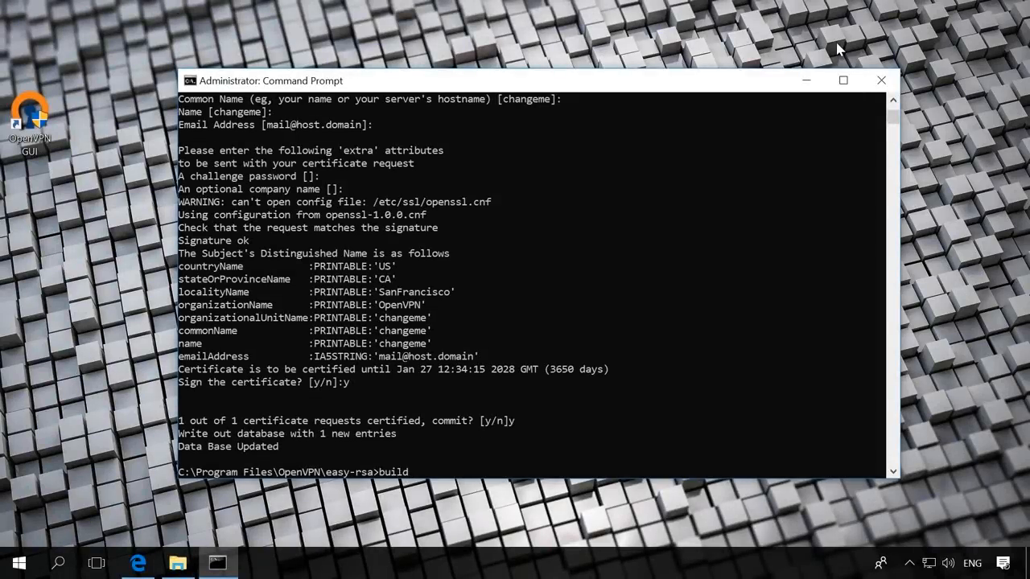
- Run build-key ClientVPN, set Common Name ClientVPN, keep other defaults and answer y to sign
{"action": "type", "text": "-key"}
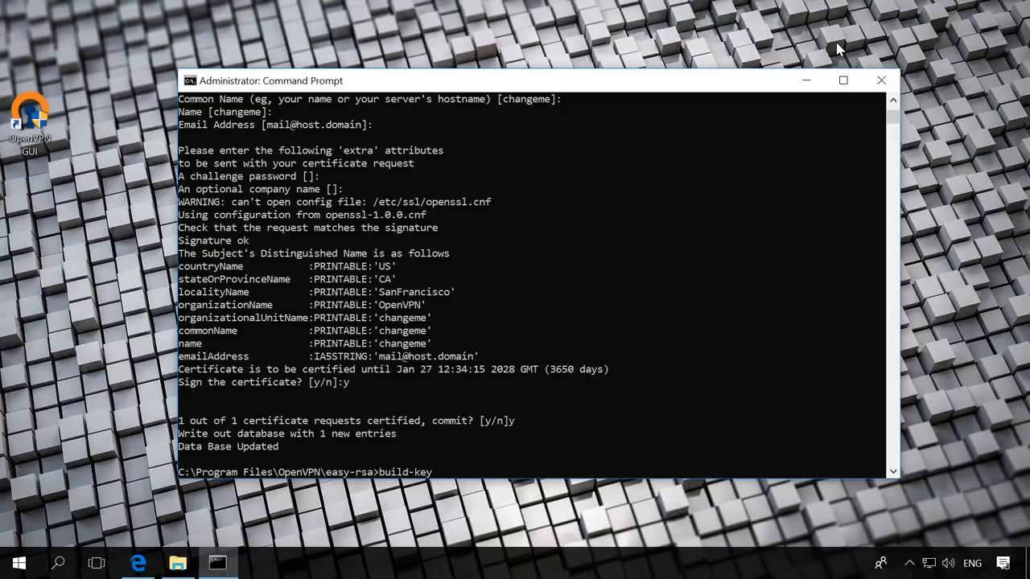
{"action": "type", "text": "ClientVPN"}
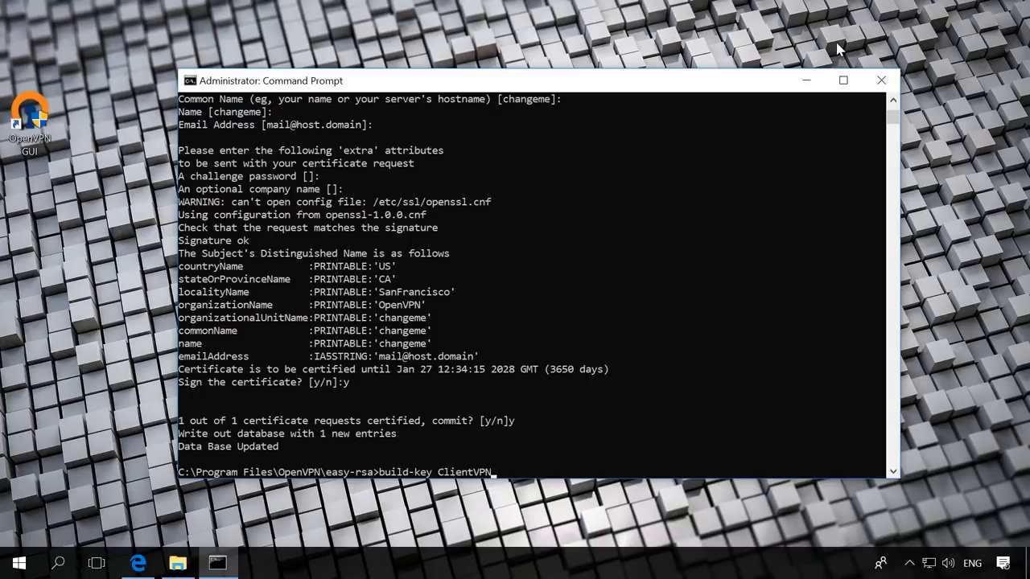
{"action": "key", "text": "enter"}
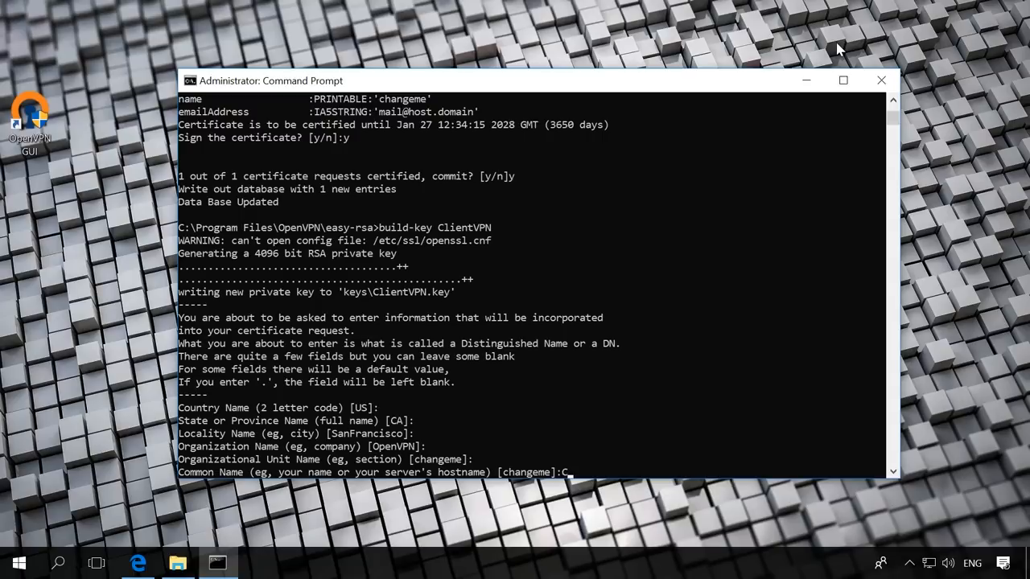
{"action": "type", "text": "lientVP"}
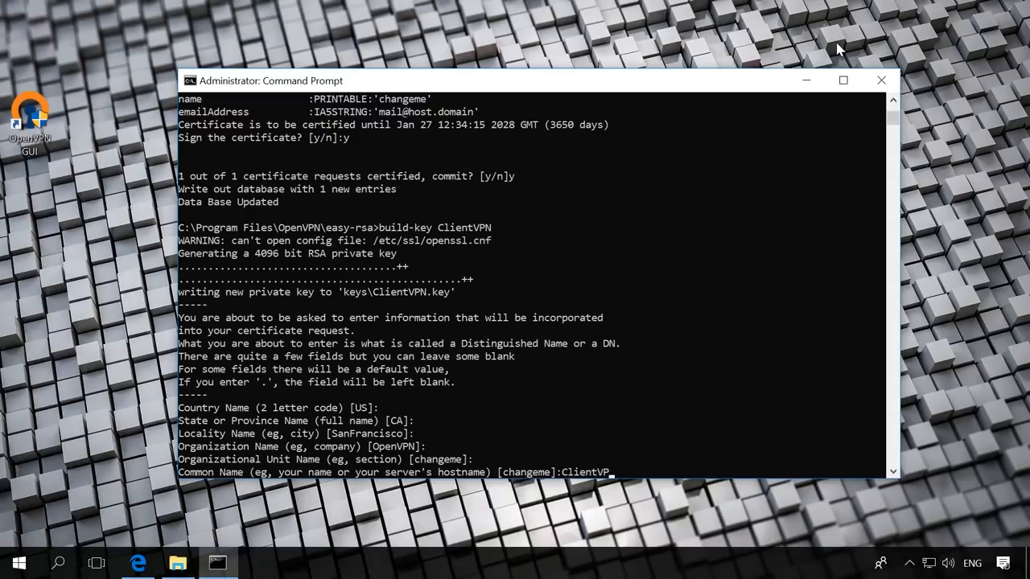
{"action": "type", "text": "N"}
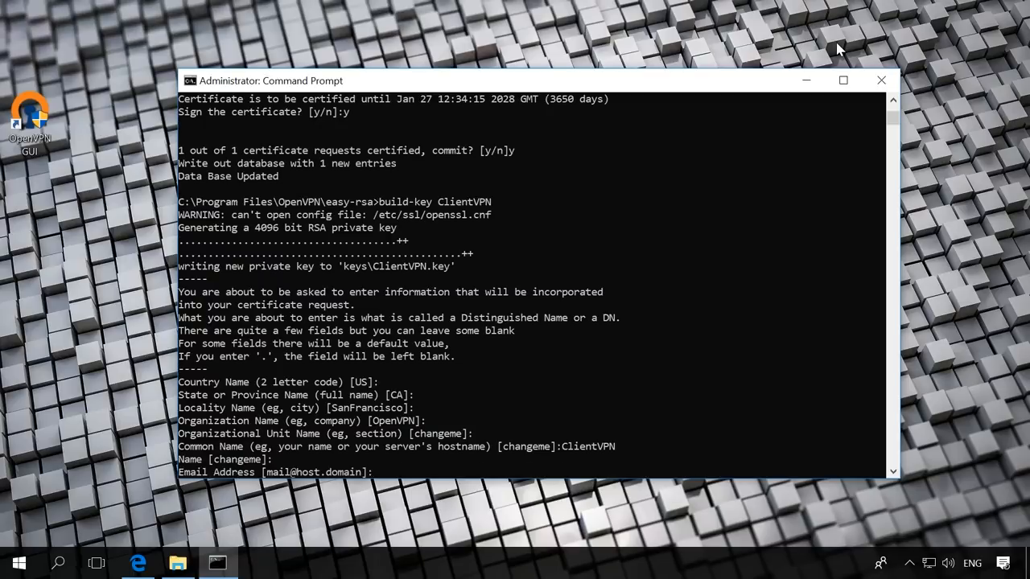
{"action": "key", "text": "enter"}
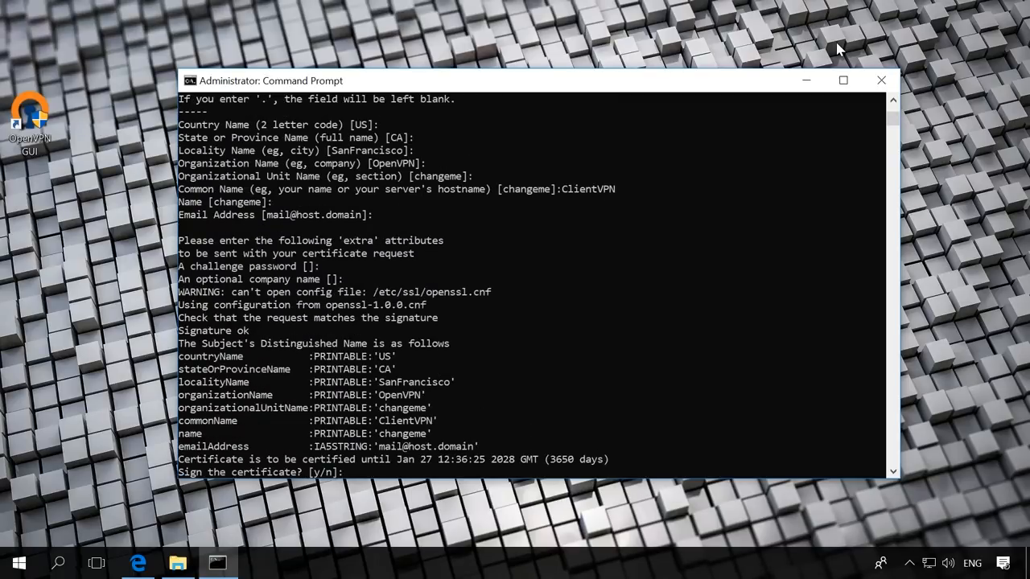
{"action": "type", "text": "y"}
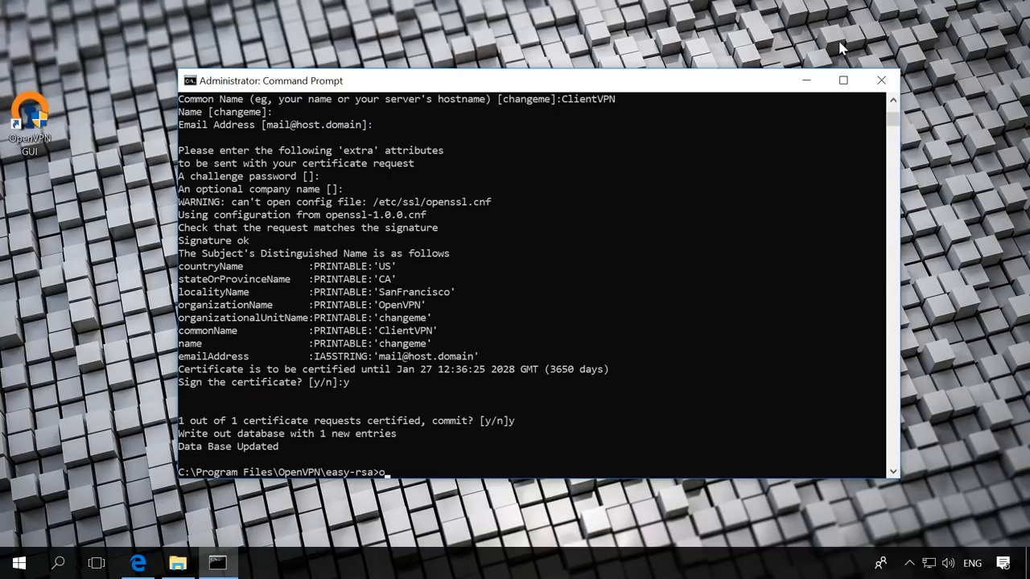
- Run openvpn --genkey --secret keys/ta.key to create the shared TLS key
{"action": "type", "text": "penvpn"}
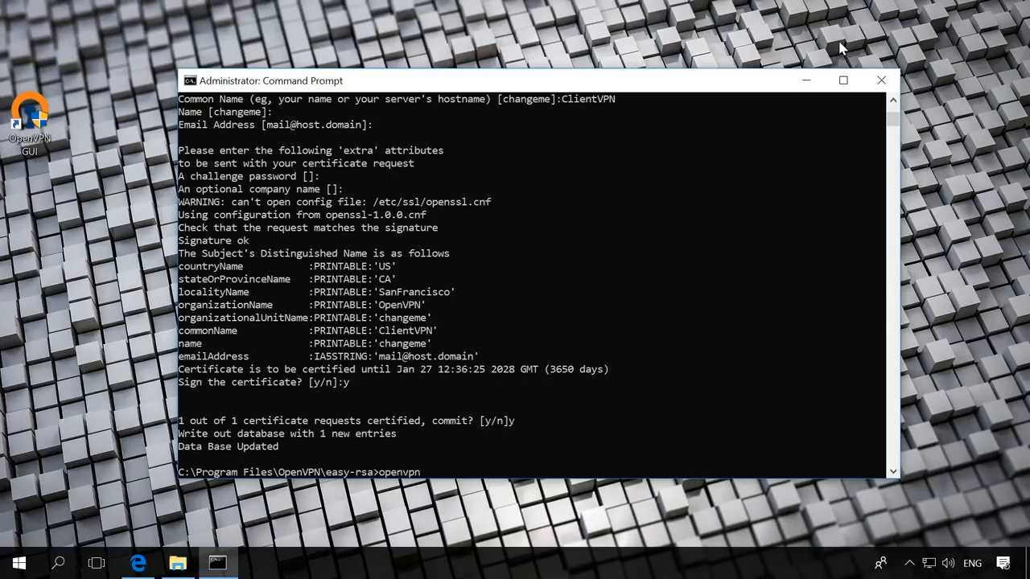
{"action": "type", "text": "--ge"}
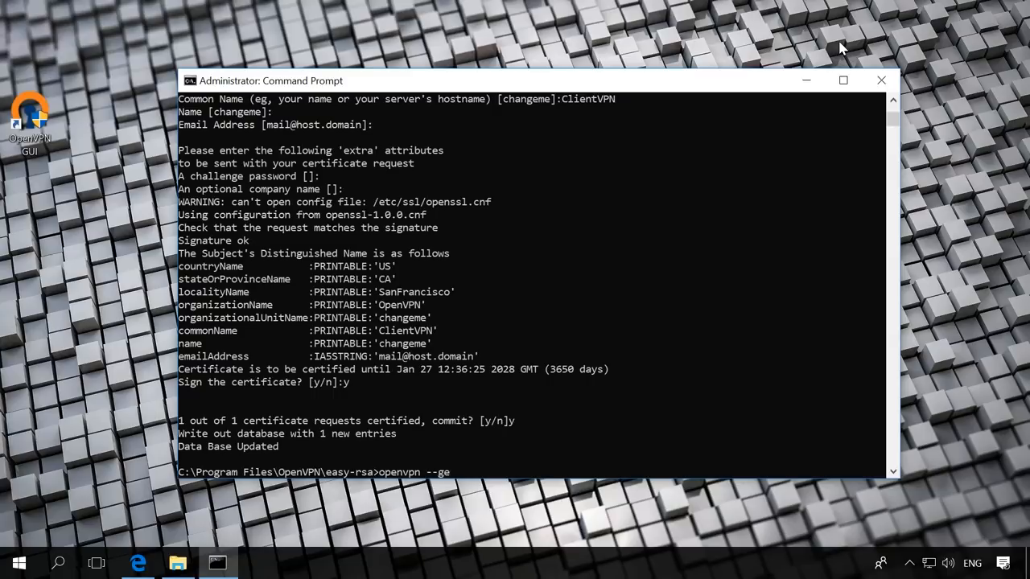
{"action": "type", "text": "nkey"}
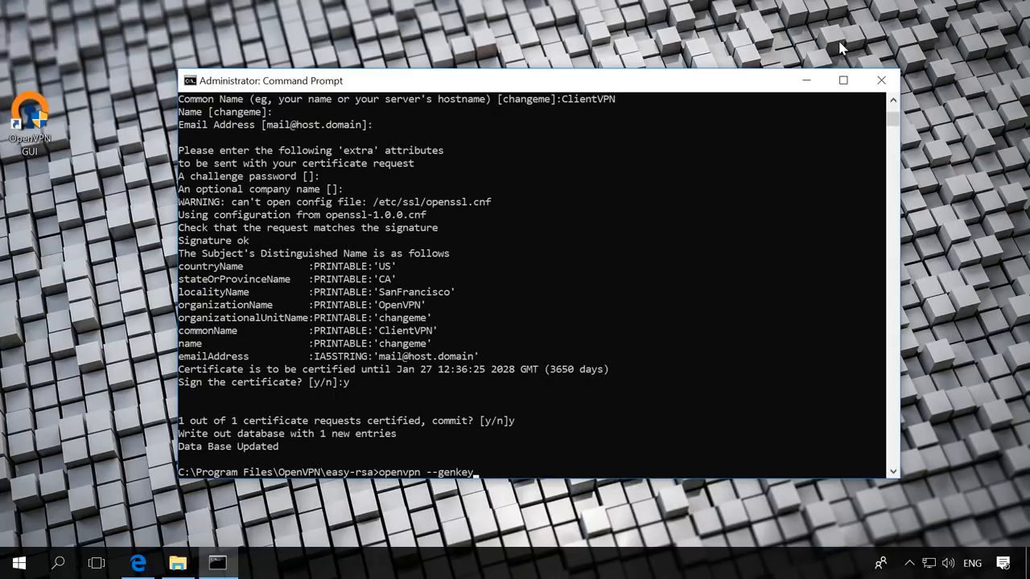
{"action": "type", "text": "--secret"}
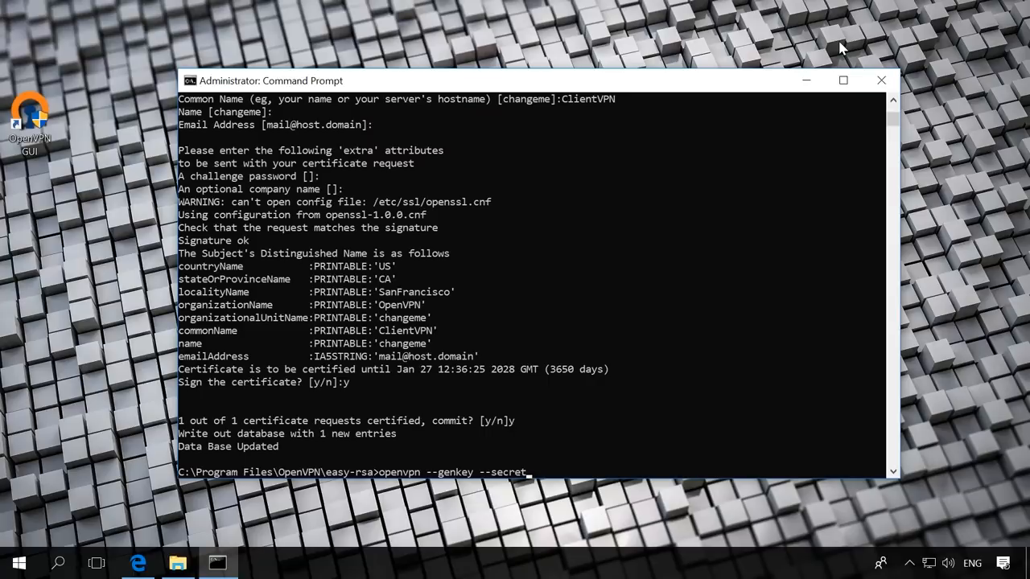
{"action": "type", "text": "k"}
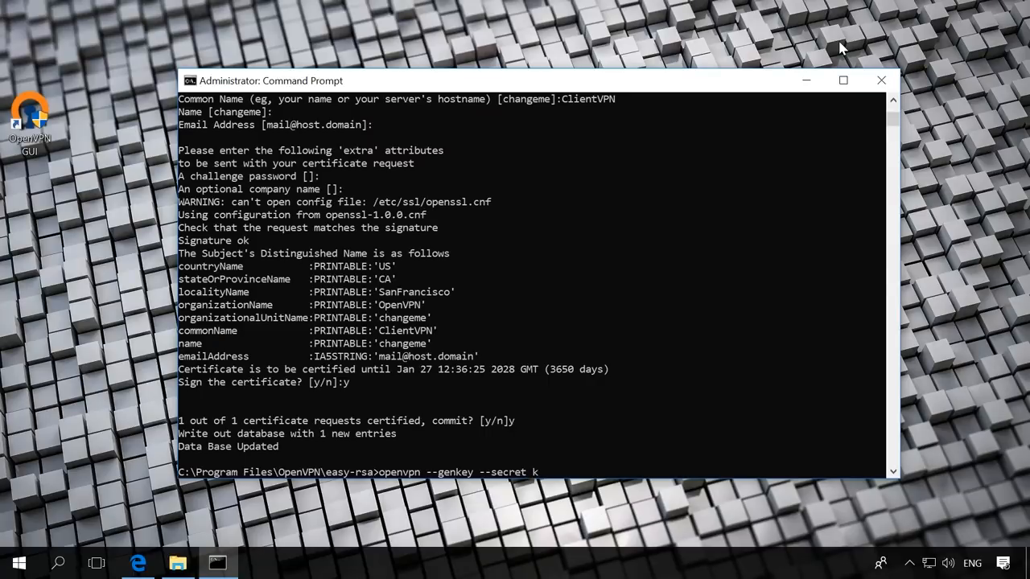
{"action": "type", "text": "eys/"}
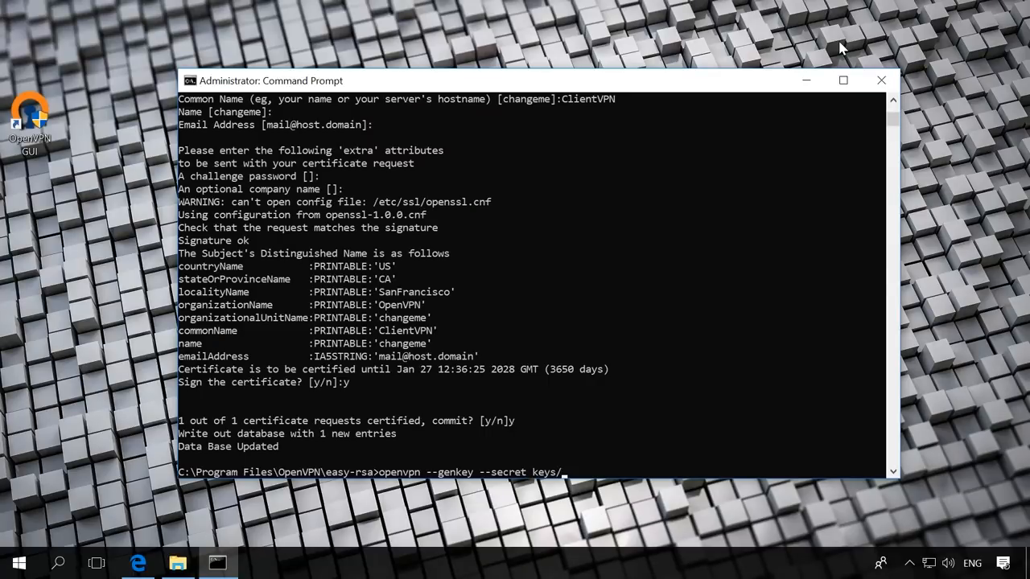
{"action": "type", "text": "ta.key"}
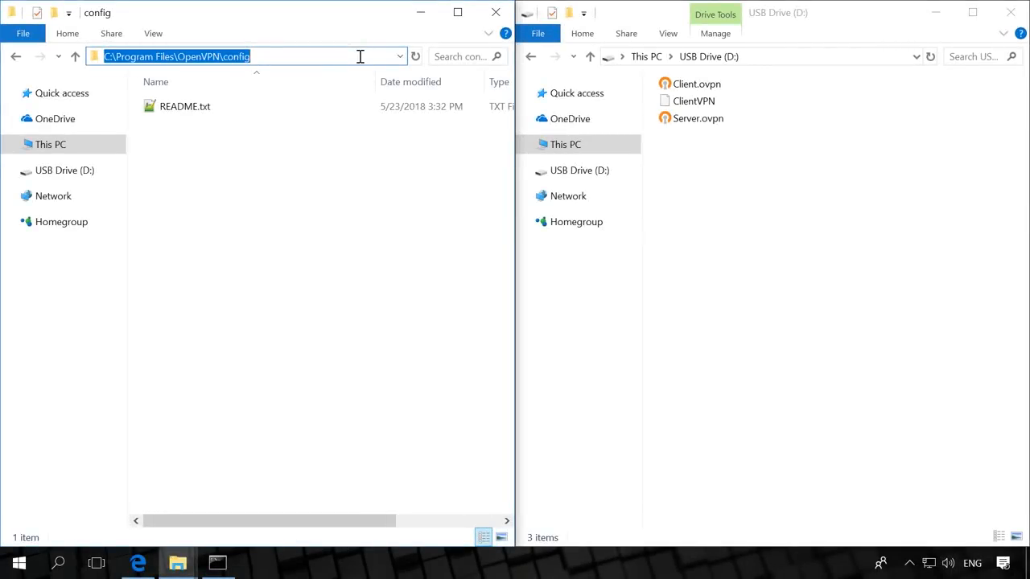
{"action": "mouse_move", "coordinate": [351, 100]}
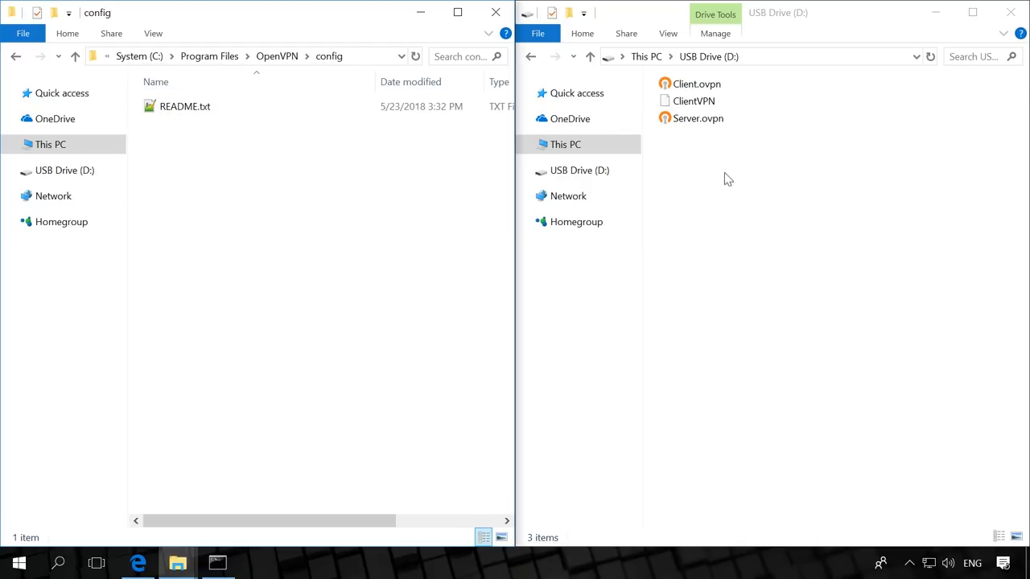
- Paste Server.ovpn into the config folder and open it with Edit with Notepad++
{"action": "right_click", "coordinate": [697, 119]}
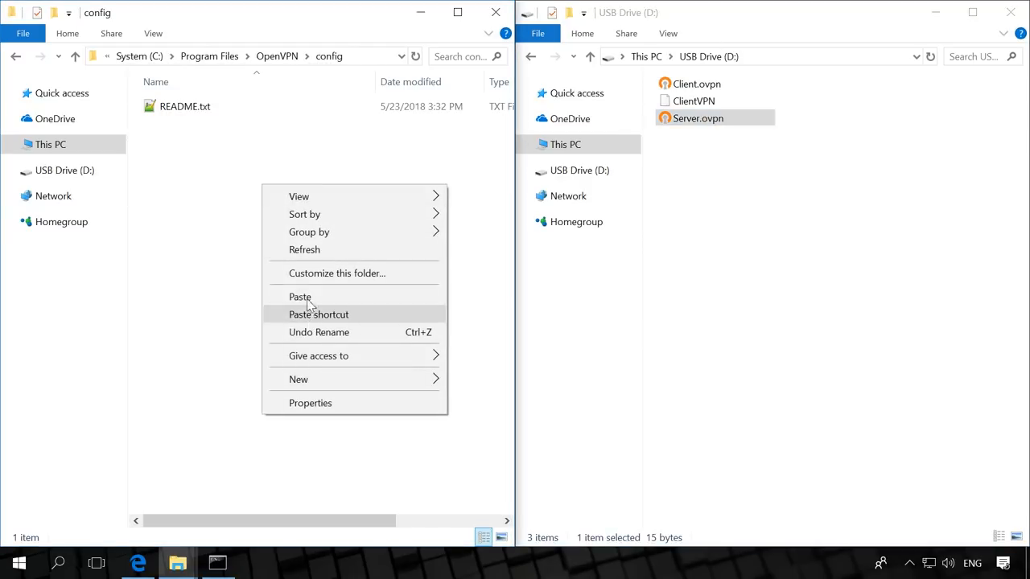
{"action": "left_click", "coordinate": [300, 296]}
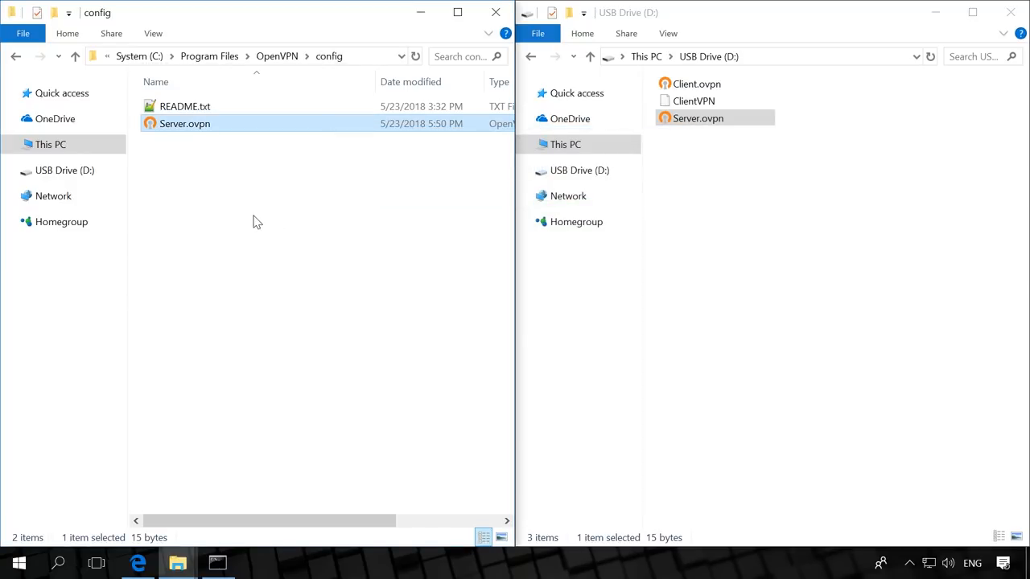
{"action": "right_click", "coordinate": [183, 122]}
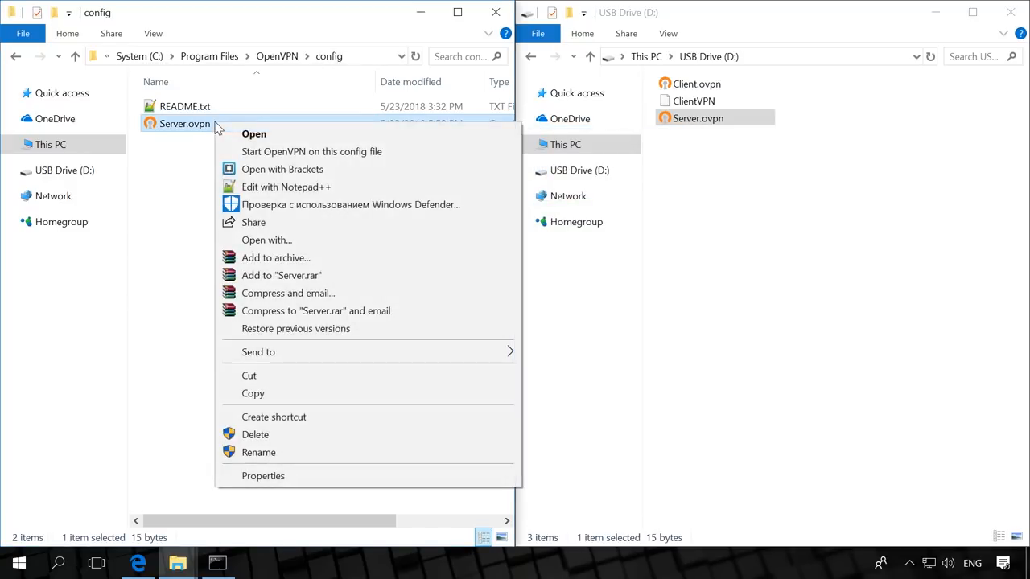
{"action": "left_click", "coordinate": [287, 187]}
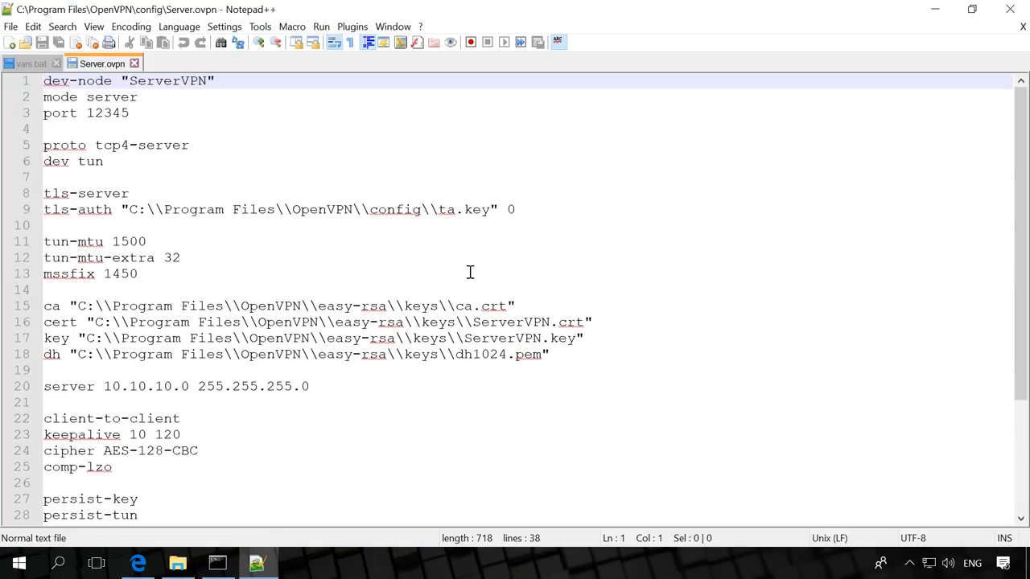
- Review the Server.ovpn settings text in Notepad++
{"action": "left_click", "coordinate": [233, 81]}
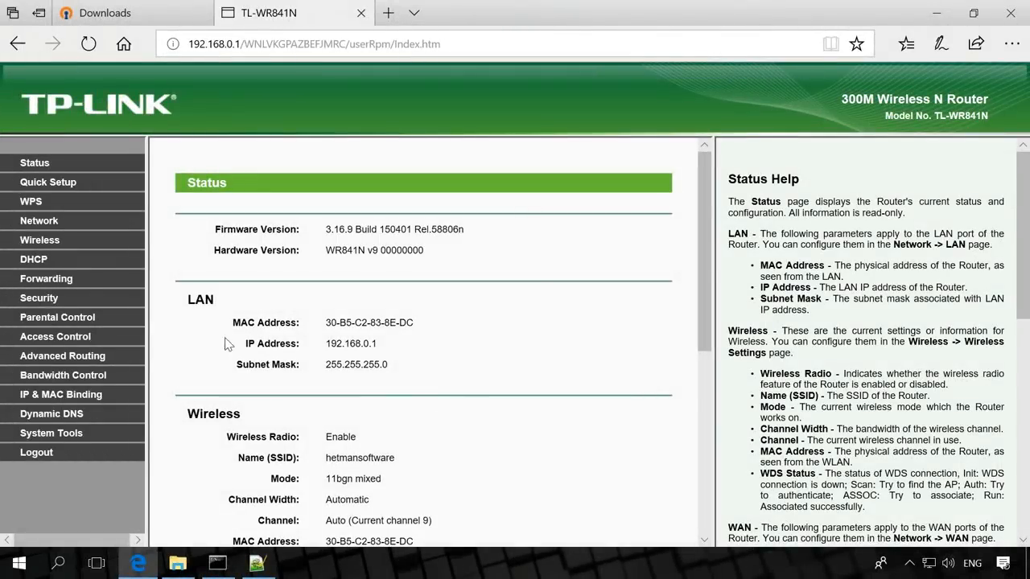
- Check Virtual Servers forwards port 12345 to 192.168.0.103, then return to Notepad++
{"action": "left_click", "coordinate": [45, 278]}
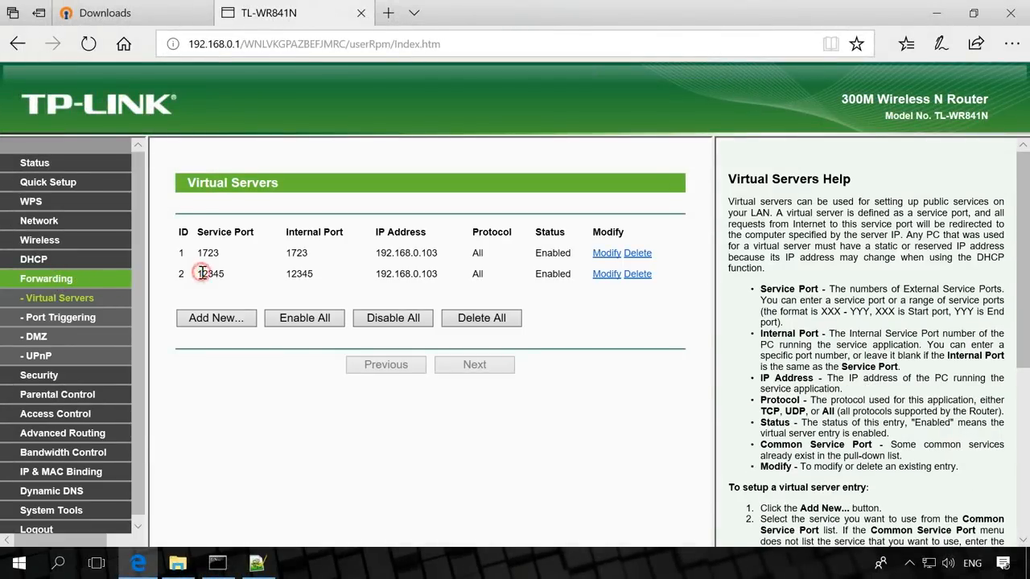
{"action": "double_click", "coordinate": [209, 273]}
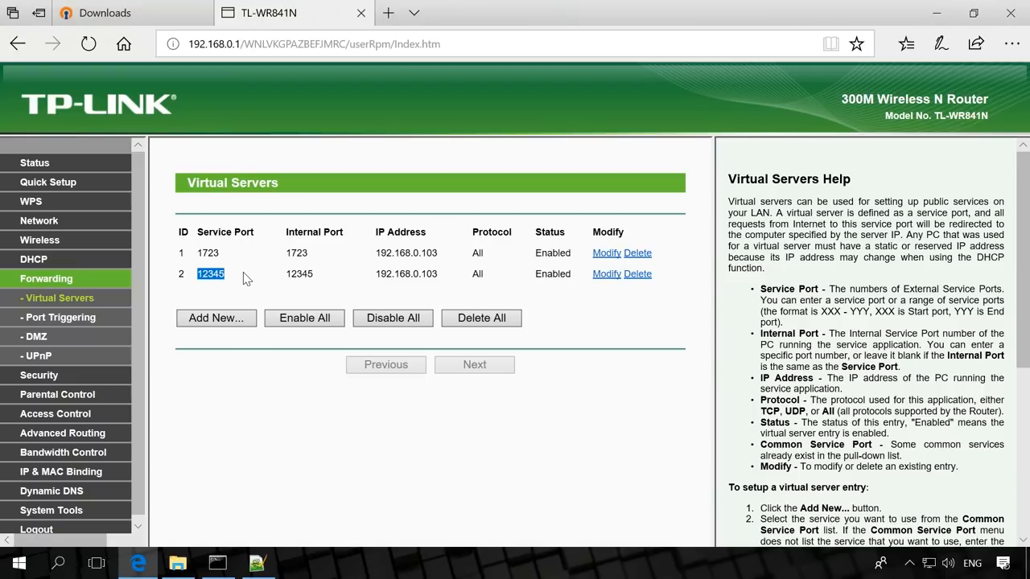
{"action": "left_click", "coordinate": [256, 563]}
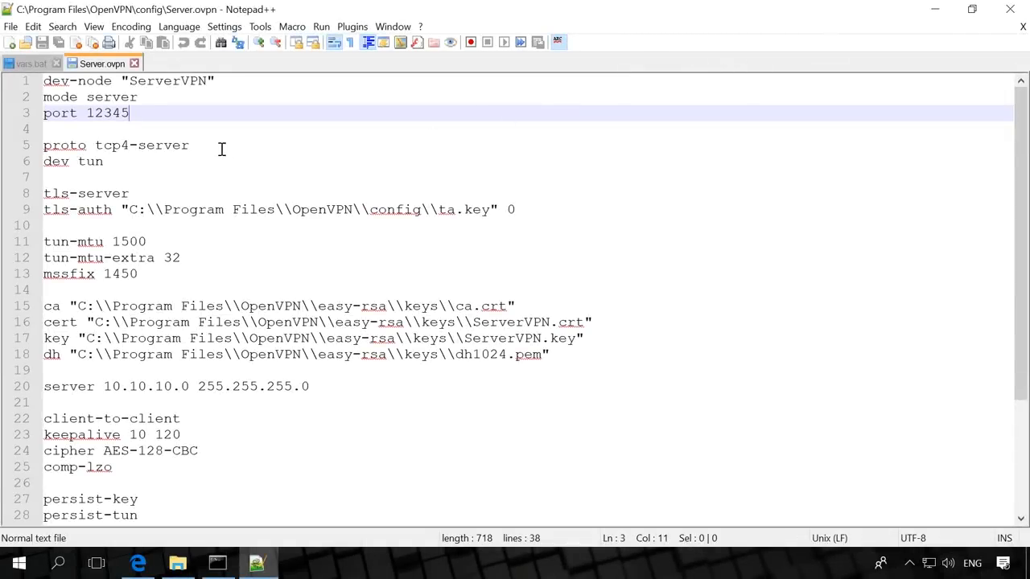
- Review the port, protocol, tunnel device, MTU and mssfix lines of Server.ovpn
{"action": "left_click", "coordinate": [190, 145]}
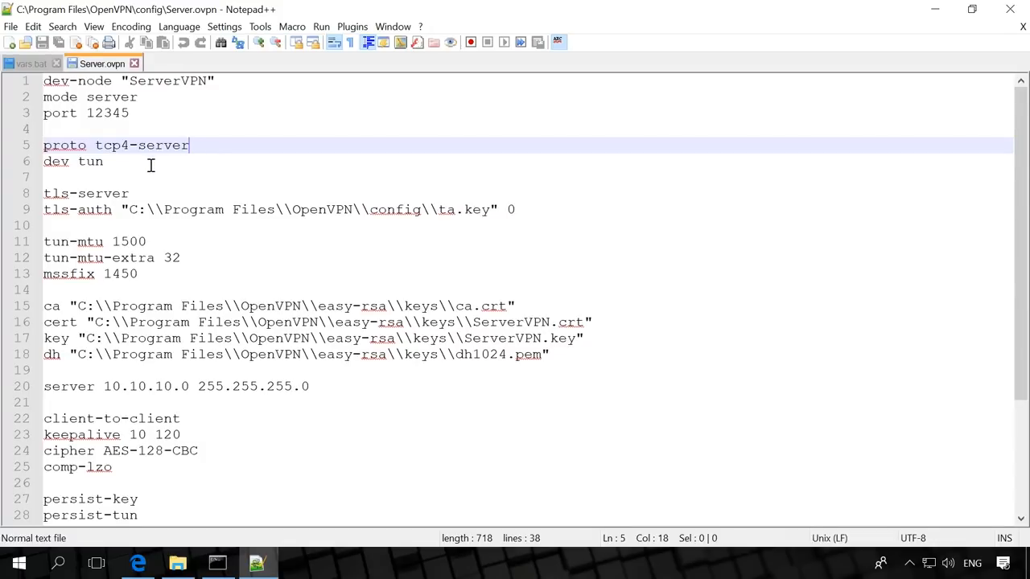
{"action": "left_click", "coordinate": [148, 161]}
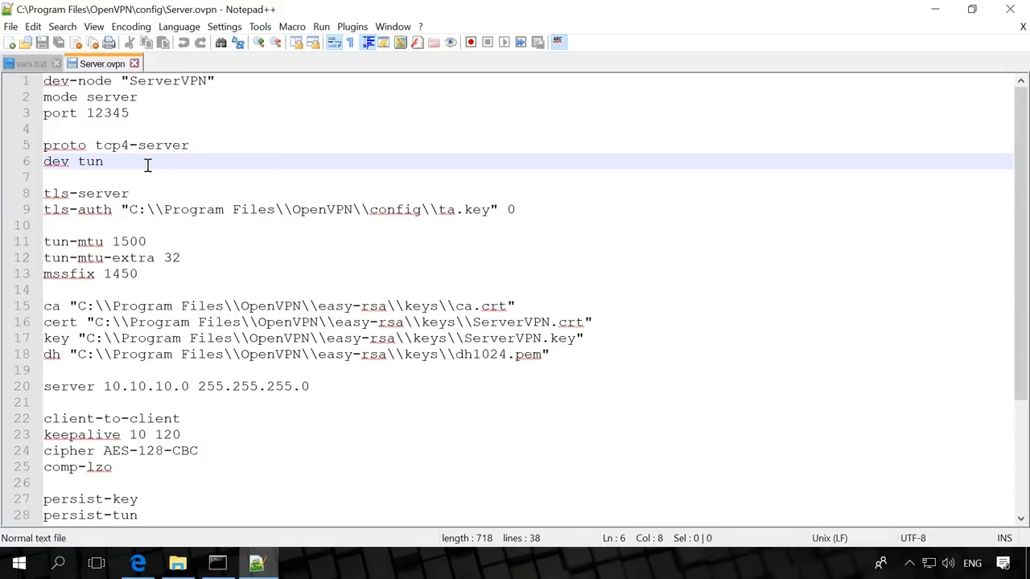
{"action": "left_click", "coordinate": [152, 193]}
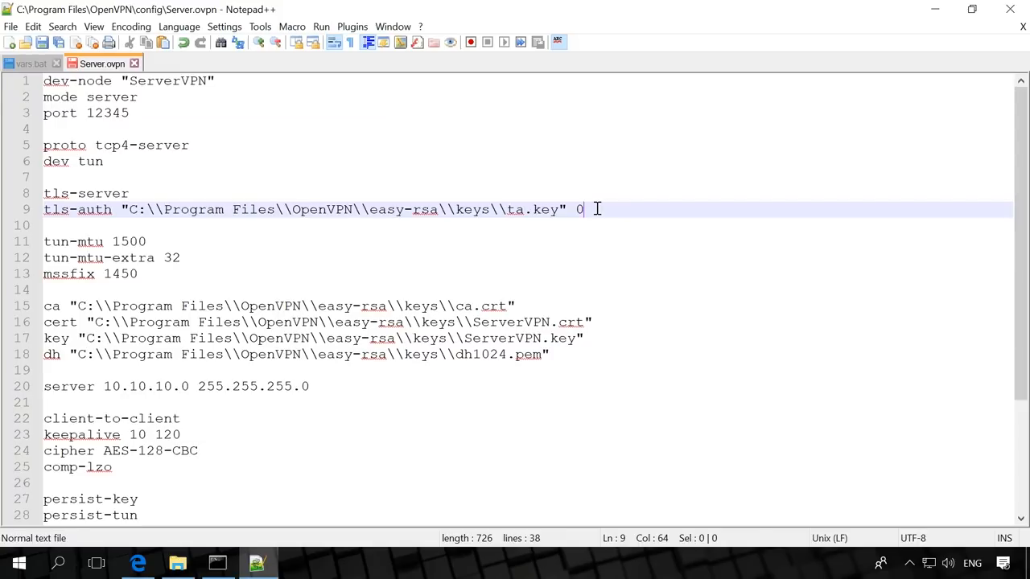
{"action": "left_click", "coordinate": [148, 241]}
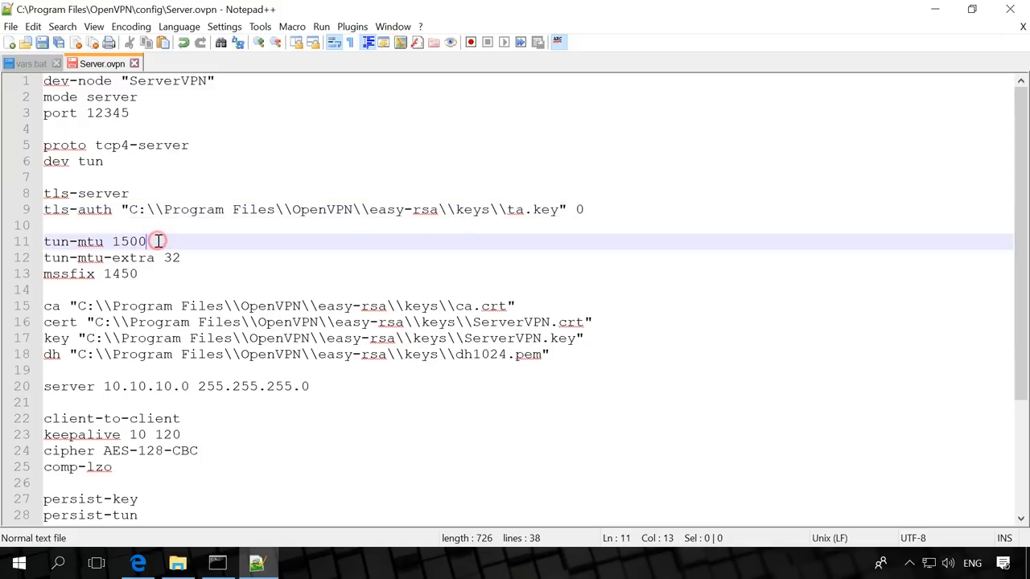
{"action": "left_click", "coordinate": [200, 258]}
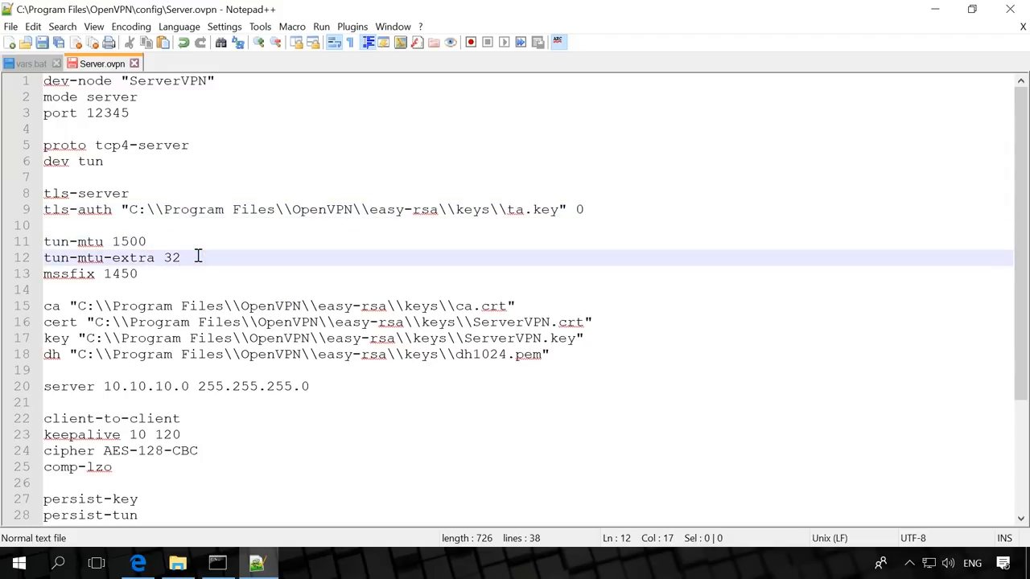
{"action": "left_click", "coordinate": [180, 274]}
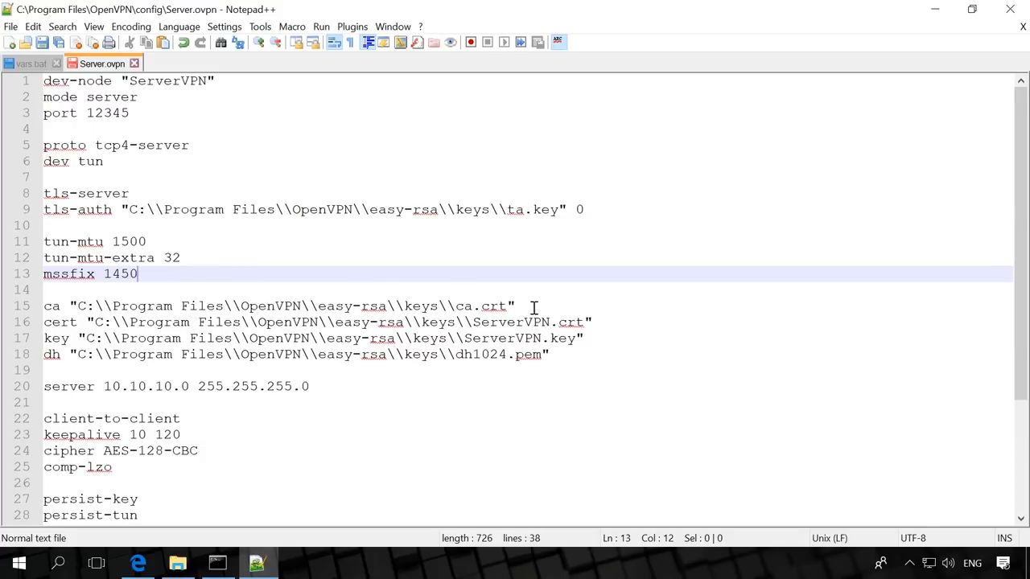
- Check the certificate and key paths, change dh1024.pem to dh4096.pem, and review keepalive and compression
{"action": "left_click", "coordinate": [595, 321]}
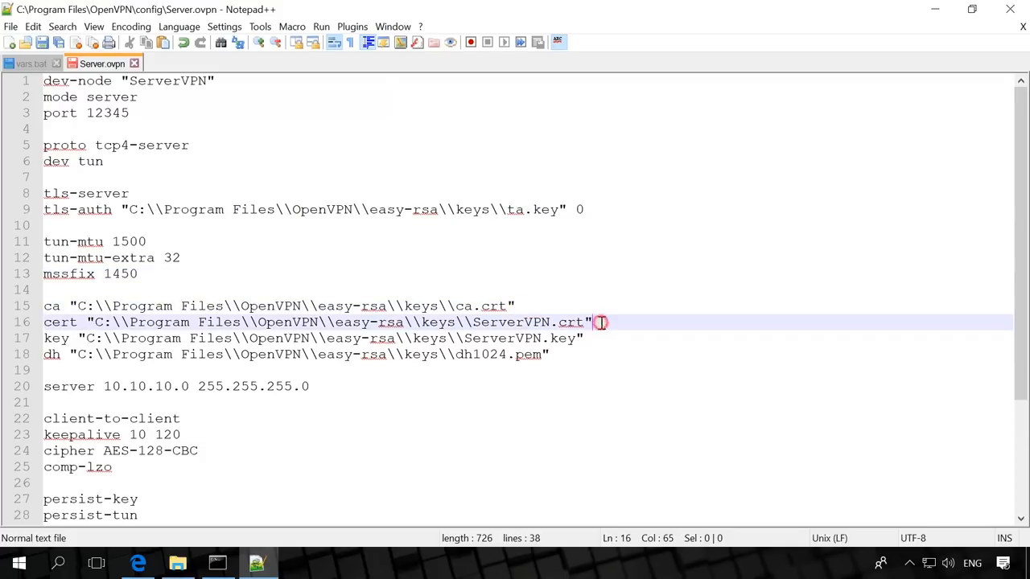
{"action": "left_click", "coordinate": [582, 338]}
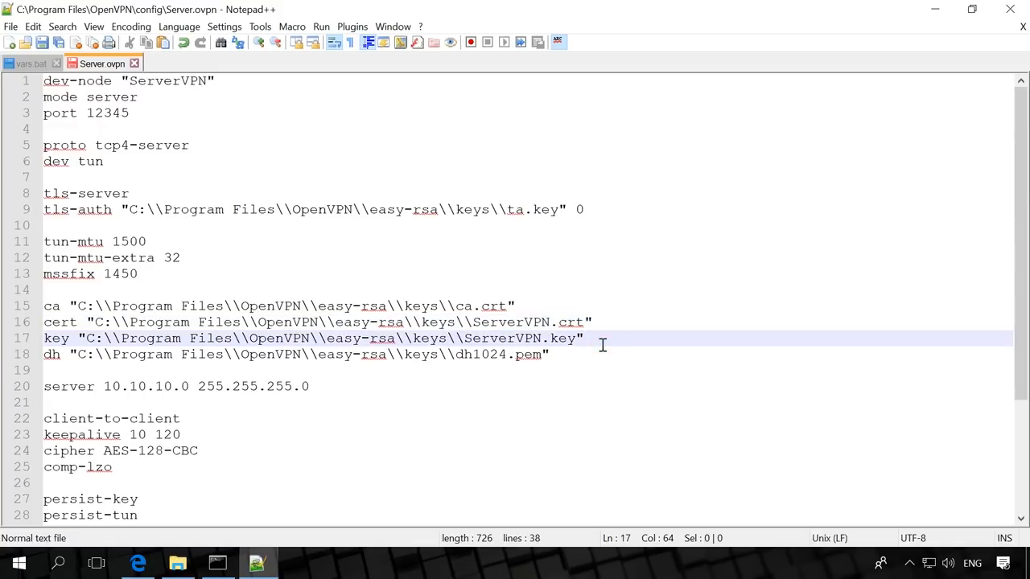
{"action": "left_click", "coordinate": [583, 354]}
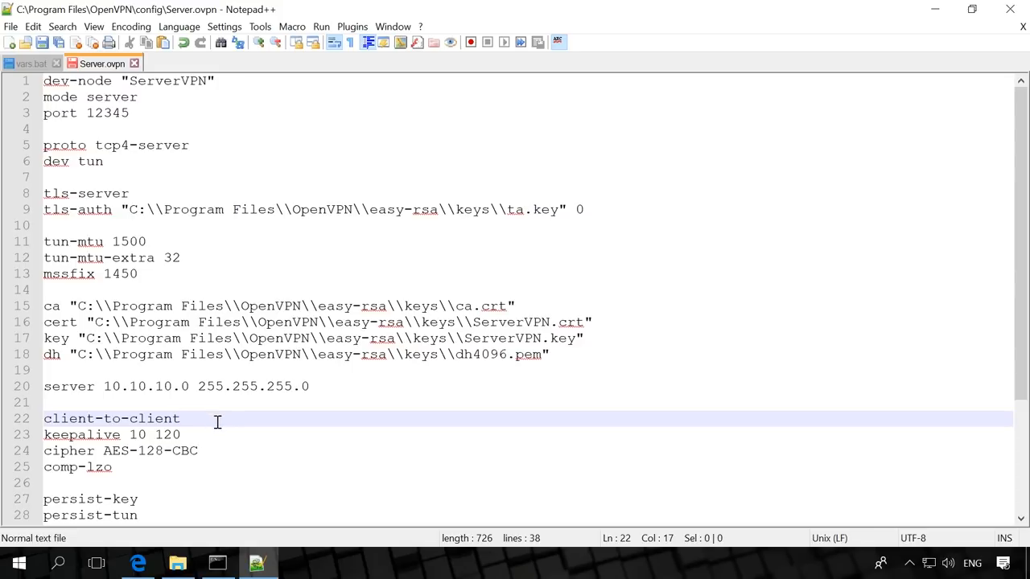
{"action": "left_click", "coordinate": [222, 435]}
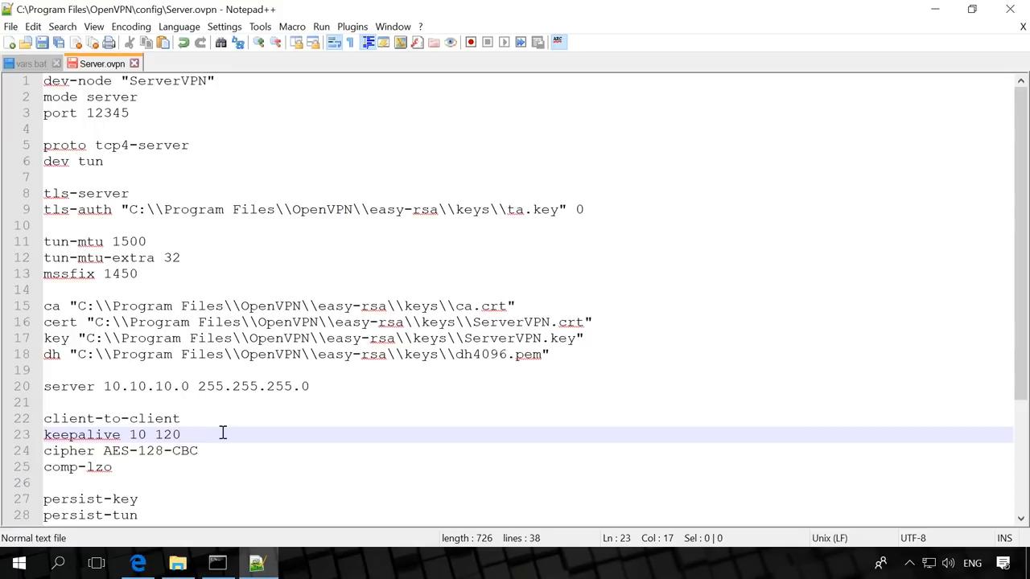
{"action": "left_click", "coordinate": [235, 450]}
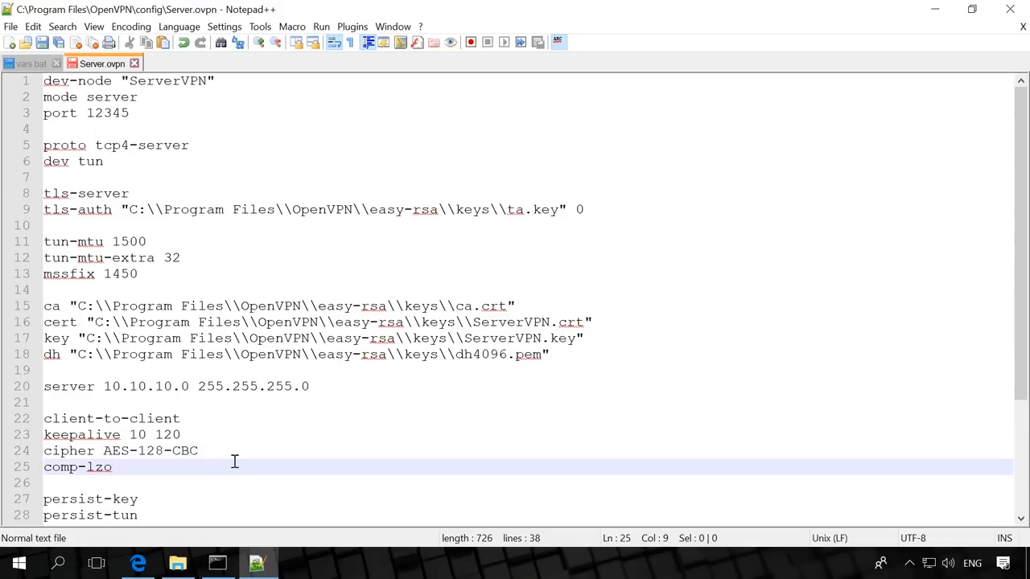
{"action": "scroll", "scroll_direction": "down", "scroll_amount": 3}
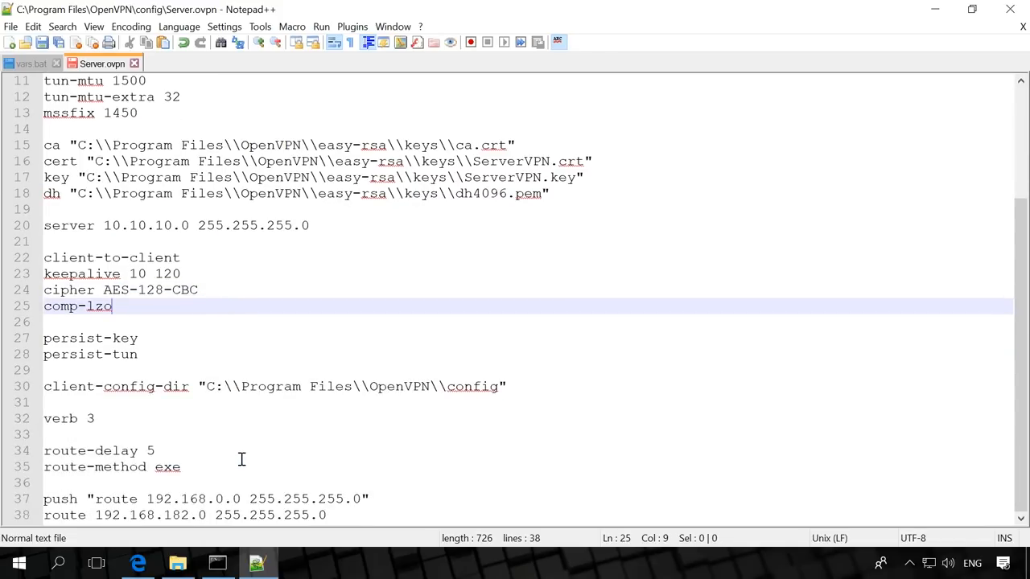
{"action": "left_click", "coordinate": [200, 338]}
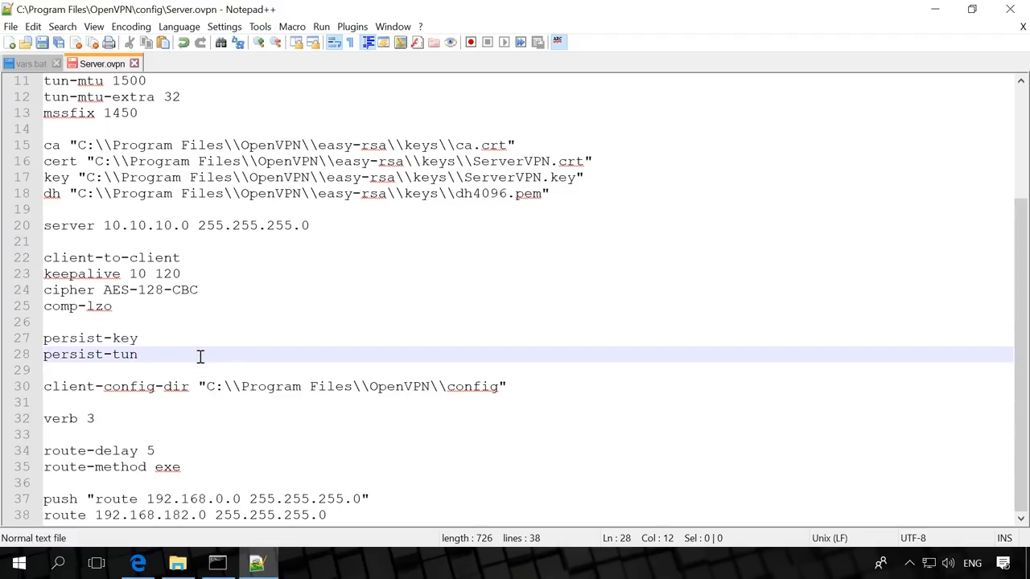
{"action": "mouse_move", "coordinate": [289, 357]}
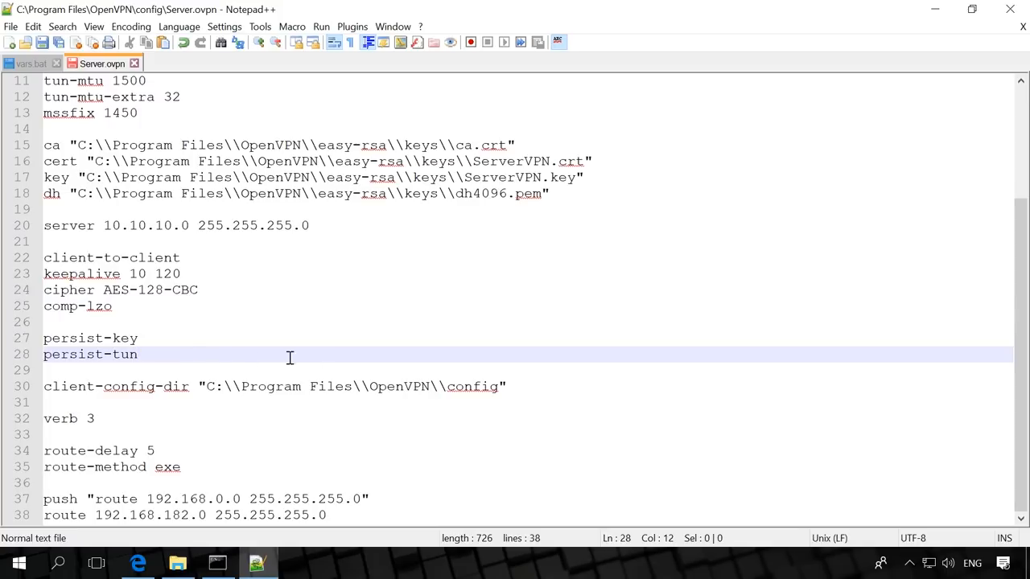
{"action": "left_click", "coordinate": [522, 386]}
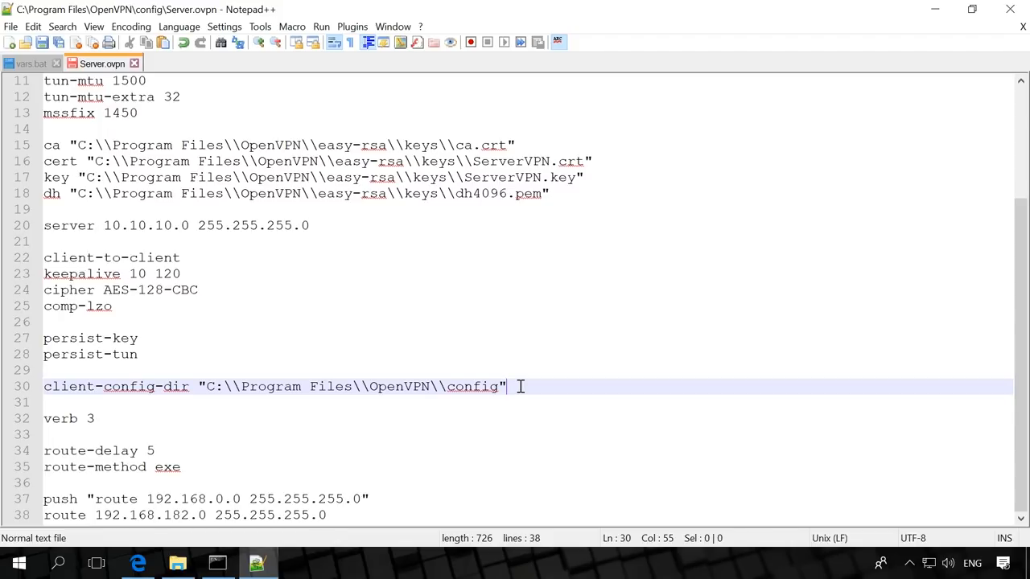
{"action": "mouse_move", "coordinate": [448, 388]}
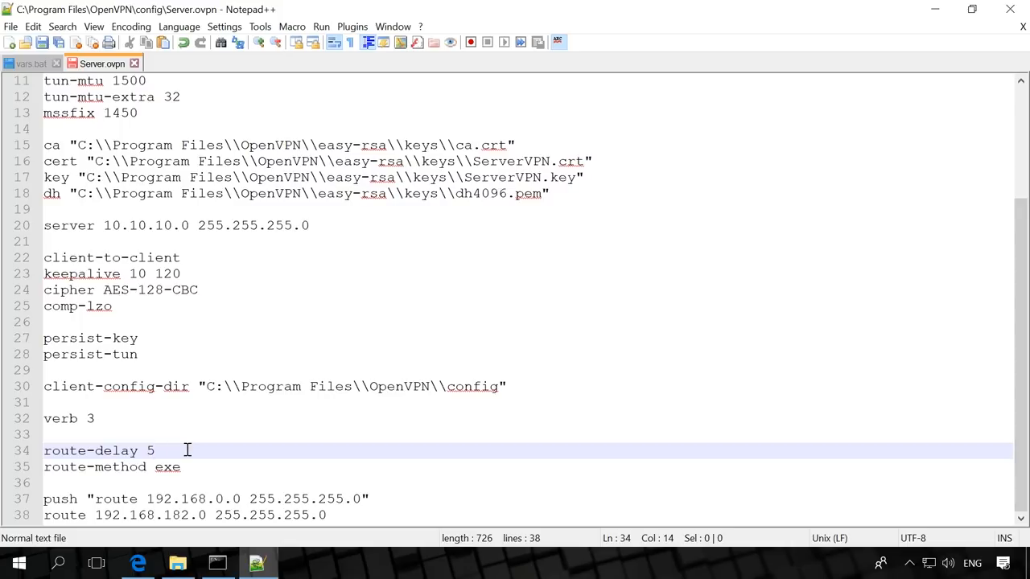
{"action": "left_click", "coordinate": [155, 450]}
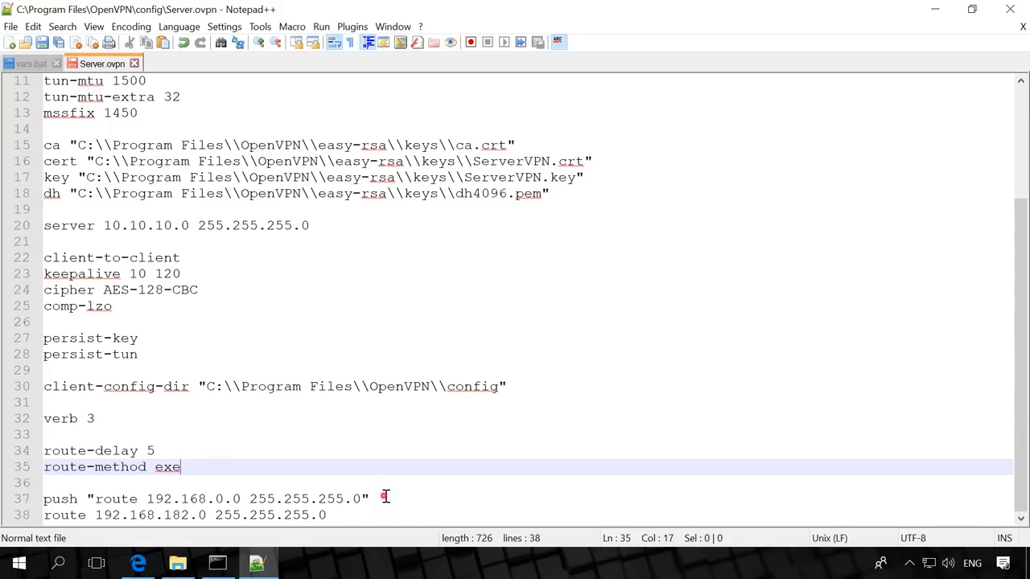
{"action": "left_click", "coordinate": [385, 498]}
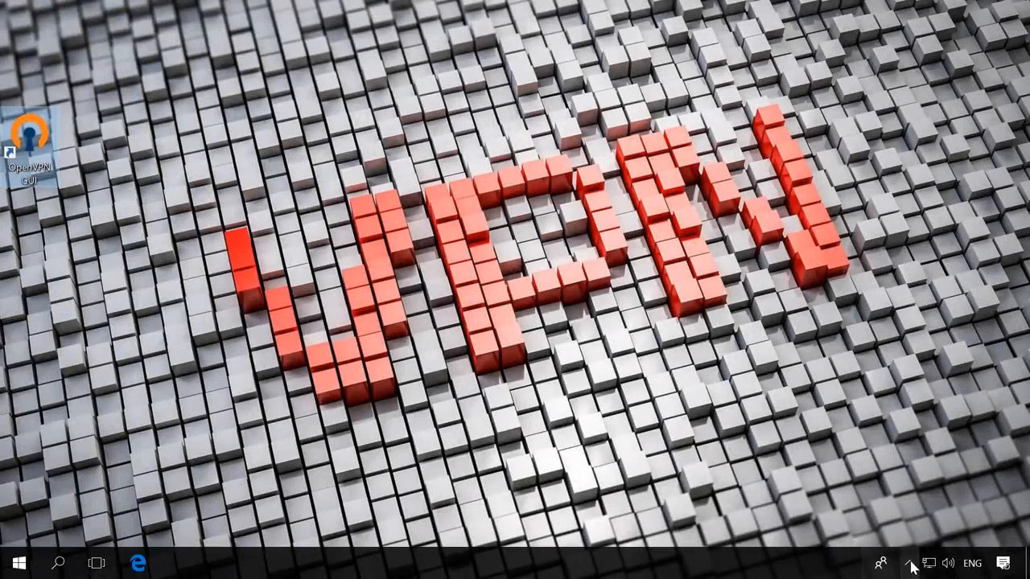
- Connect the VPN from the OpenVPN GUI tray icon
{"action": "left_click", "coordinate": [909, 563]}
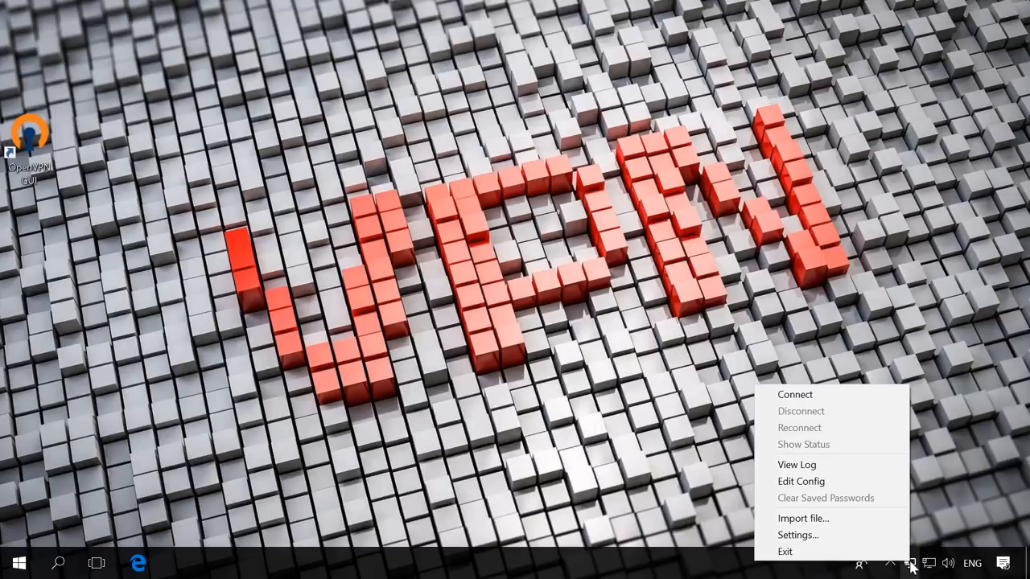
{"action": "mouse_move", "coordinate": [829, 428]}
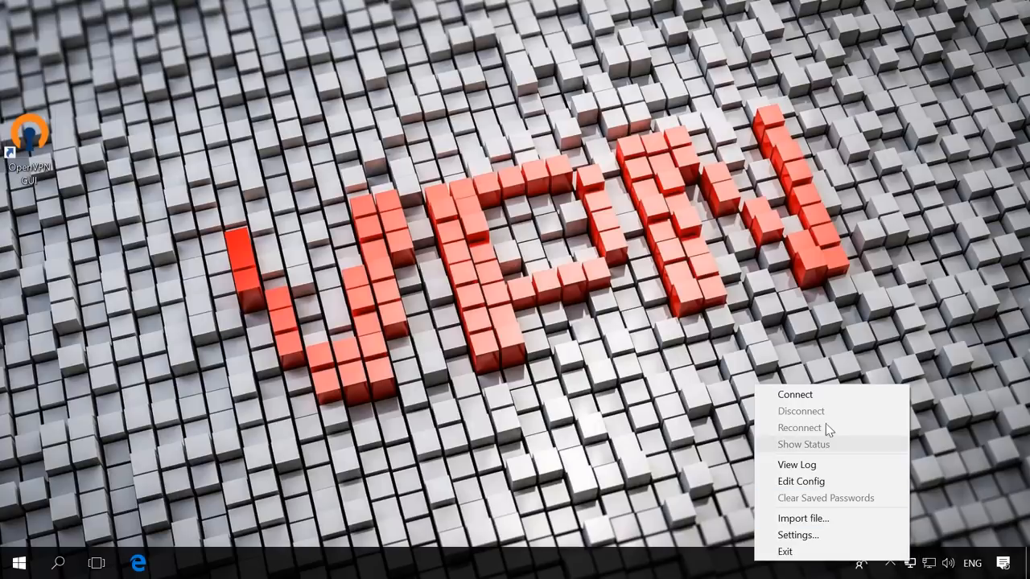
{"action": "mouse_move", "coordinate": [795, 395]}
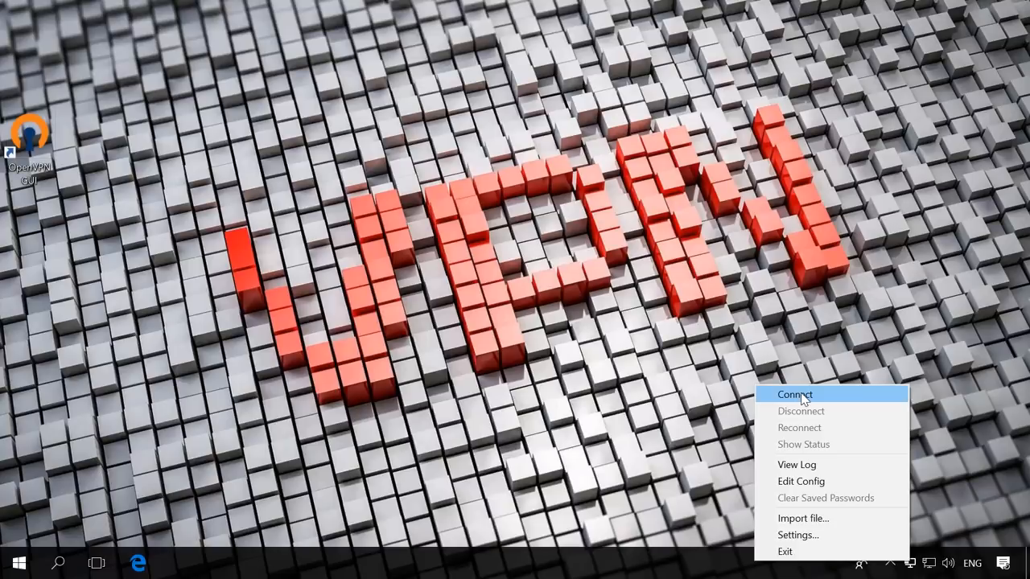
{"action": "left_click", "coordinate": [795, 394]}
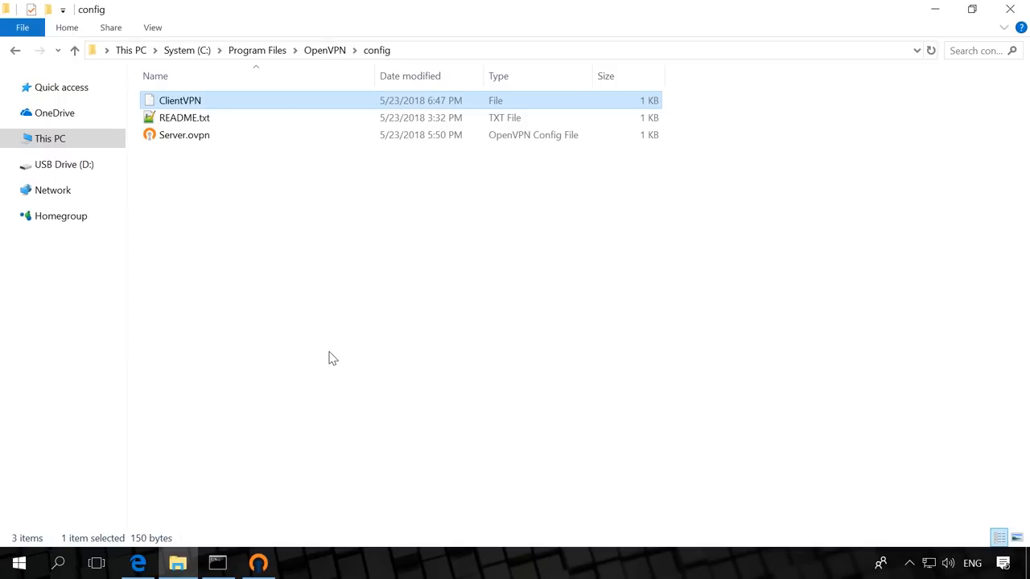
- Open ClientVPN from the config folder with Edit with Notepad++
{"action": "right_click", "coordinate": [180, 100]}
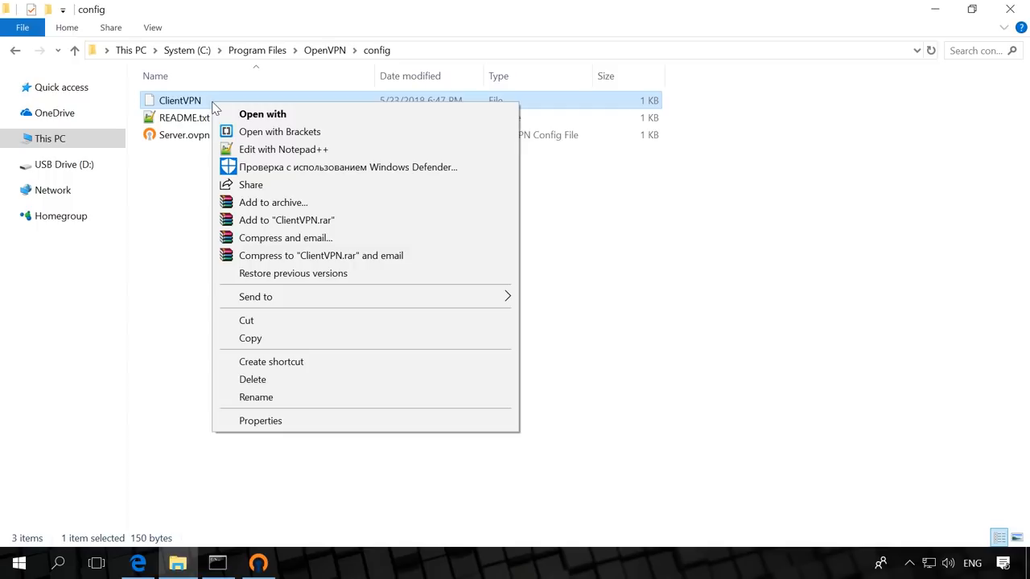
{"action": "left_click", "coordinate": [283, 148]}
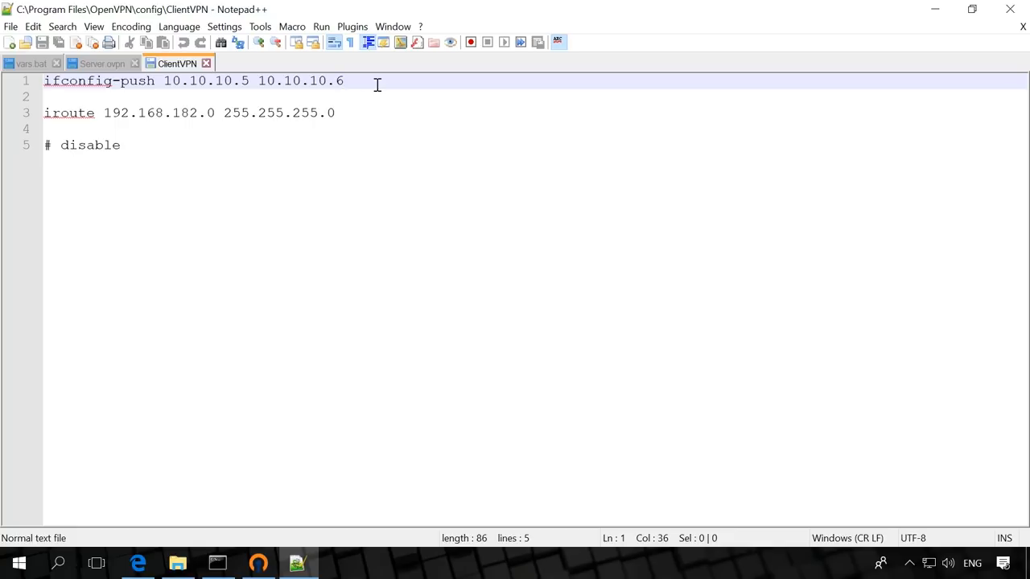
{"action": "mouse_move", "coordinate": [378, 106]}
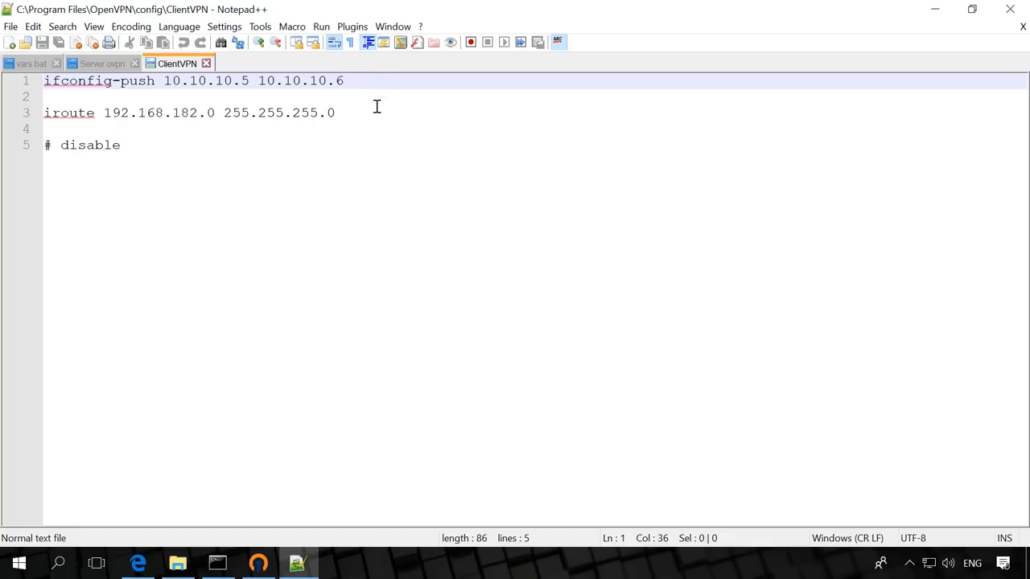
{"action": "left_click", "coordinate": [338, 113]}
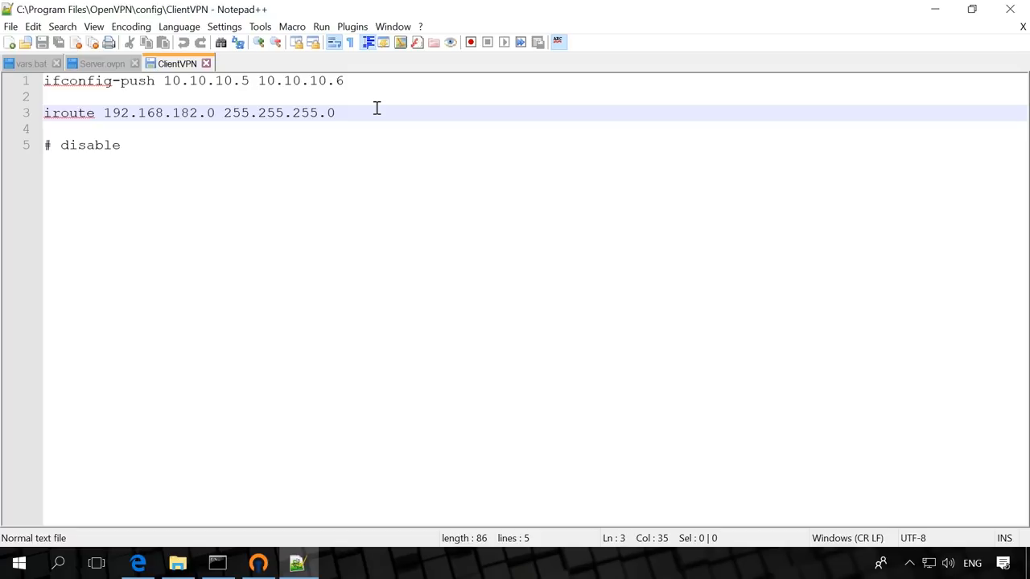
{"action": "left_click", "coordinate": [335, 112]}
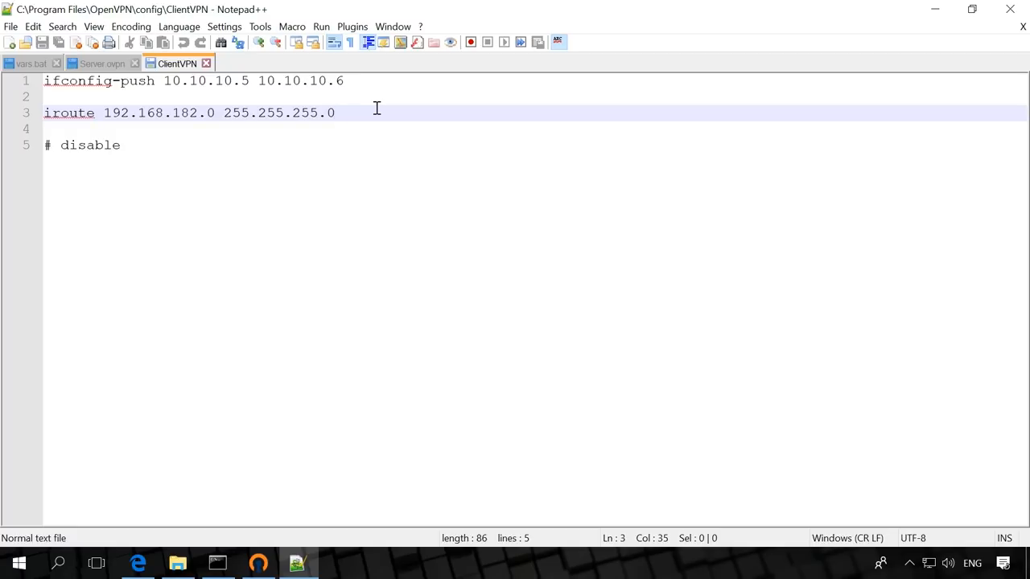
{"action": "left_click", "coordinate": [335, 112]}
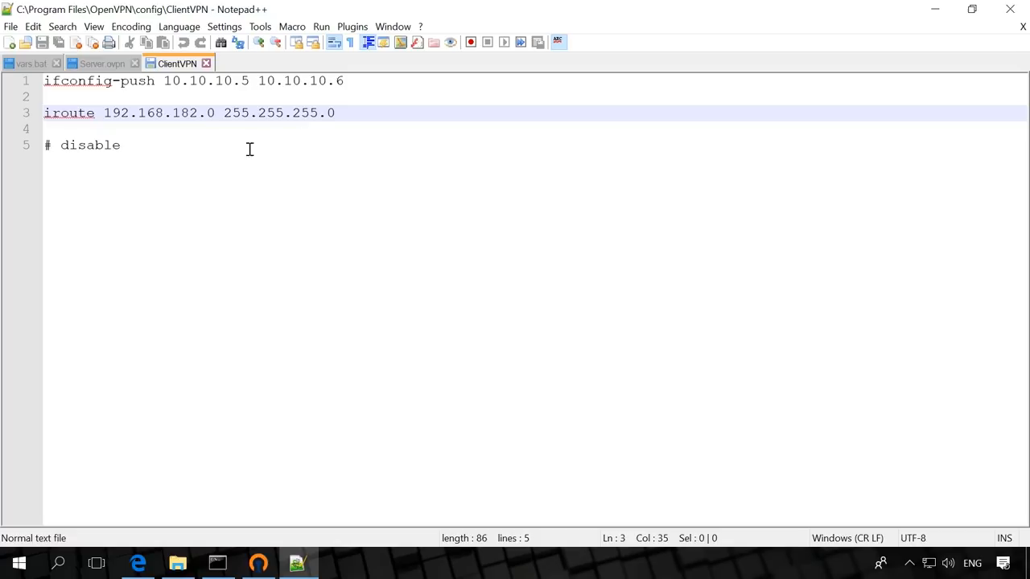
{"action": "left_click", "coordinate": [121, 145]}
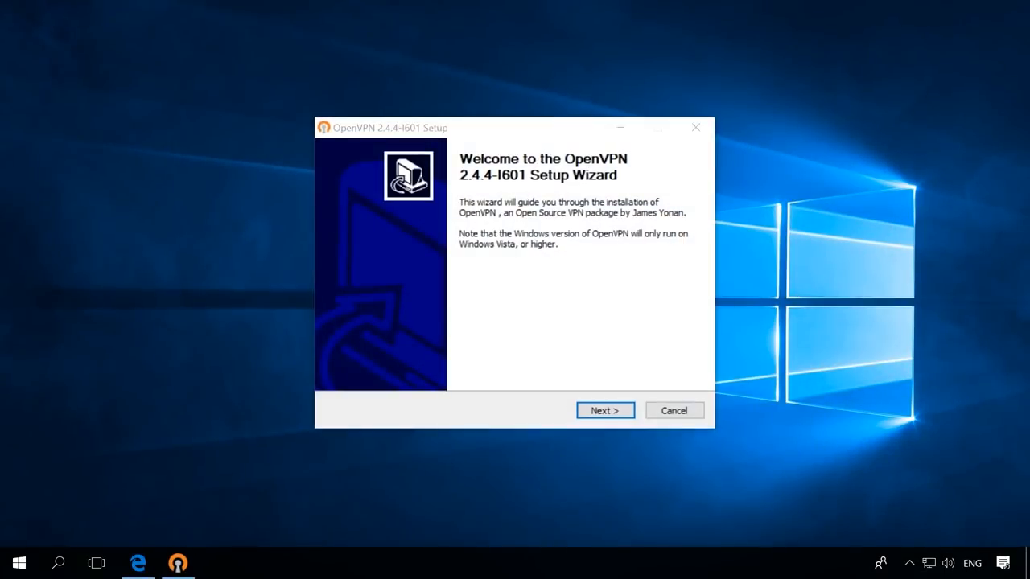
- Run the OpenVPN 2.4.4-I601 installer with default components through to Finish
{"action": "left_click", "coordinate": [605, 410]}
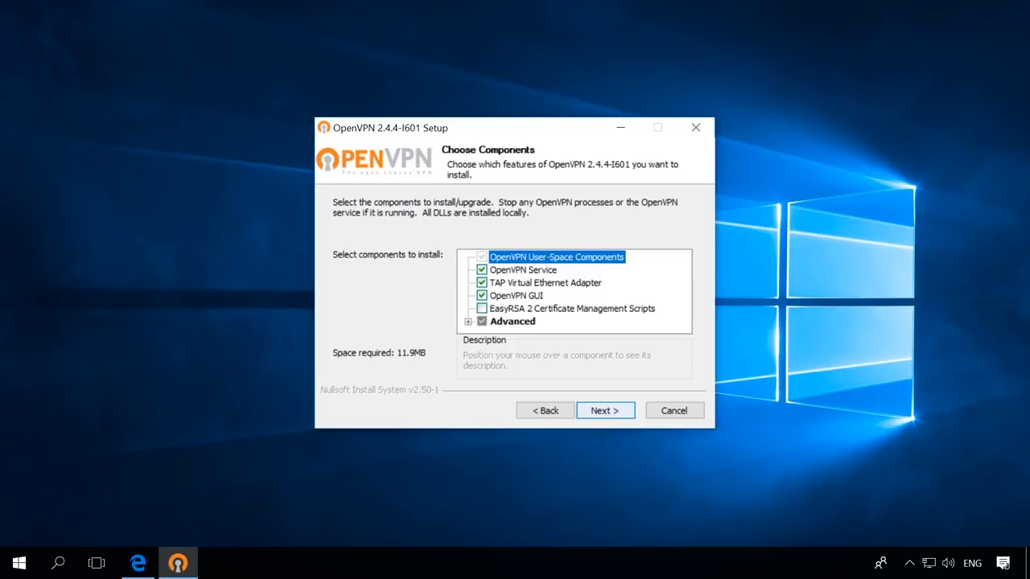
{"action": "left_click", "coordinate": [605, 410]}
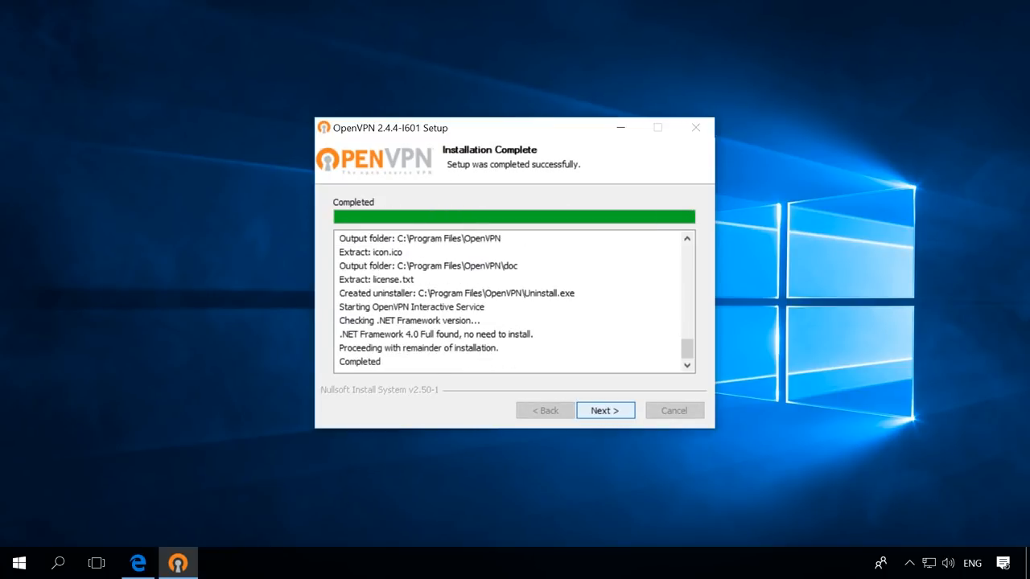
{"action": "left_click", "coordinate": [605, 410]}
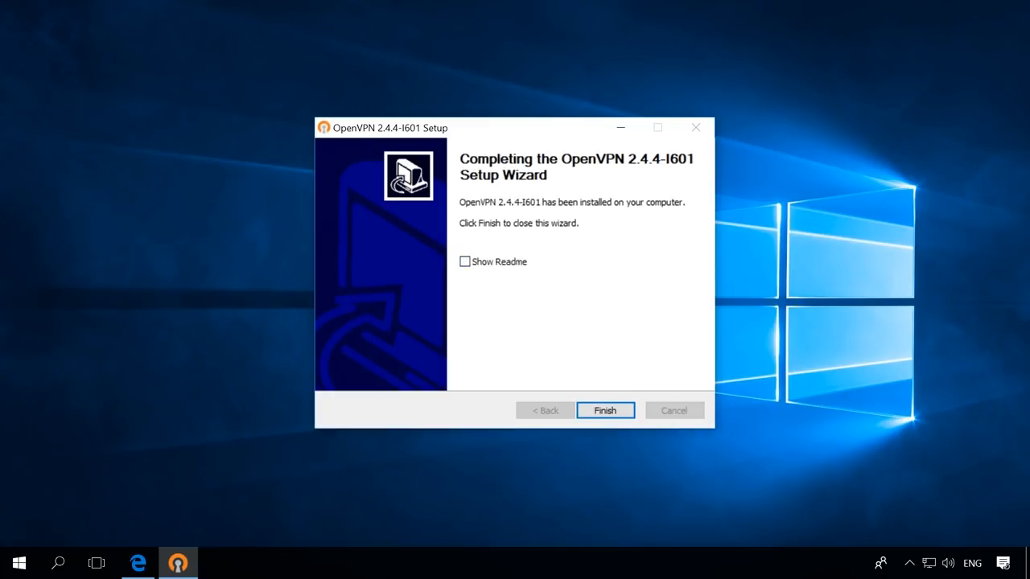
{"action": "left_click", "coordinate": [605, 411]}
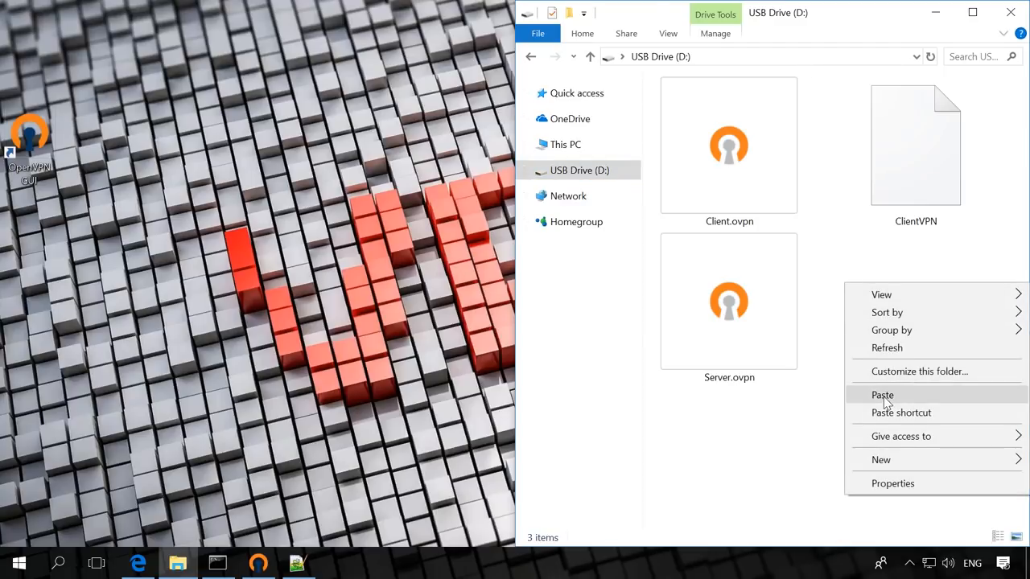
- Copy ca.crt, ClientVPN.crt, ClientVPN.key and ta.key into the OpenVPN config folder with admin permission
{"action": "left_click", "coordinate": [882, 395]}
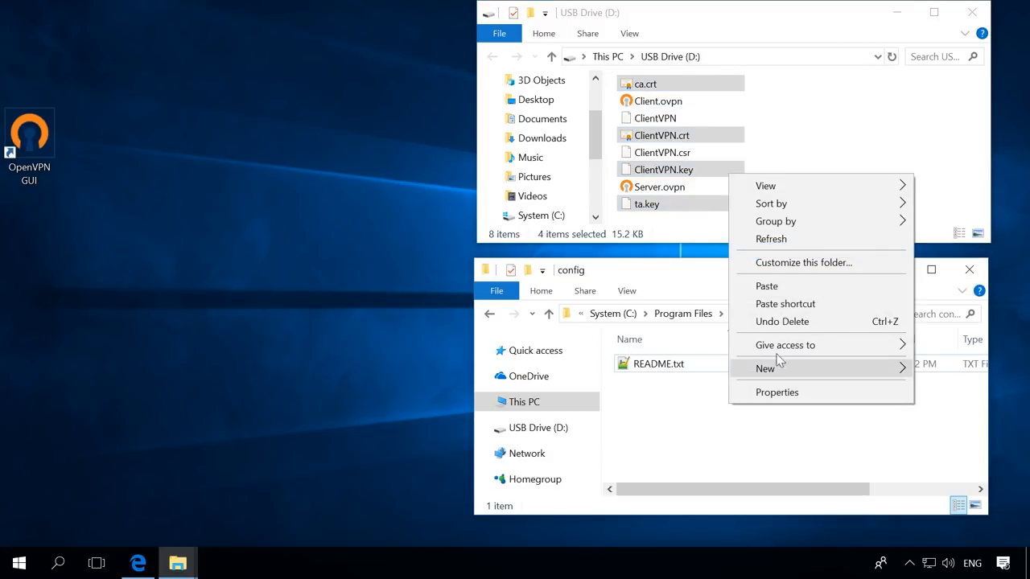
{"action": "left_click", "coordinate": [766, 286]}
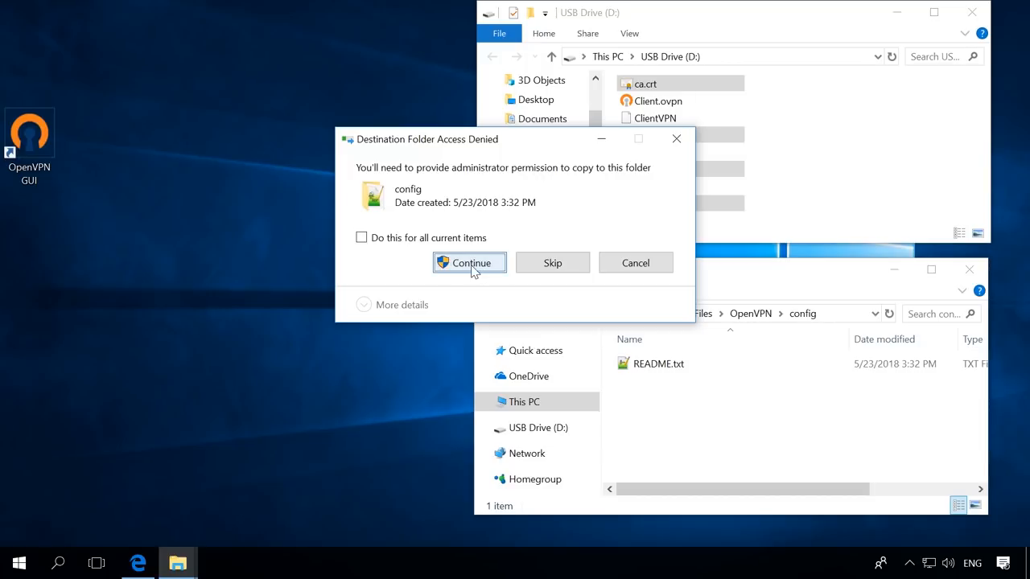
{"action": "left_click", "coordinate": [470, 262]}
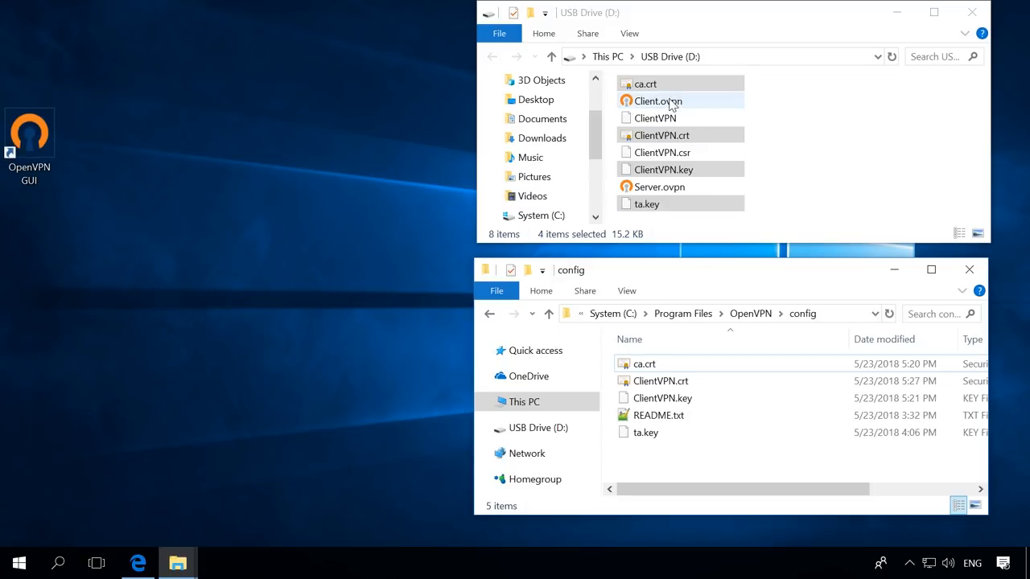
- Copy Client.ovpn into the config folder and open it in Notepad++
{"action": "right_click", "coordinate": [657, 100]}
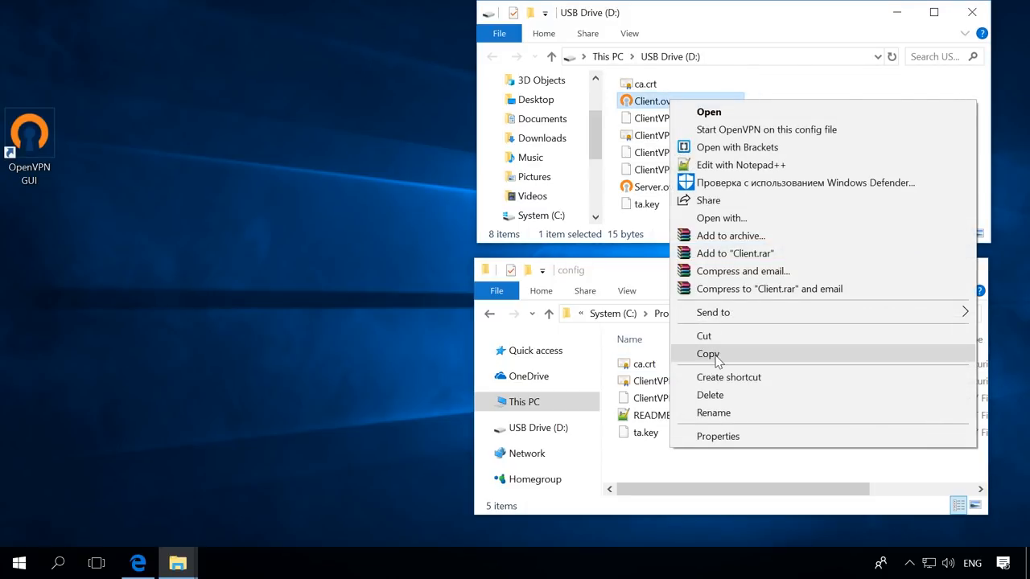
{"action": "left_click", "coordinate": [708, 354]}
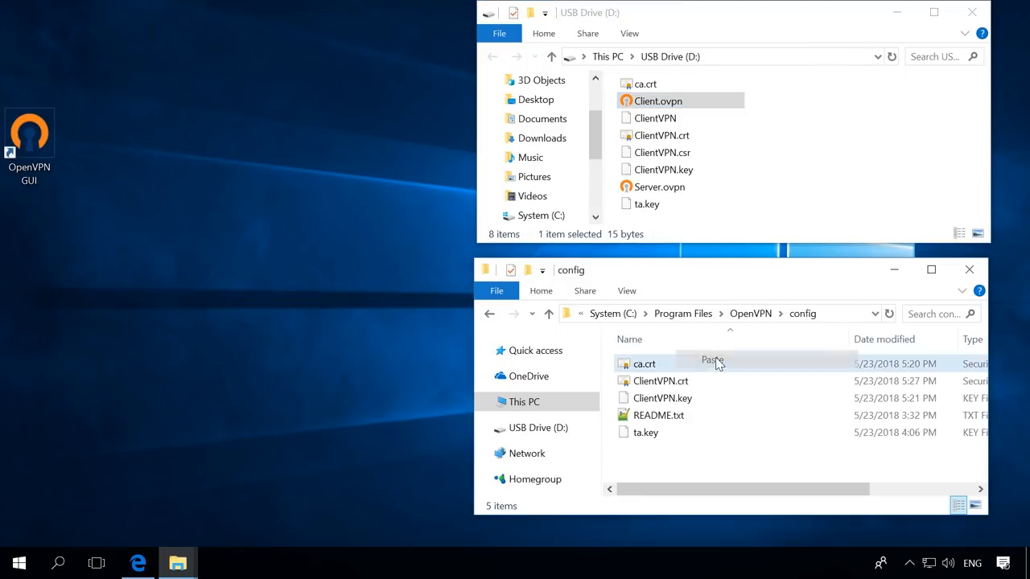
{"action": "left_click", "coordinate": [711, 360]}
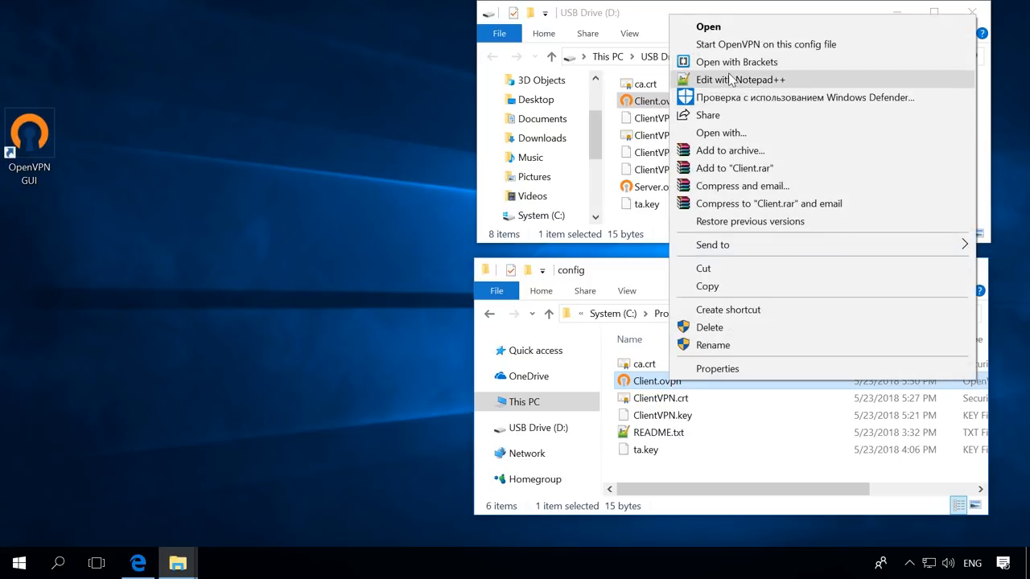
{"action": "left_click", "coordinate": [740, 79]}
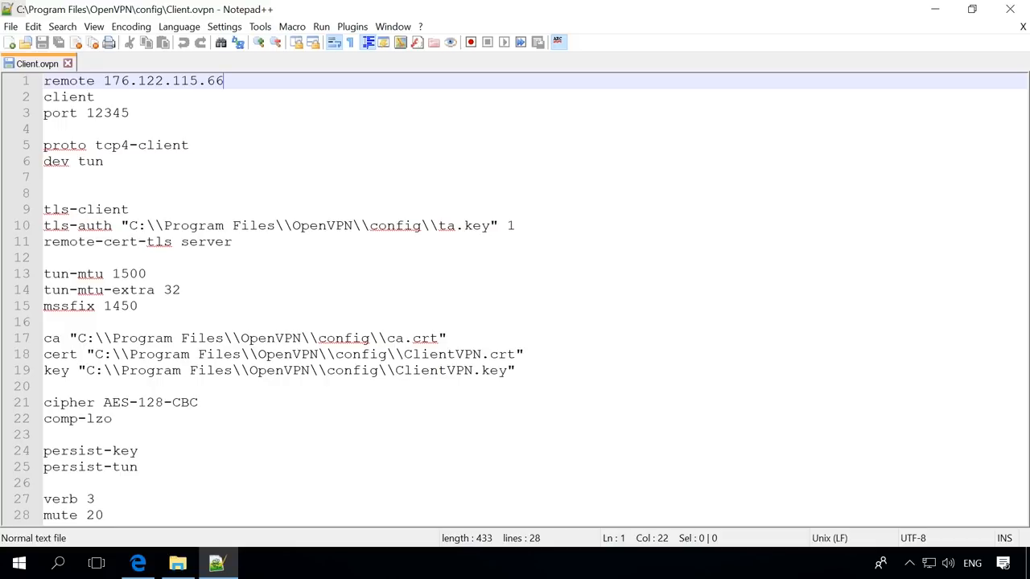
{"action": "left_click", "coordinate": [94, 97]}
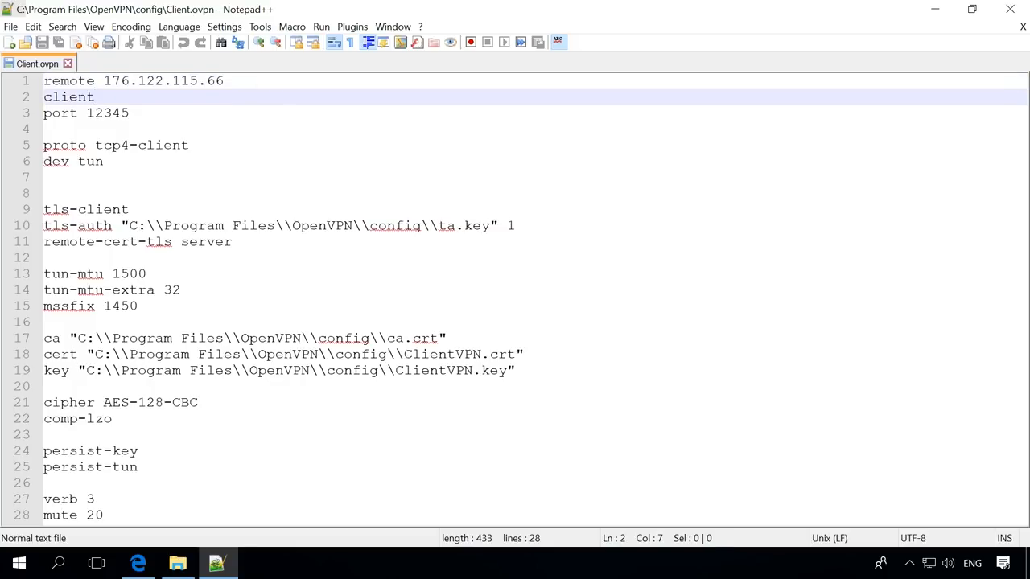
{"action": "left_click", "coordinate": [93, 97]}
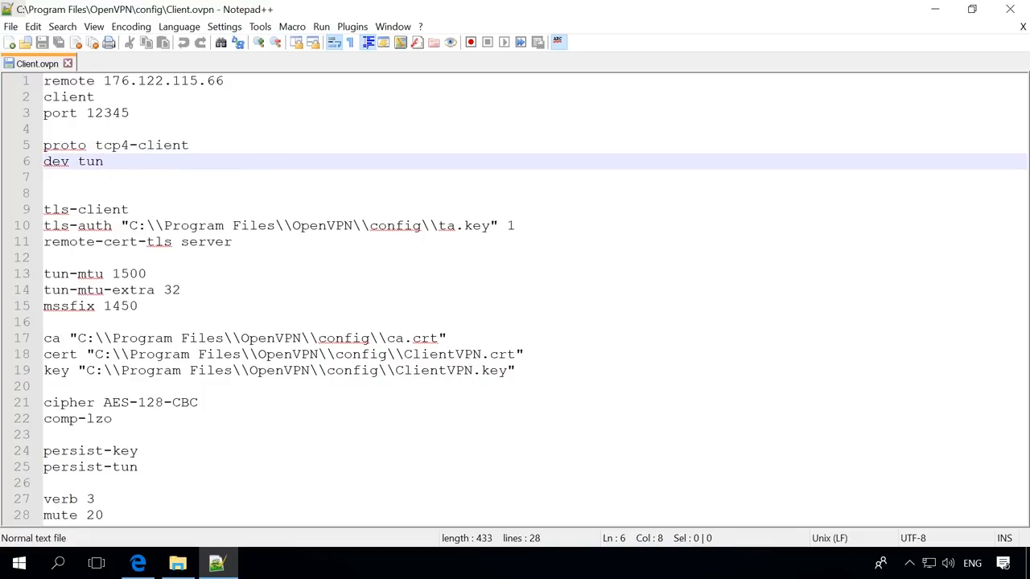
{"action": "mouse_move", "coordinate": [271, 209]}
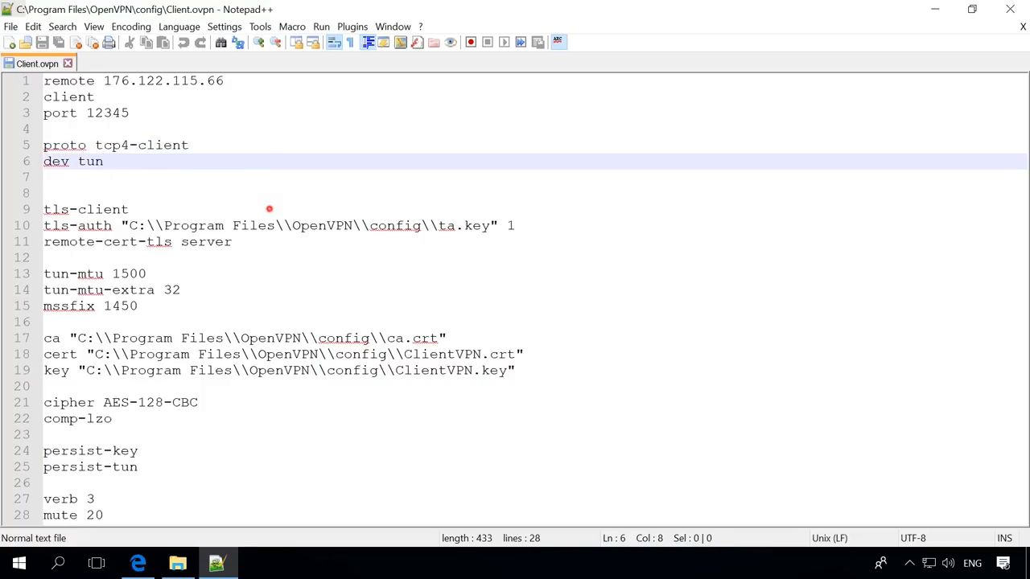
{"action": "left_click", "coordinate": [128, 209]}
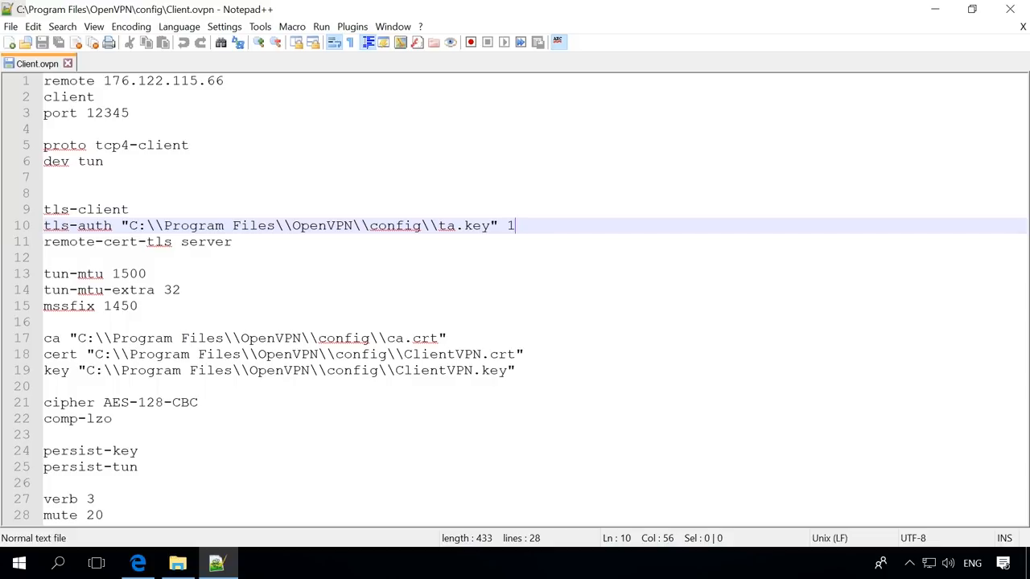
{"action": "left_click", "coordinate": [232, 241]}
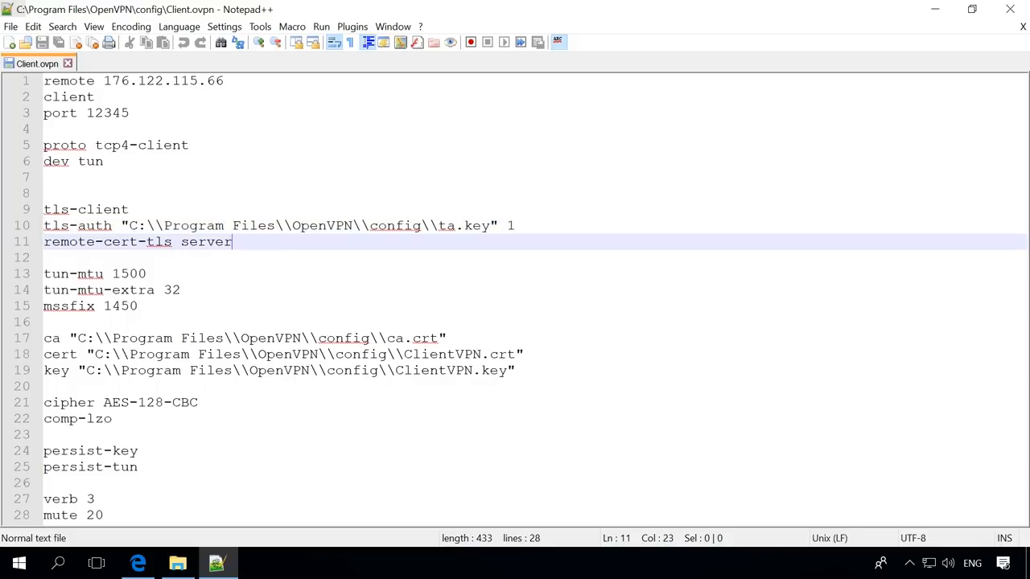
{"action": "left_click", "coordinate": [182, 290]}
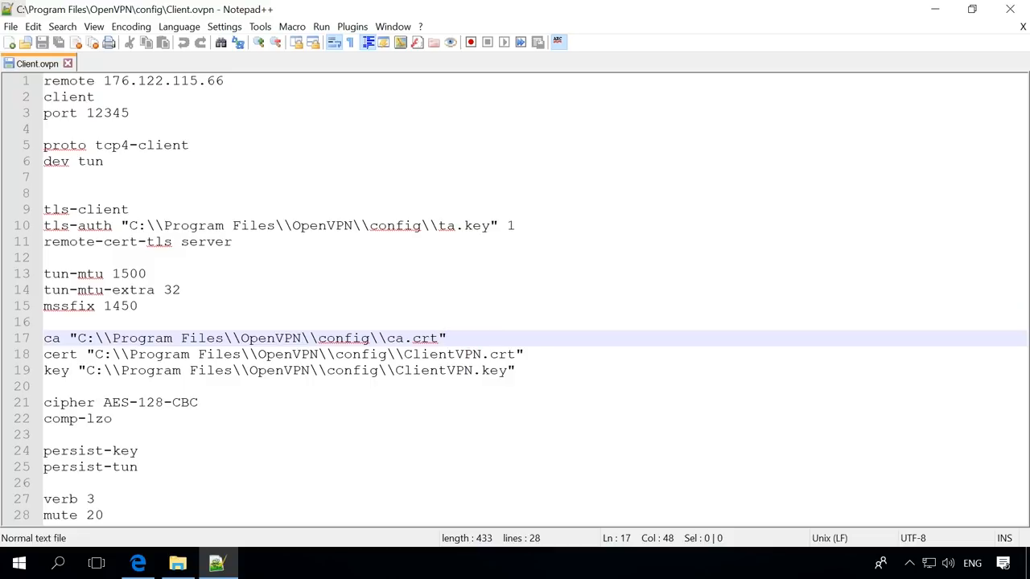
{"action": "left_click", "coordinate": [523, 354]}
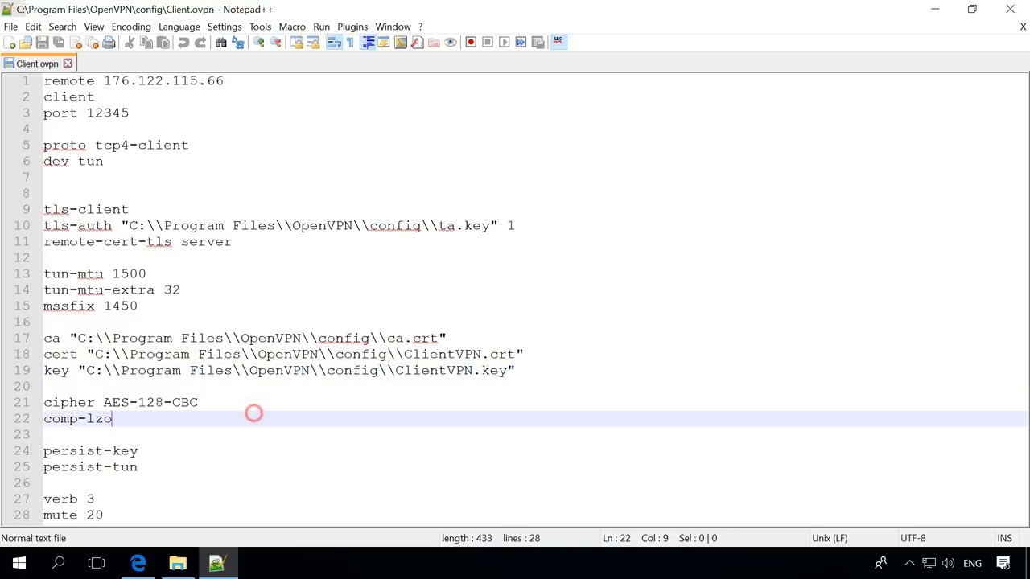
{"action": "left_click", "coordinate": [198, 402]}
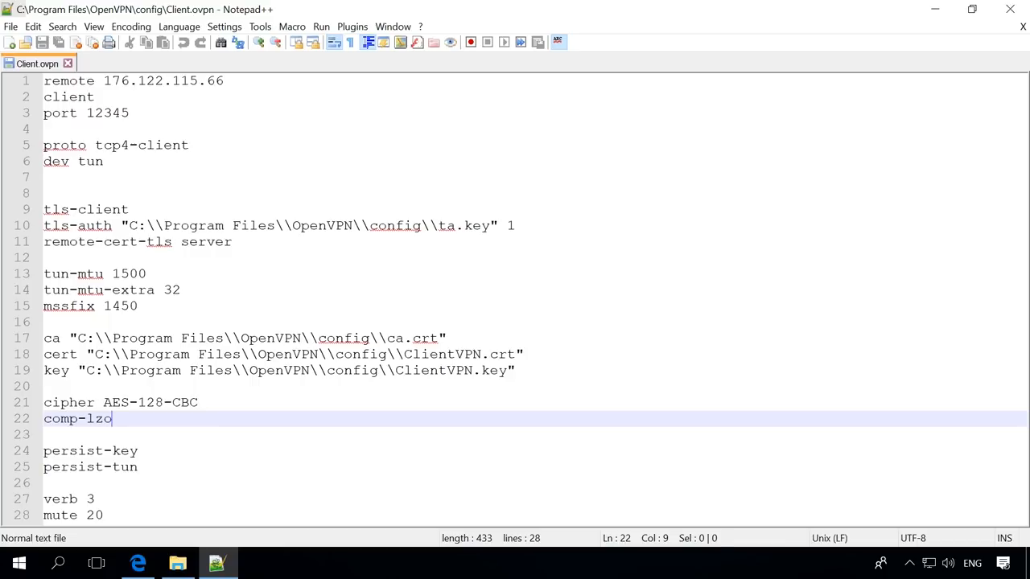
{"action": "left_click", "coordinate": [139, 467]}
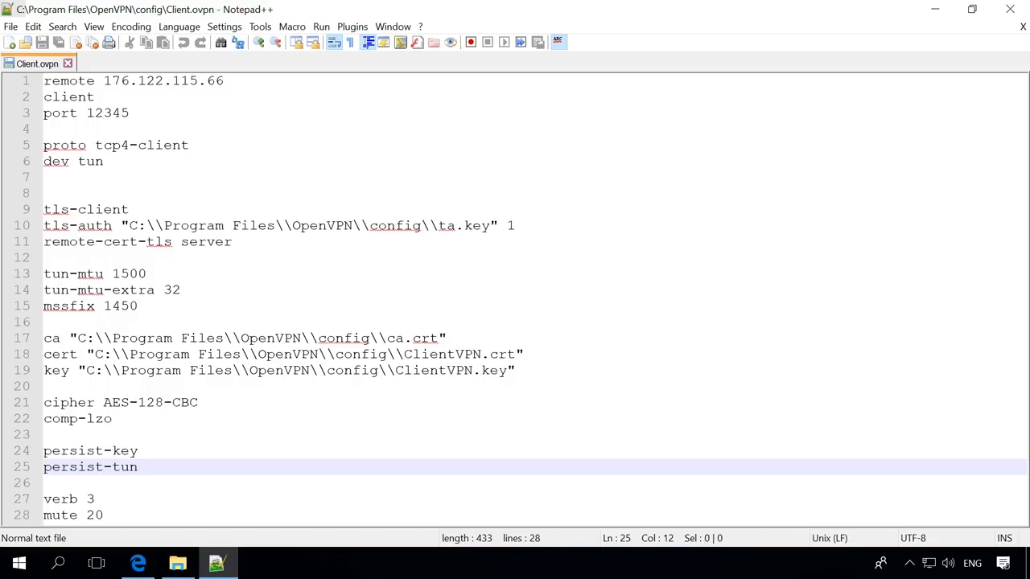
{"action": "left_click", "coordinate": [93, 499]}
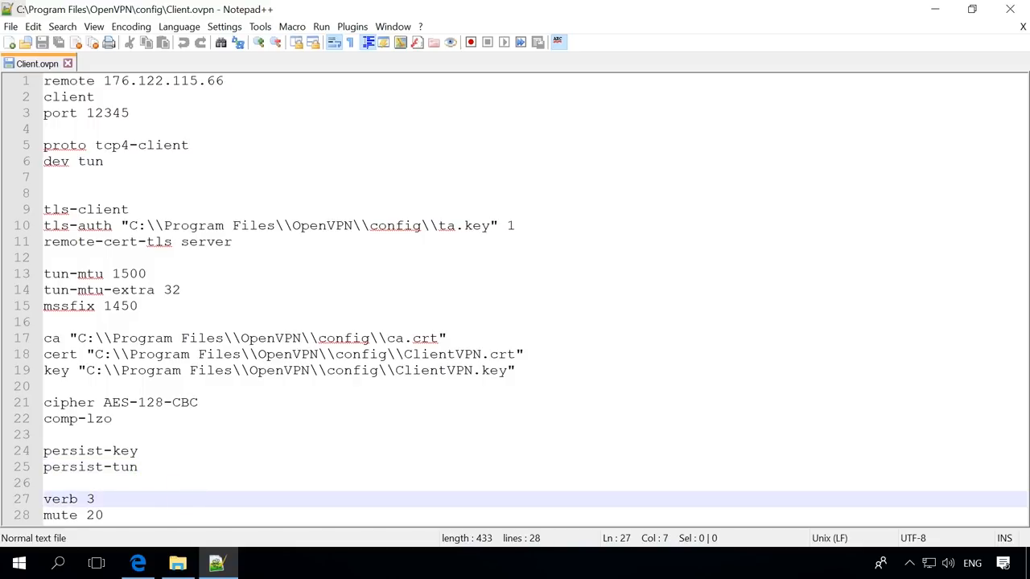
{"action": "left_click", "coordinate": [93, 499]}
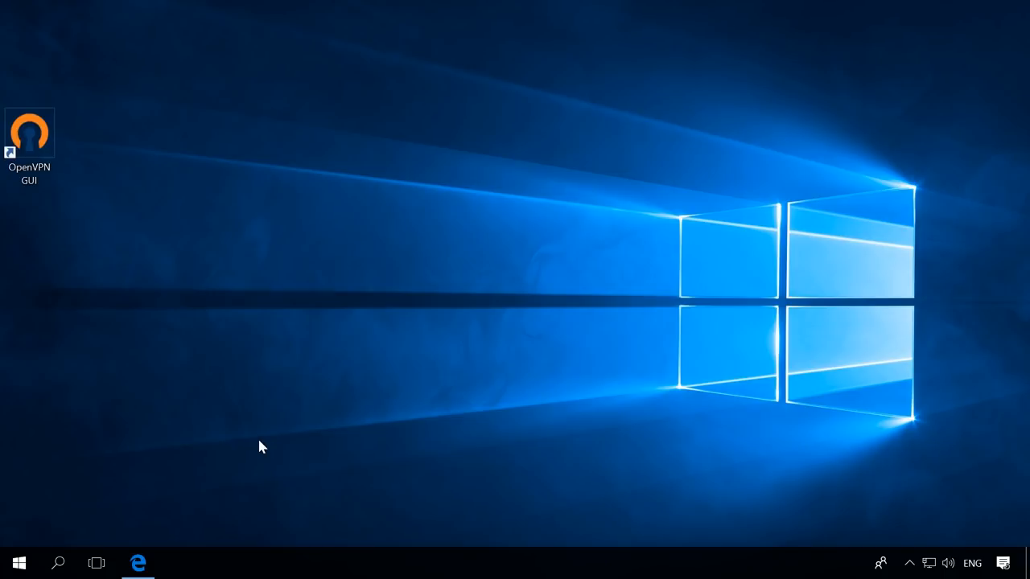
- Set IPEnableRouter to 1 under HKLM\SYSTEM\CurrentControlSet\Services\Tcpip\Parameters in regedit
{"action": "left_click", "coordinate": [57, 563]}
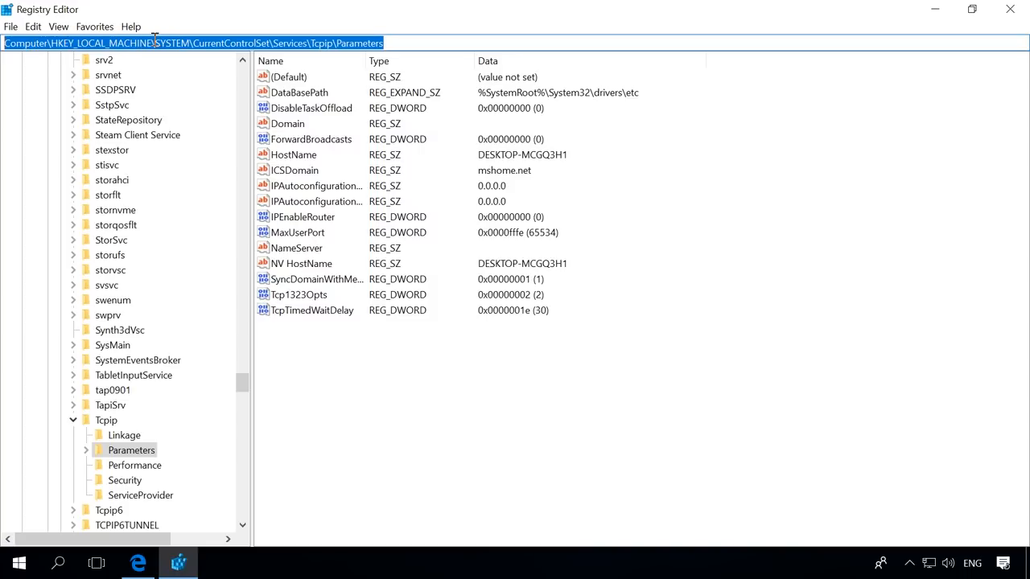
{"action": "mouse_move", "coordinate": [270, 42]}
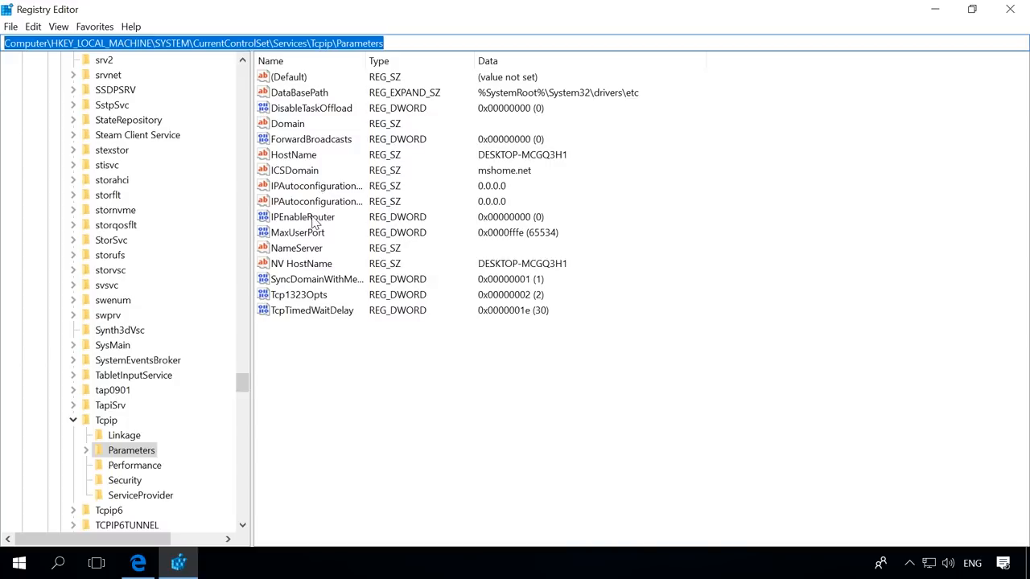
{"action": "left_click", "coordinate": [302, 216]}
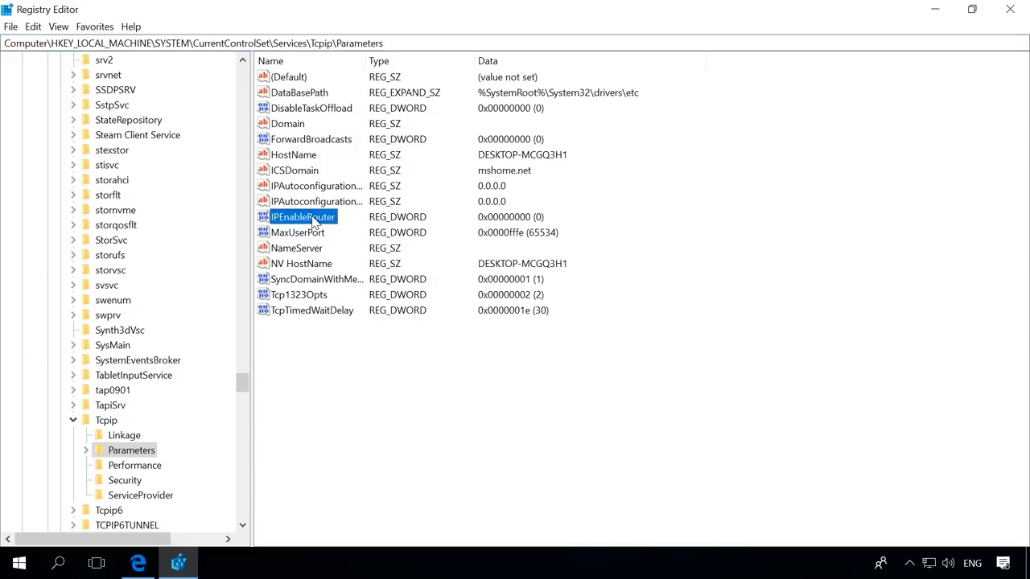
{"action": "double_click", "coordinate": [303, 215]}
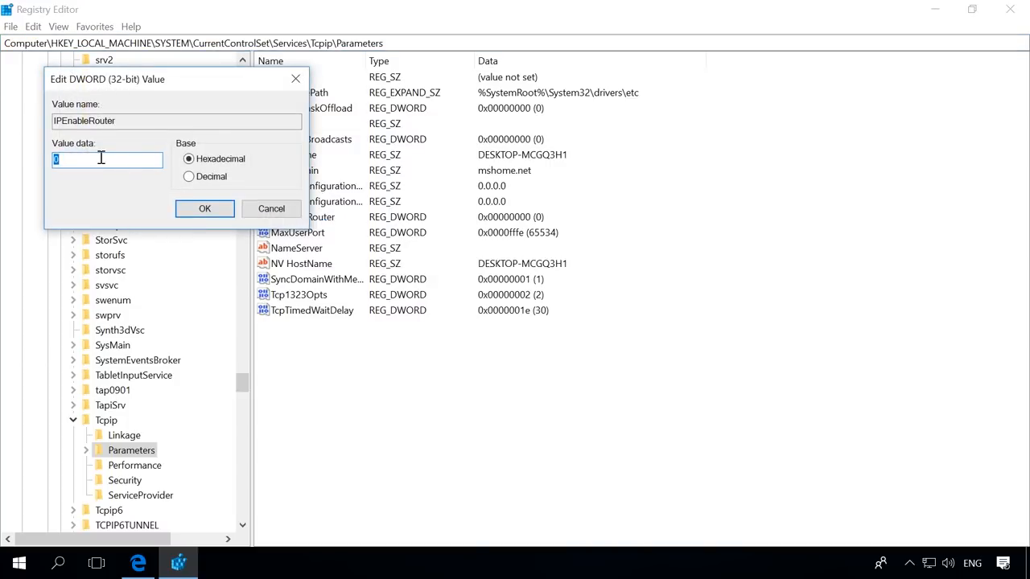
{"action": "left_click", "coordinate": [204, 210]}
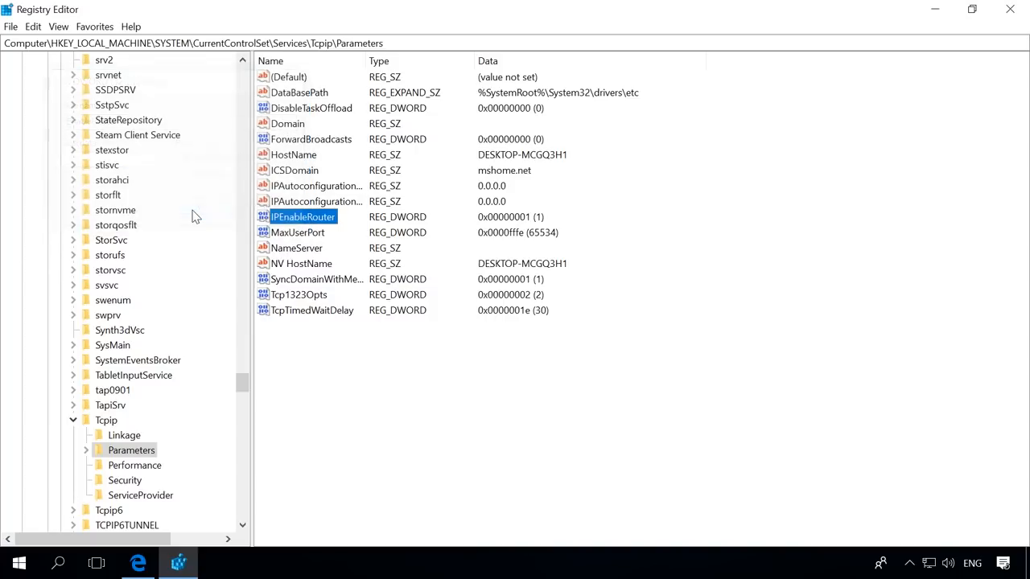
- Restart Windows from the Start menu to apply the routing change
{"action": "left_click", "coordinate": [17, 563]}
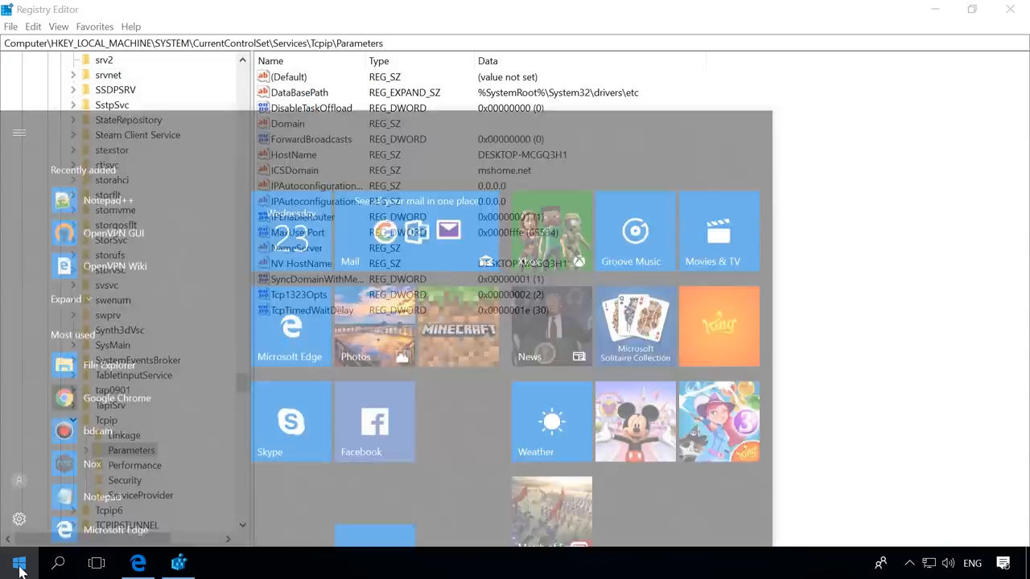
{"action": "left_click", "coordinate": [19, 528]}
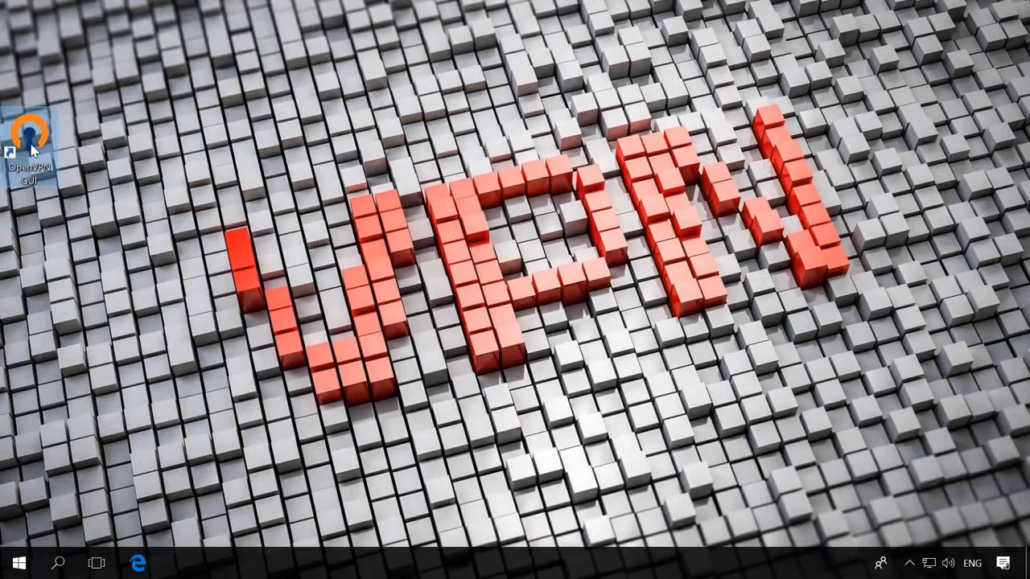
{"action": "mouse_move", "coordinate": [909, 564]}
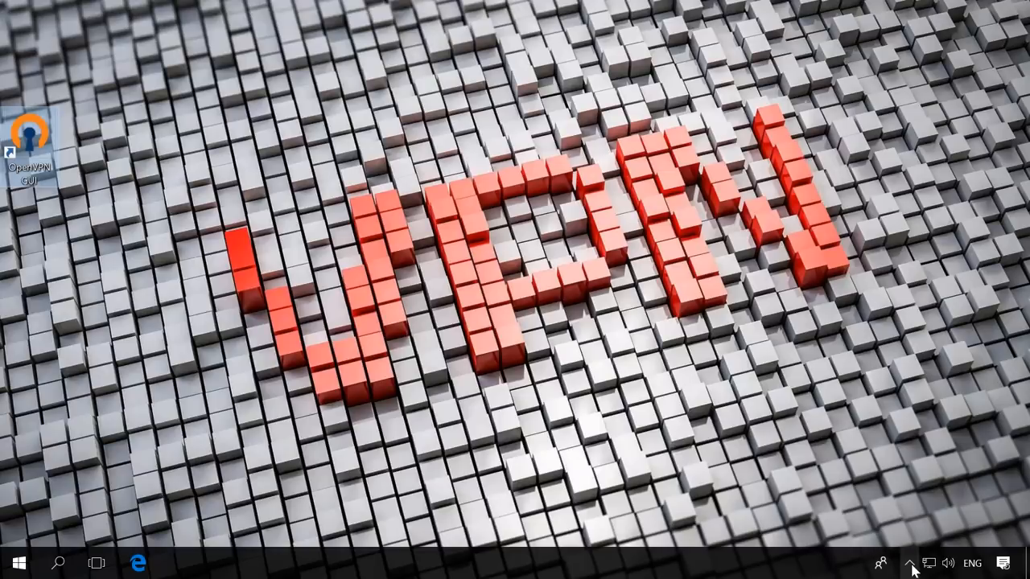
- Connect the server's VPN from the OpenVPN GUI tray icon and hide the status window
{"action": "left_click", "coordinate": [908, 563]}
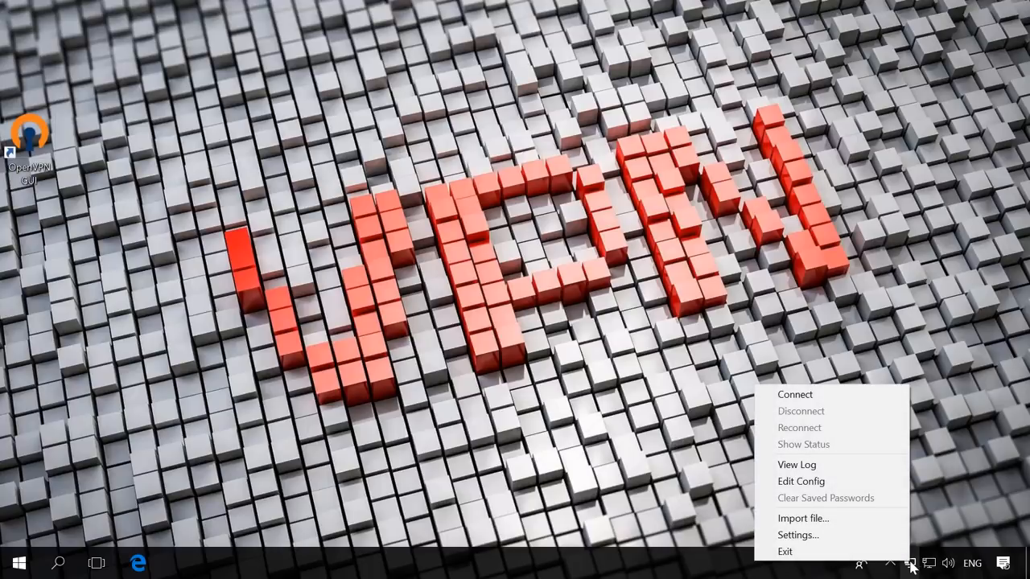
{"action": "mouse_move", "coordinate": [795, 394]}
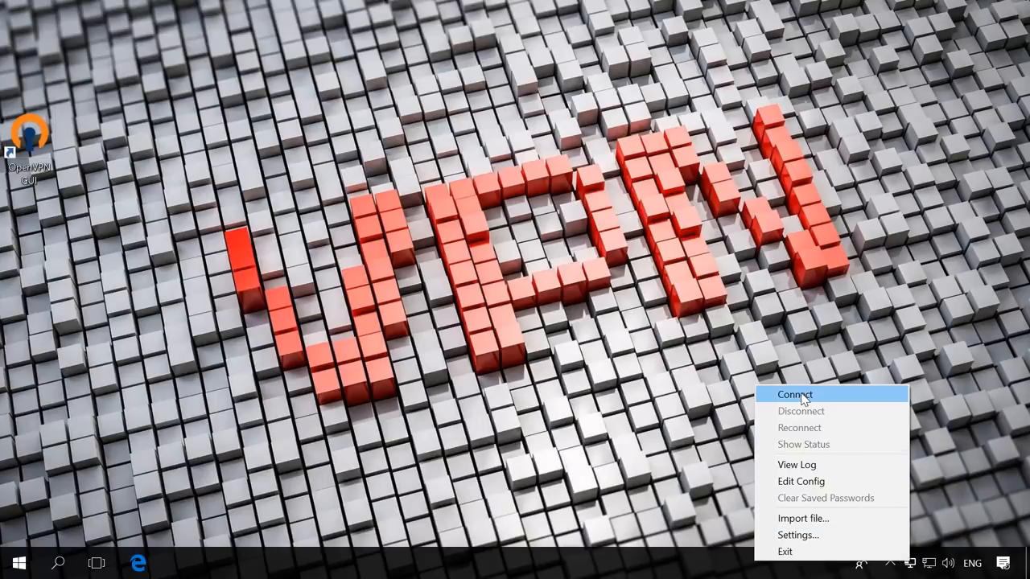
{"action": "left_click", "coordinate": [795, 395]}
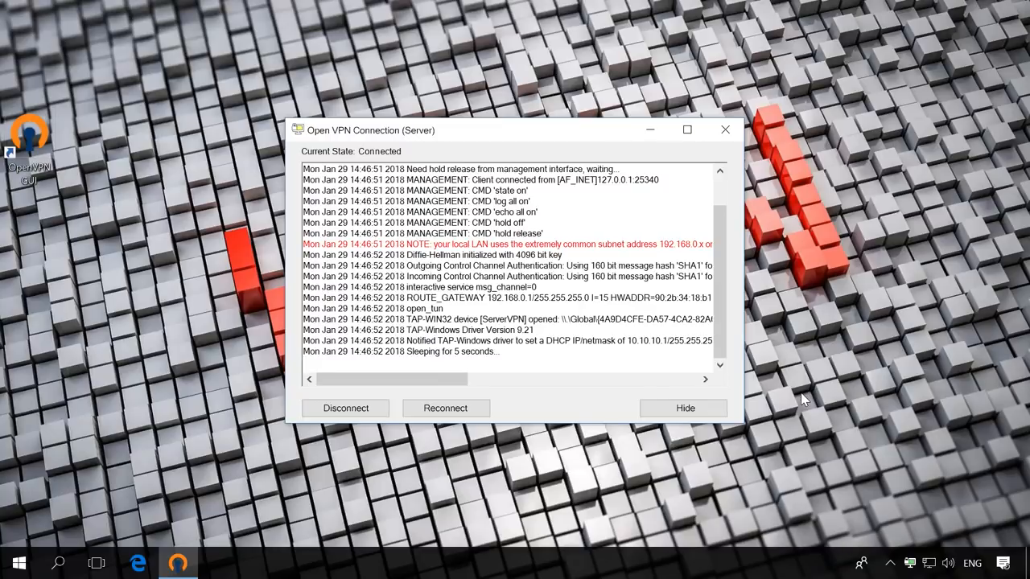
{"action": "left_click", "coordinate": [686, 408]}
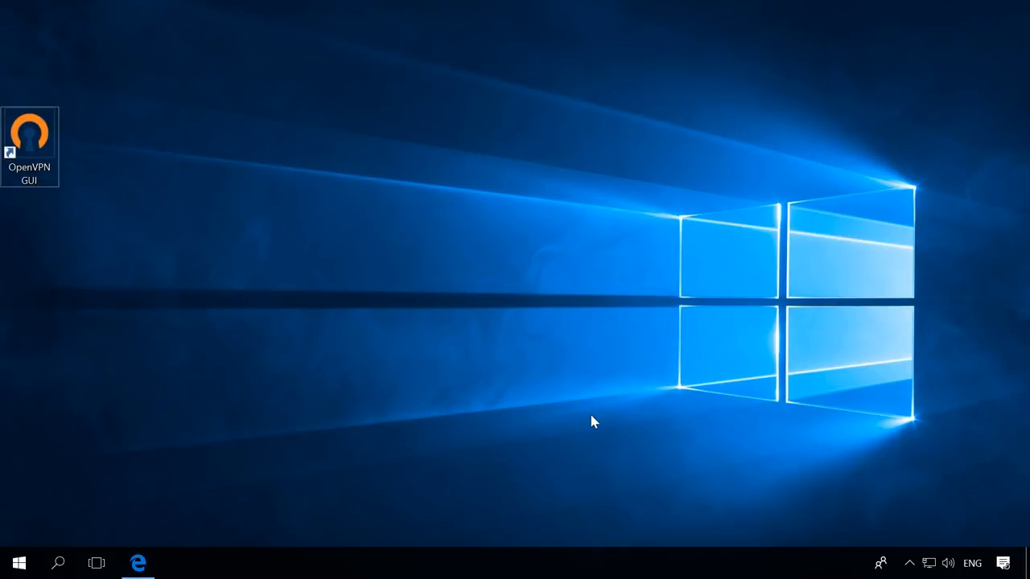
- Launch OpenVPN GUI on the client and connect it to the VPN from the tray menu
{"action": "left_click", "coordinate": [29, 137]}
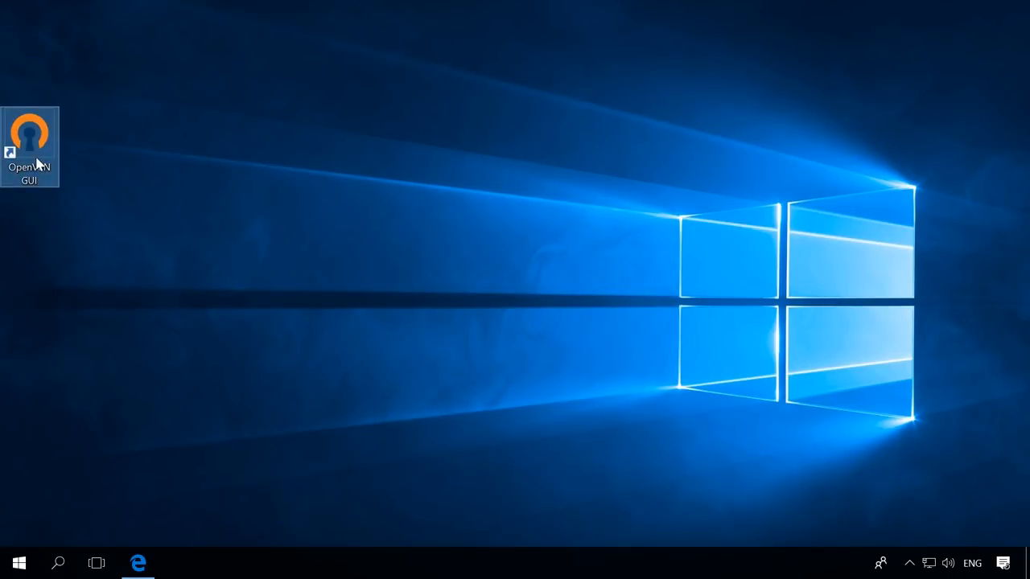
{"action": "left_click", "coordinate": [908, 563]}
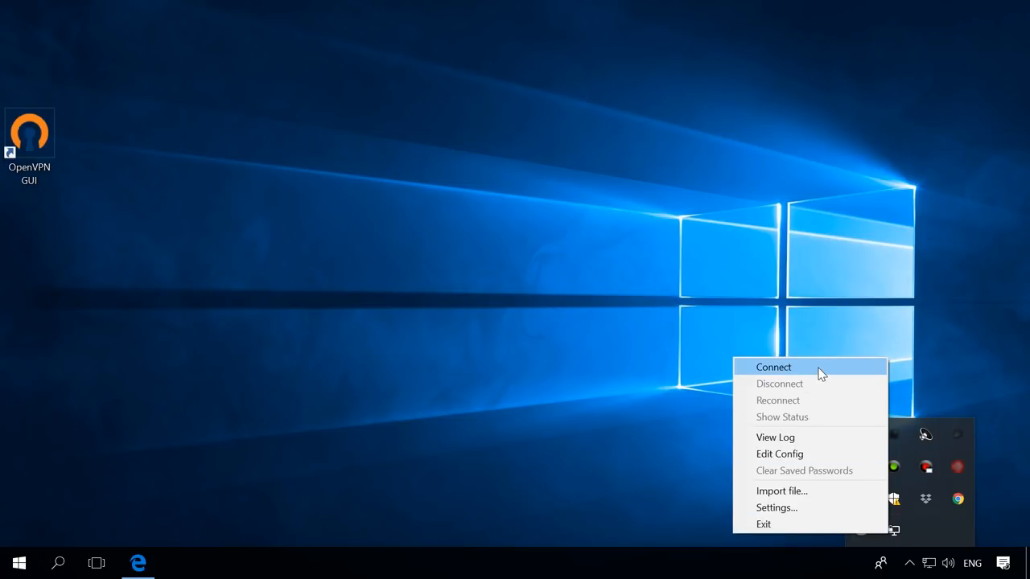
{"action": "left_click", "coordinate": [772, 367]}
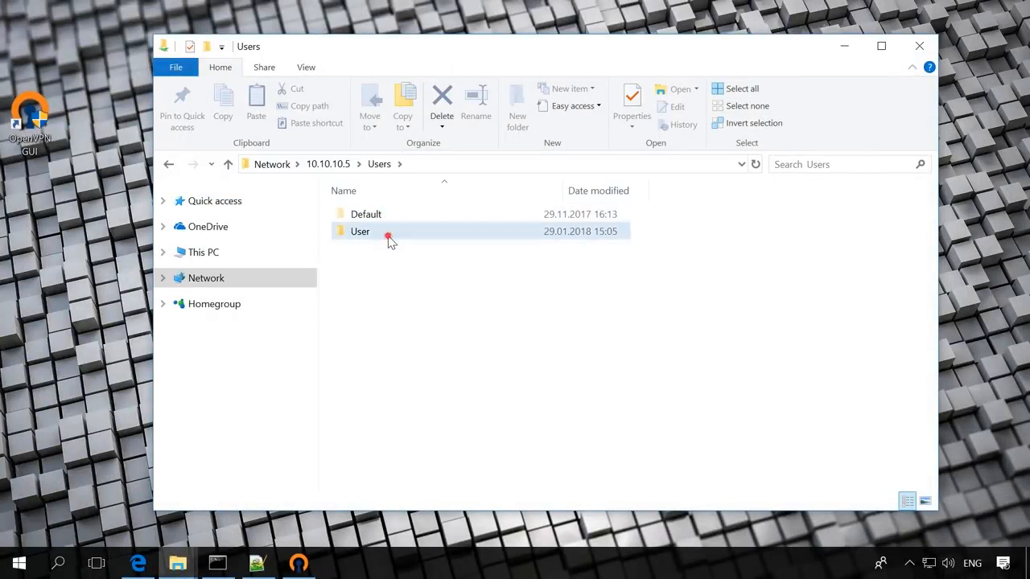
- Browse the User share on 10.10.10.5 and the Users share on 10.10.10.1 over the VPN
{"action": "double_click", "coordinate": [361, 232]}
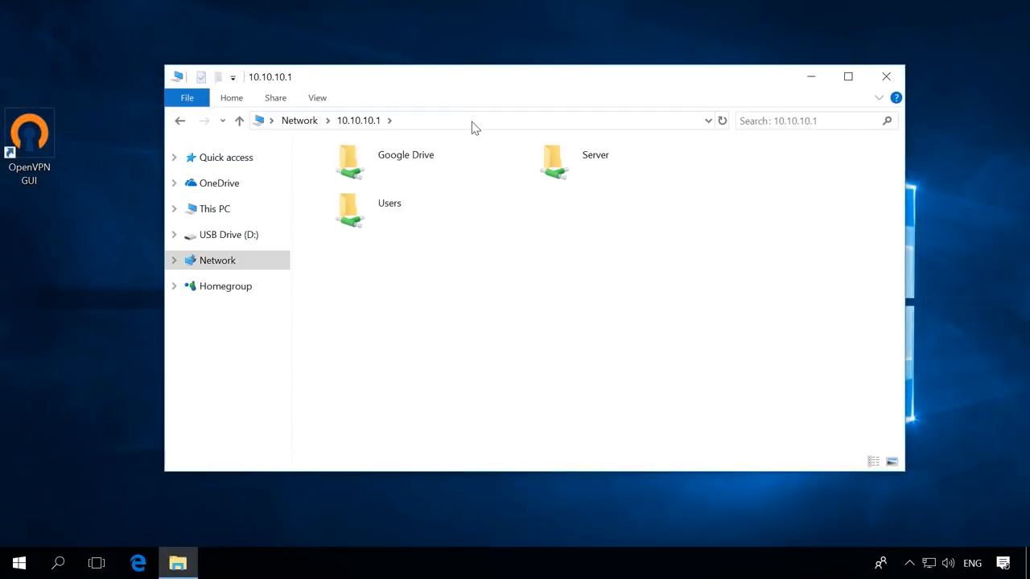
{"action": "left_click", "coordinate": [390, 203]}
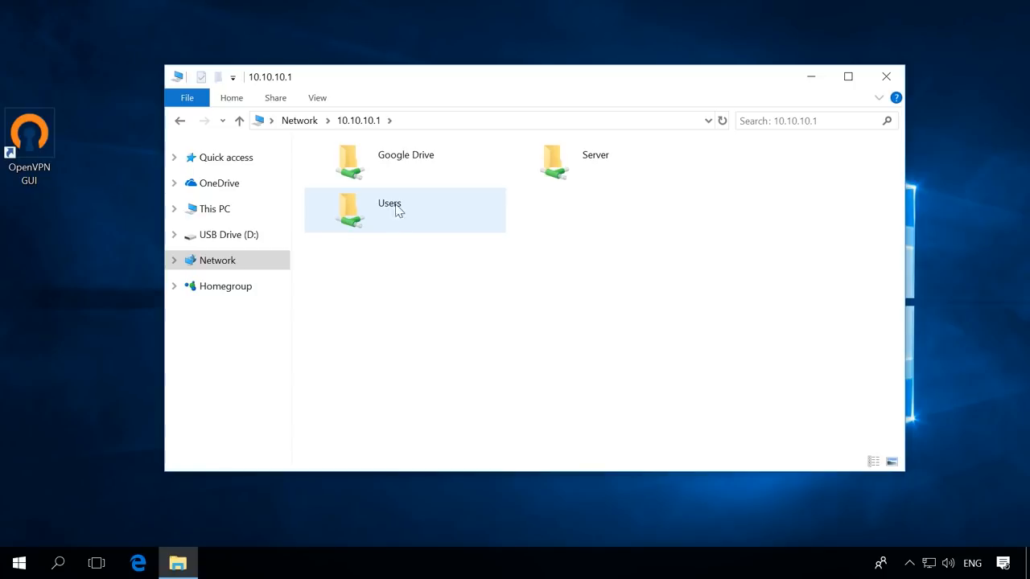